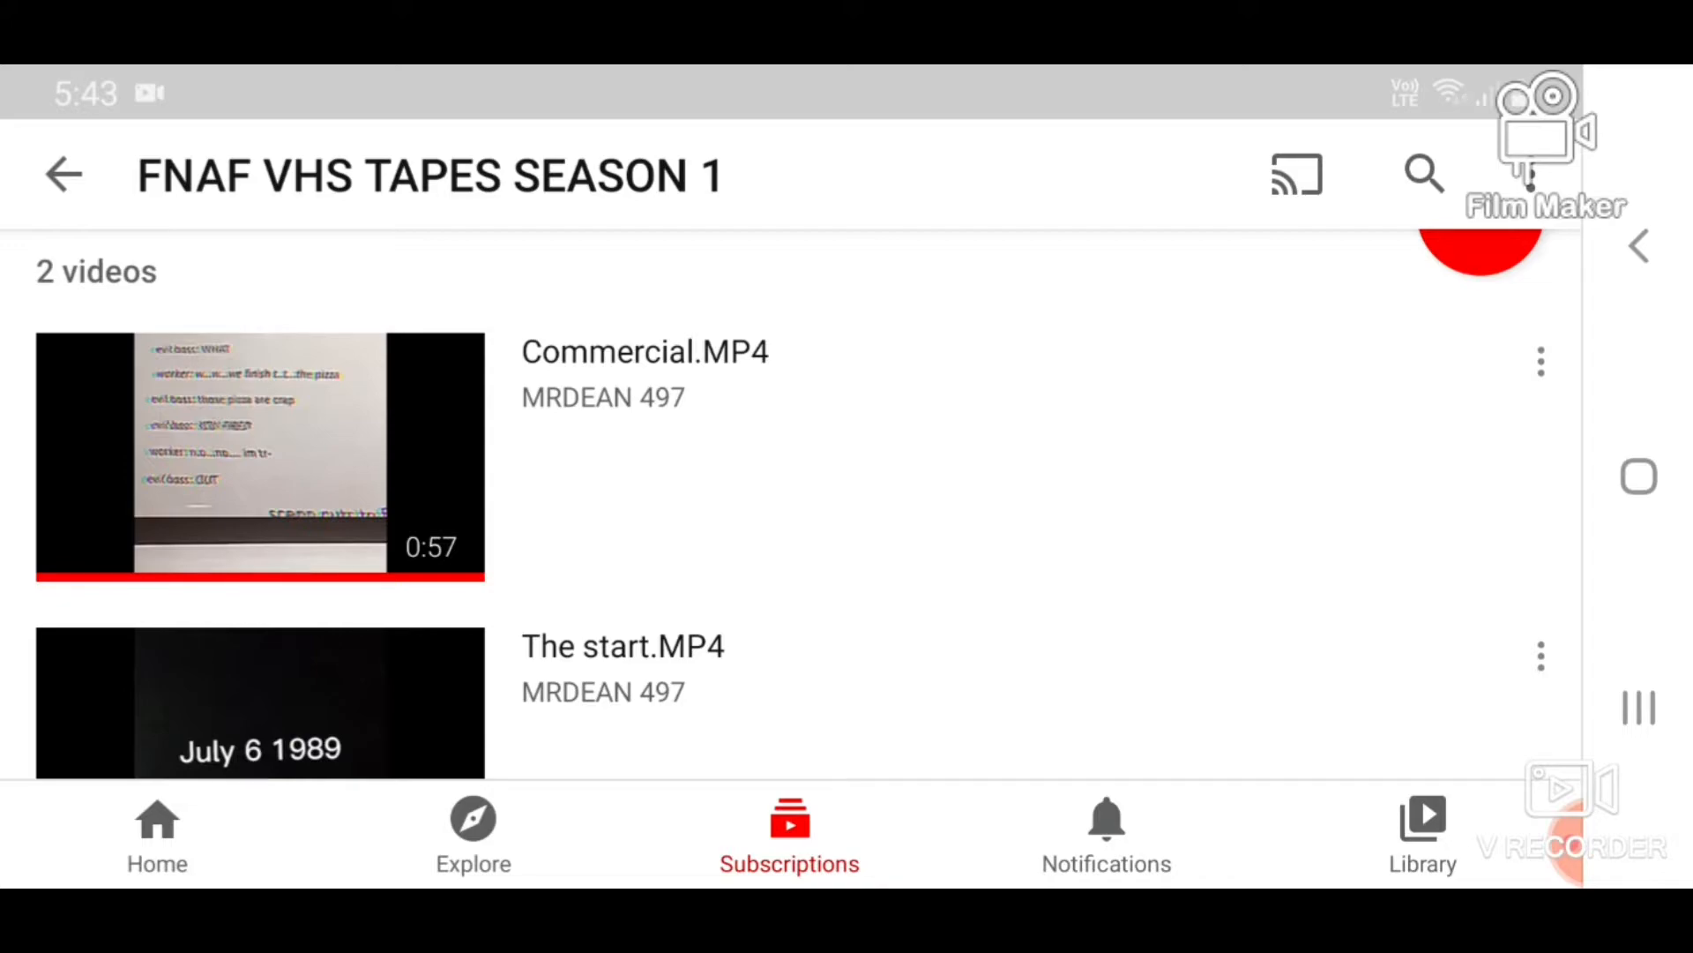
Scroll to Commercial.MP4 in the playlist and start playing it
scroll("down", 3)
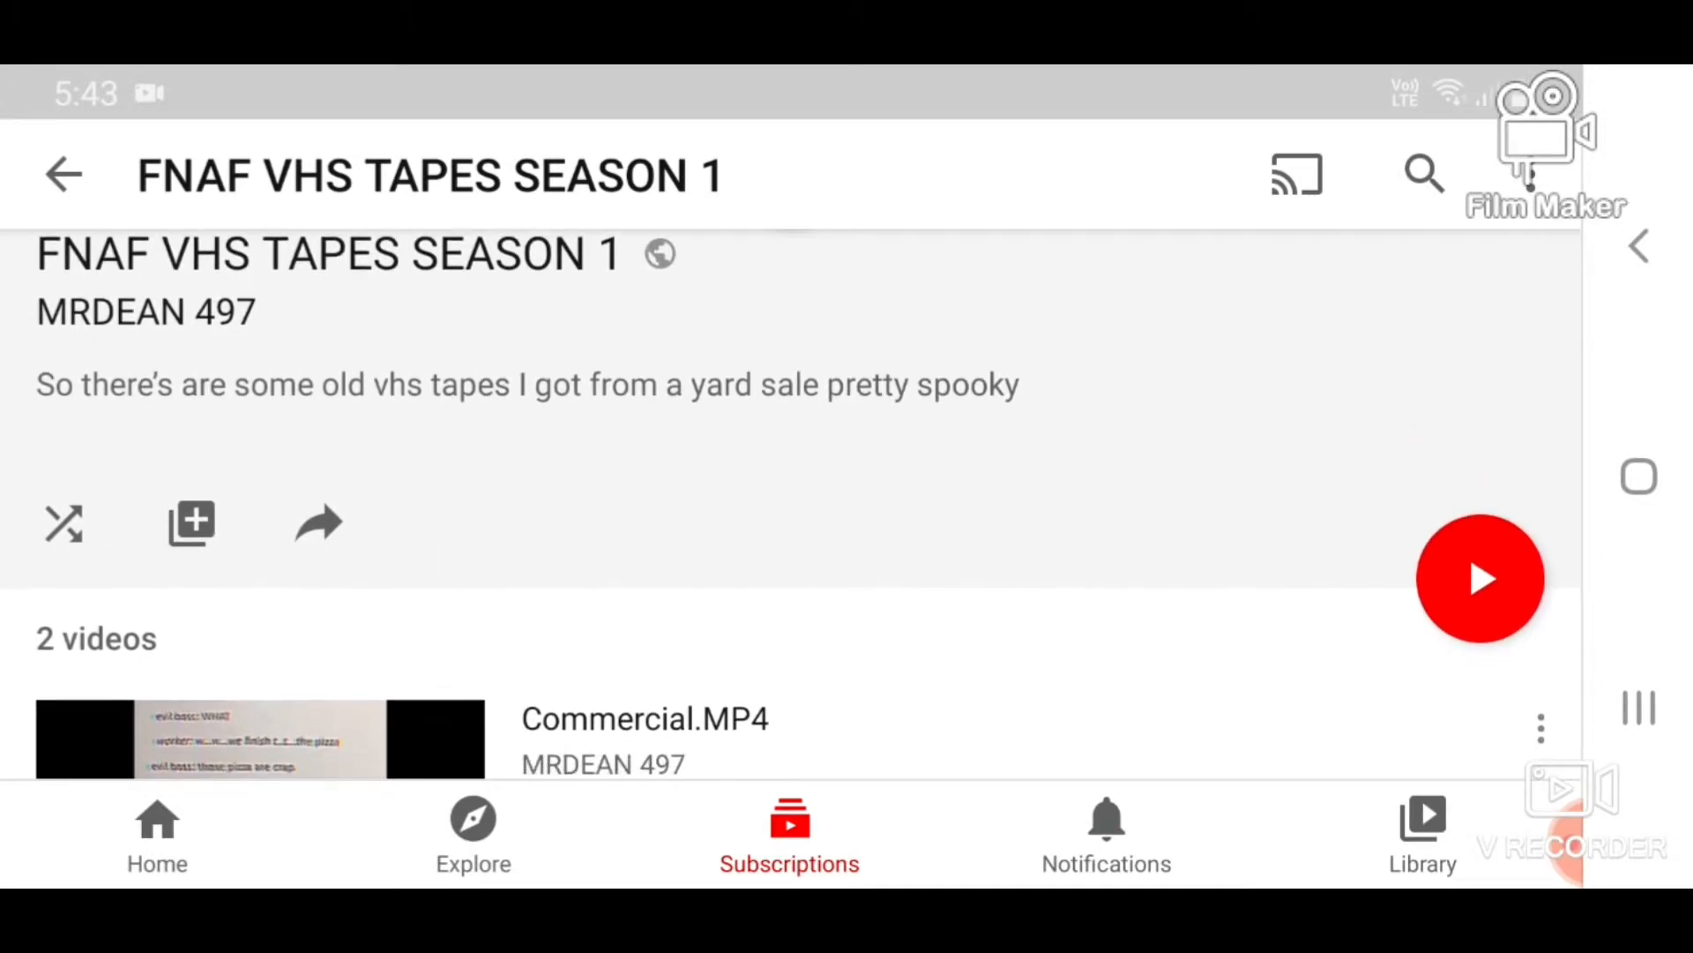
scroll("down", 3)
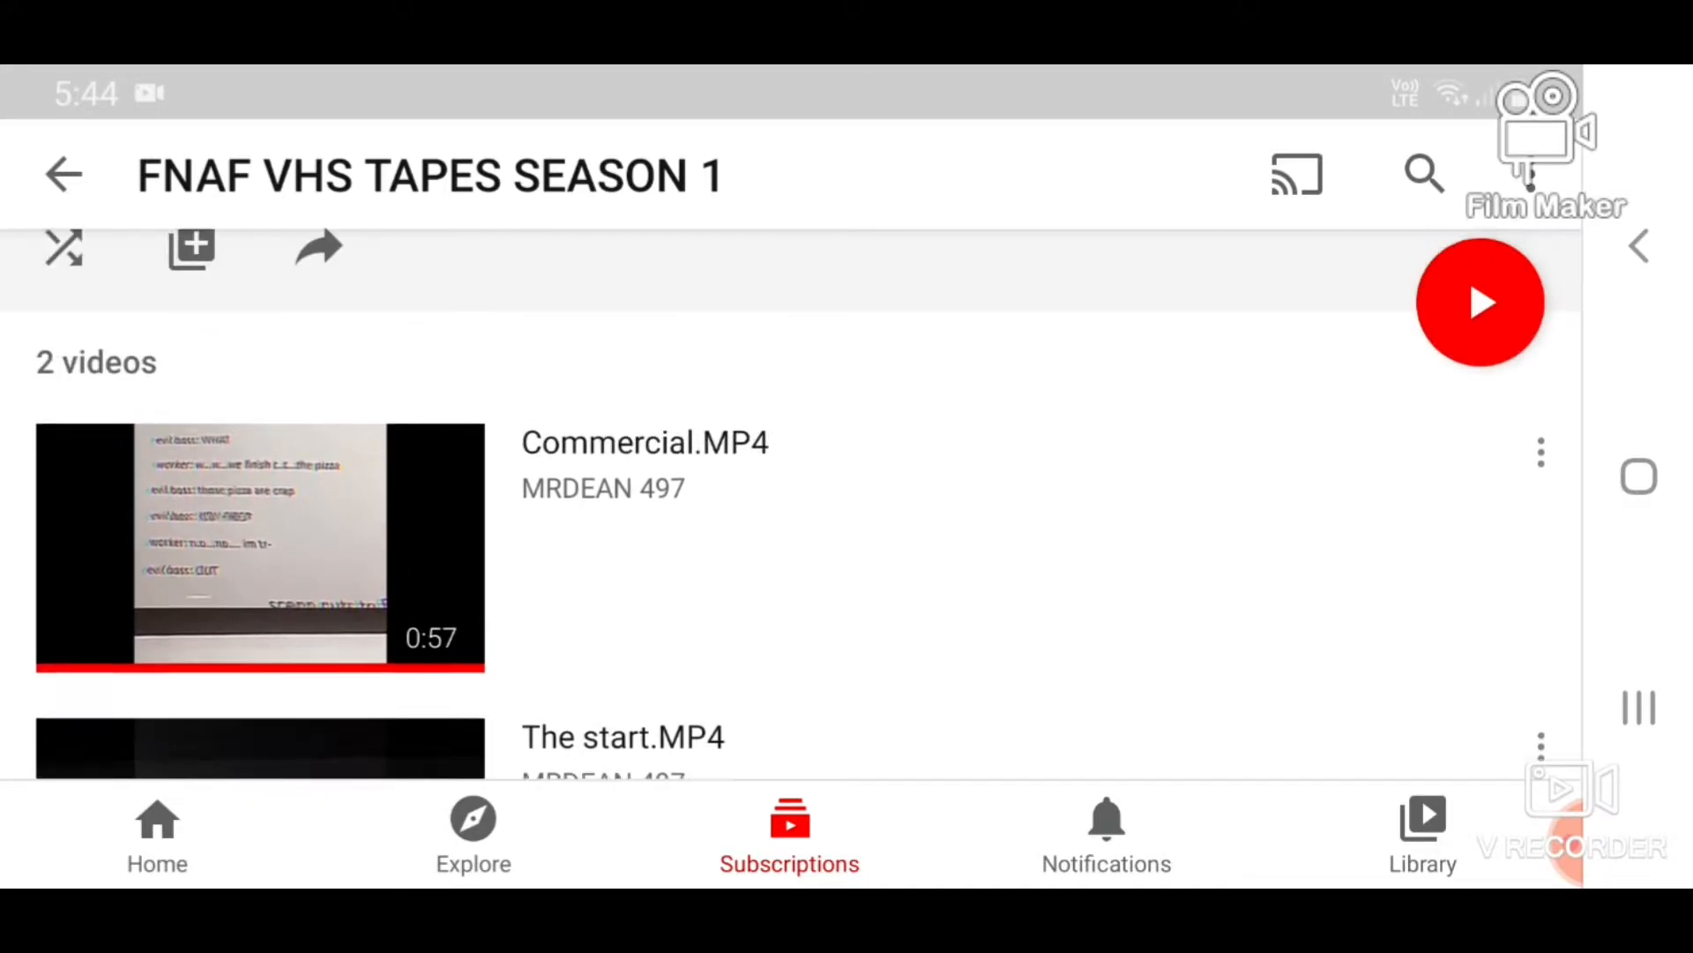
scroll("down", 3)
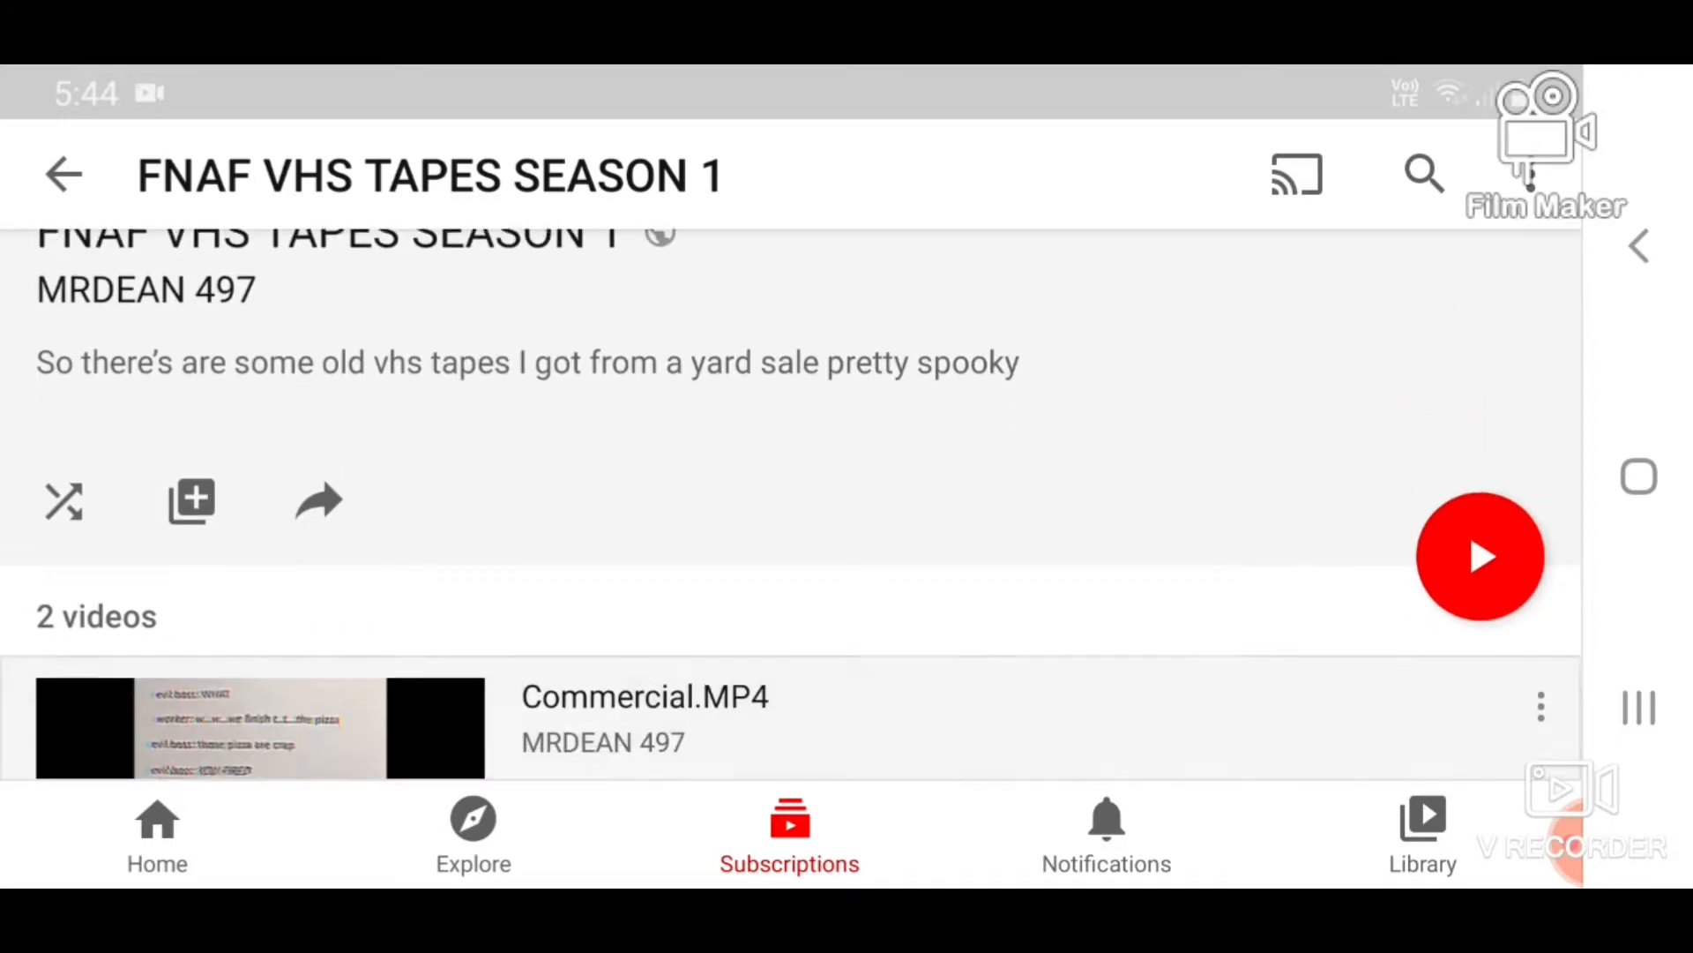
scroll("down", 3)
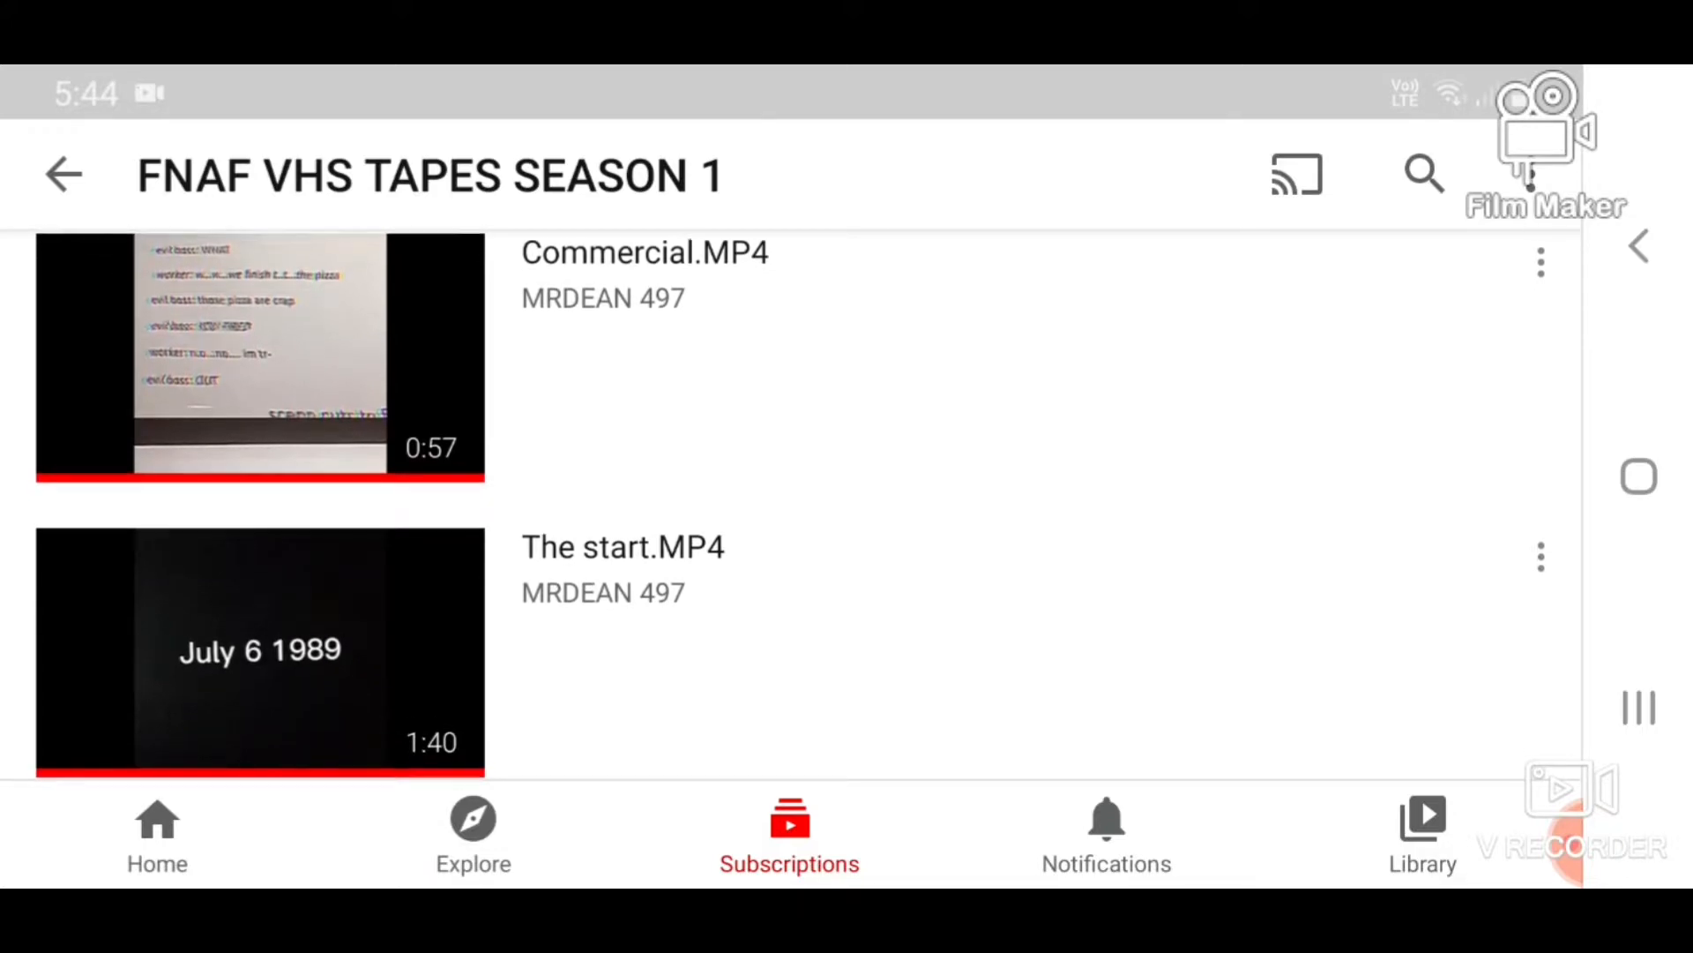
scroll("down", 3)
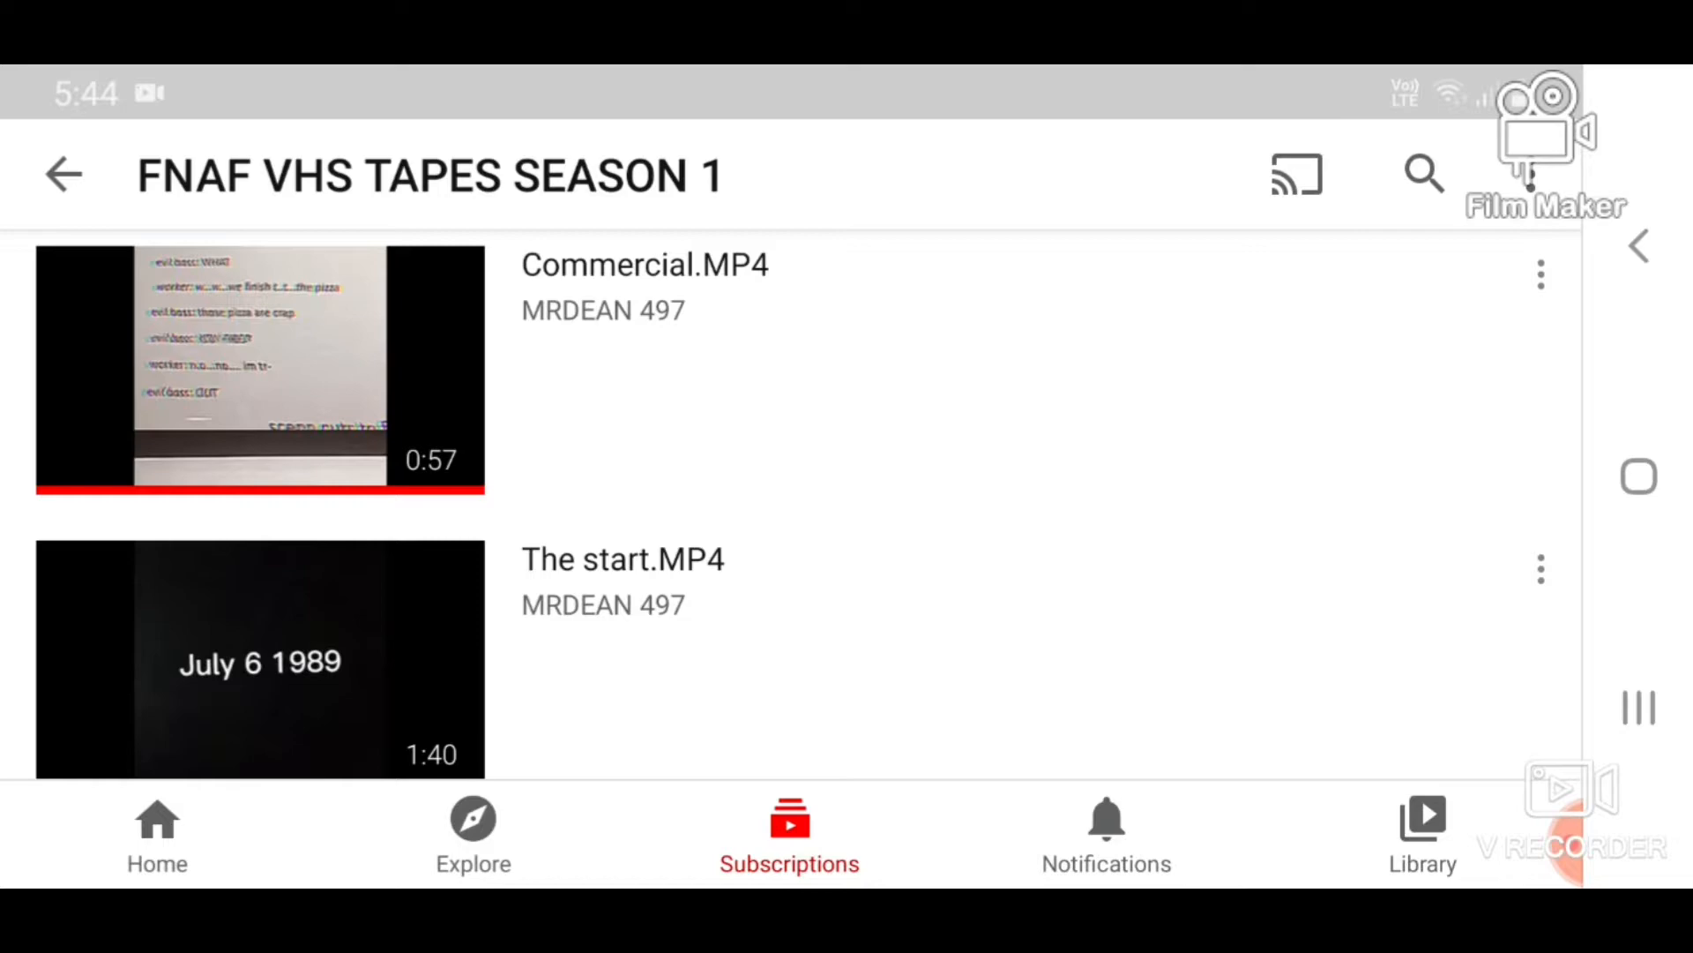
left_click(259, 371)
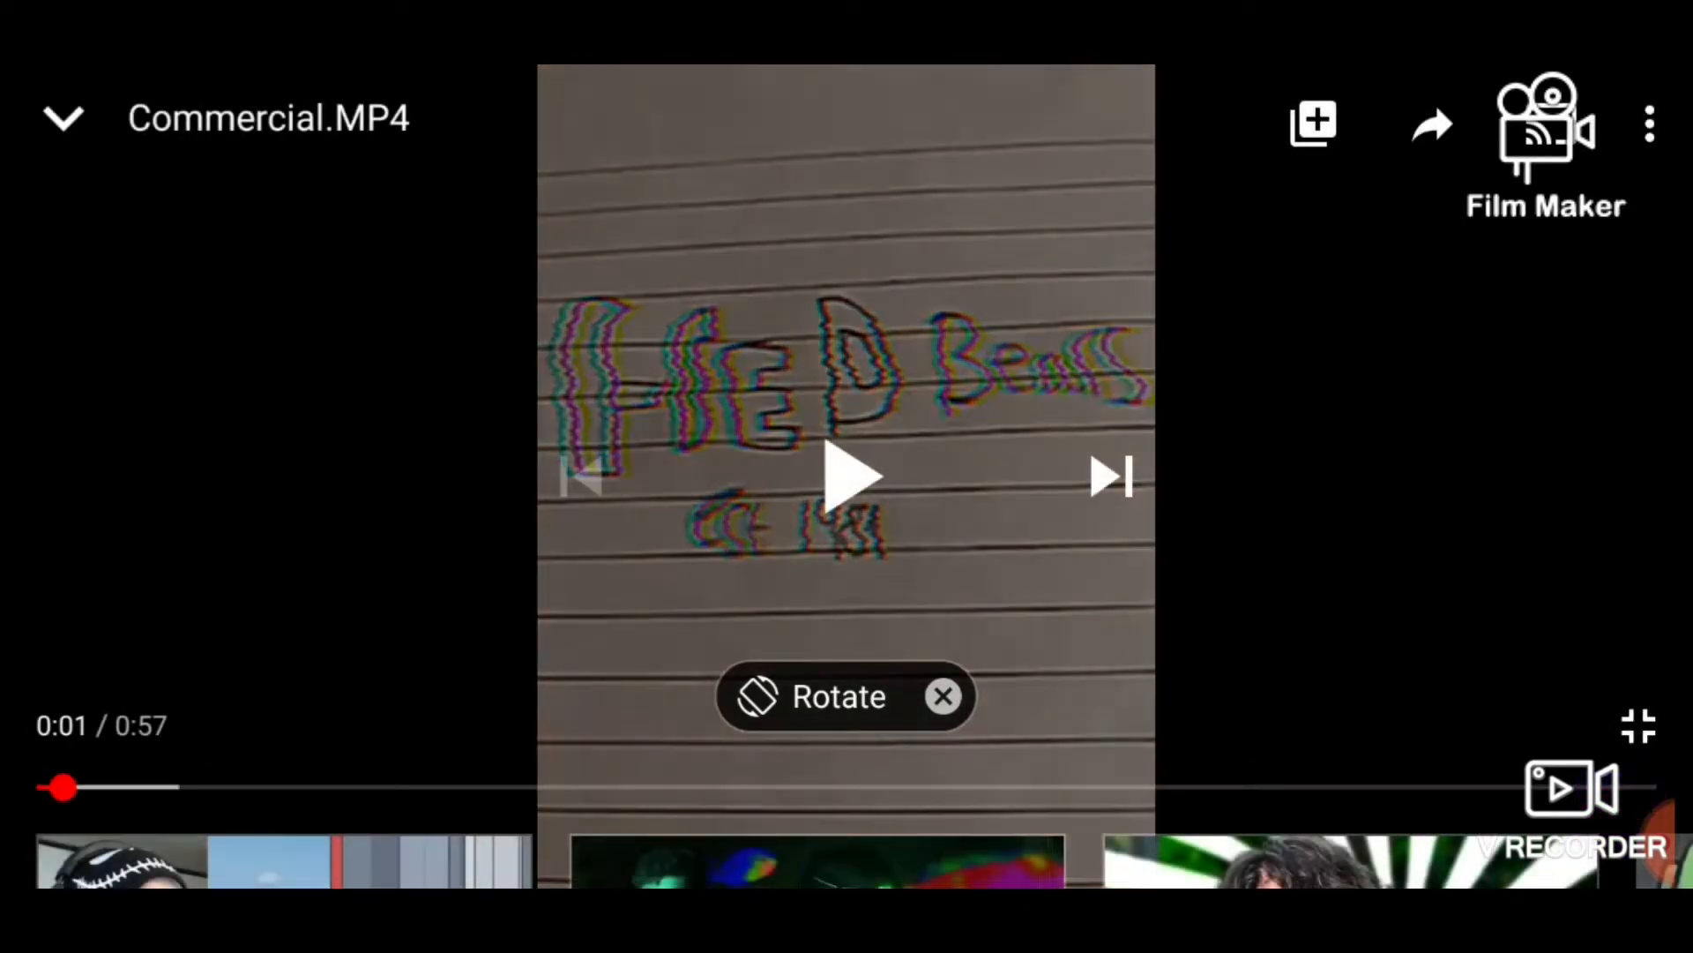
left_click(845, 477)
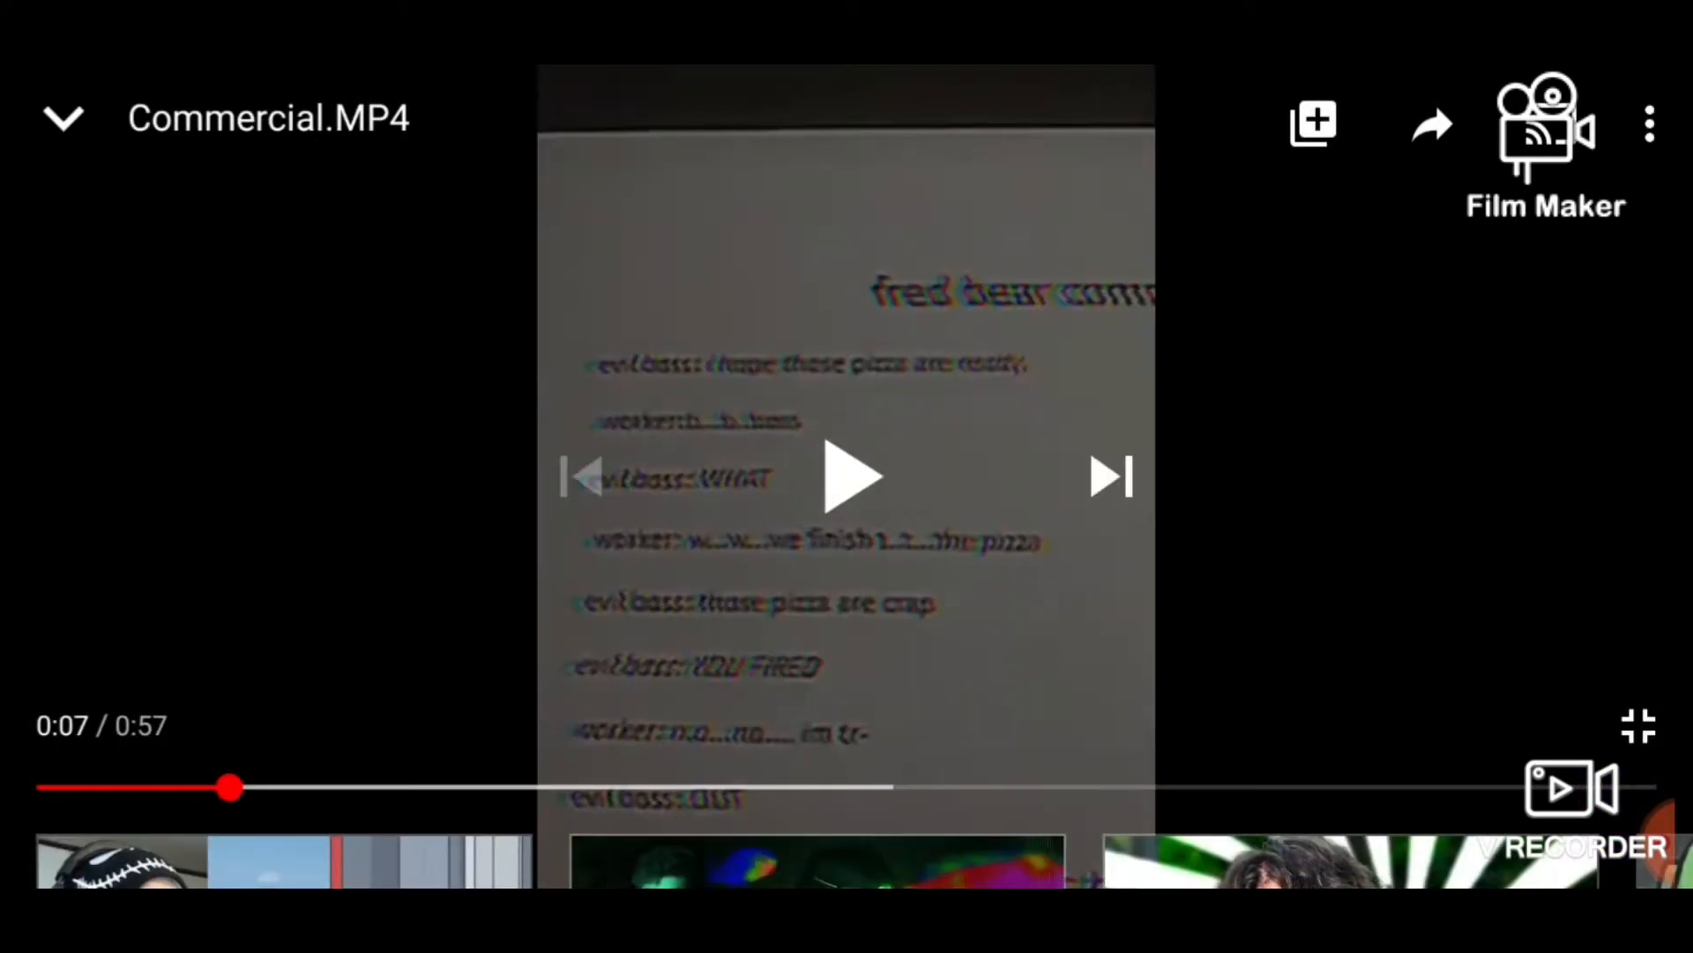
Watch the commercial's opening seconds, pausing and resuming to react
left_click(847, 475)
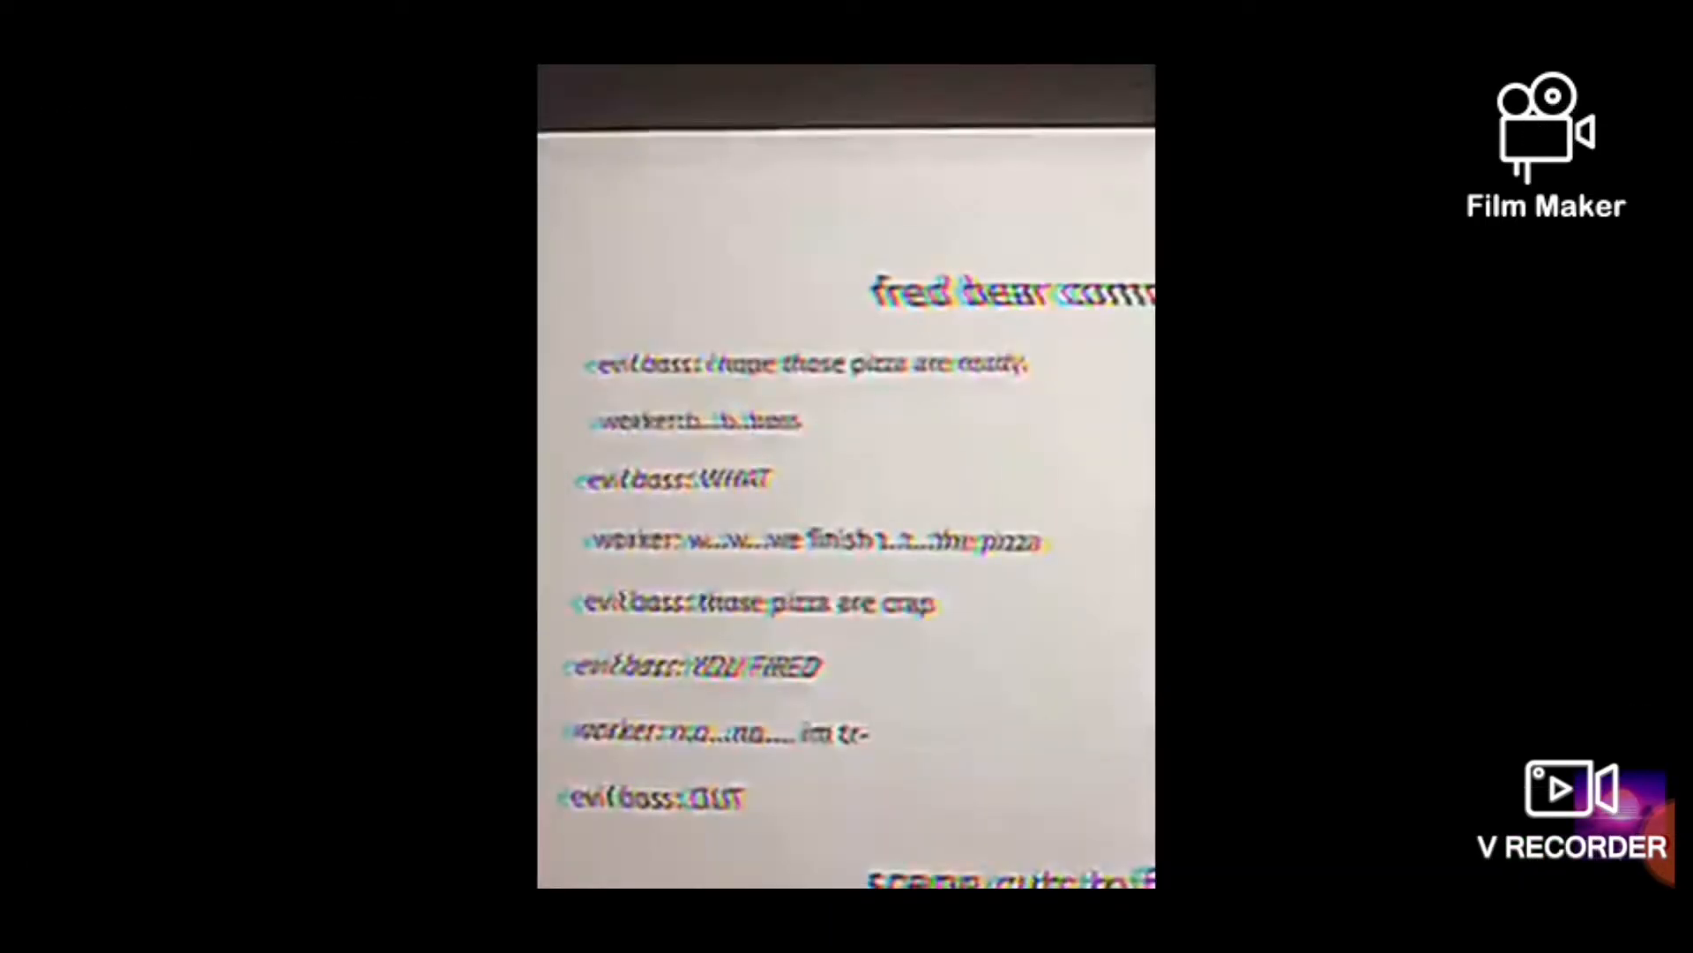
left_click(847, 476)
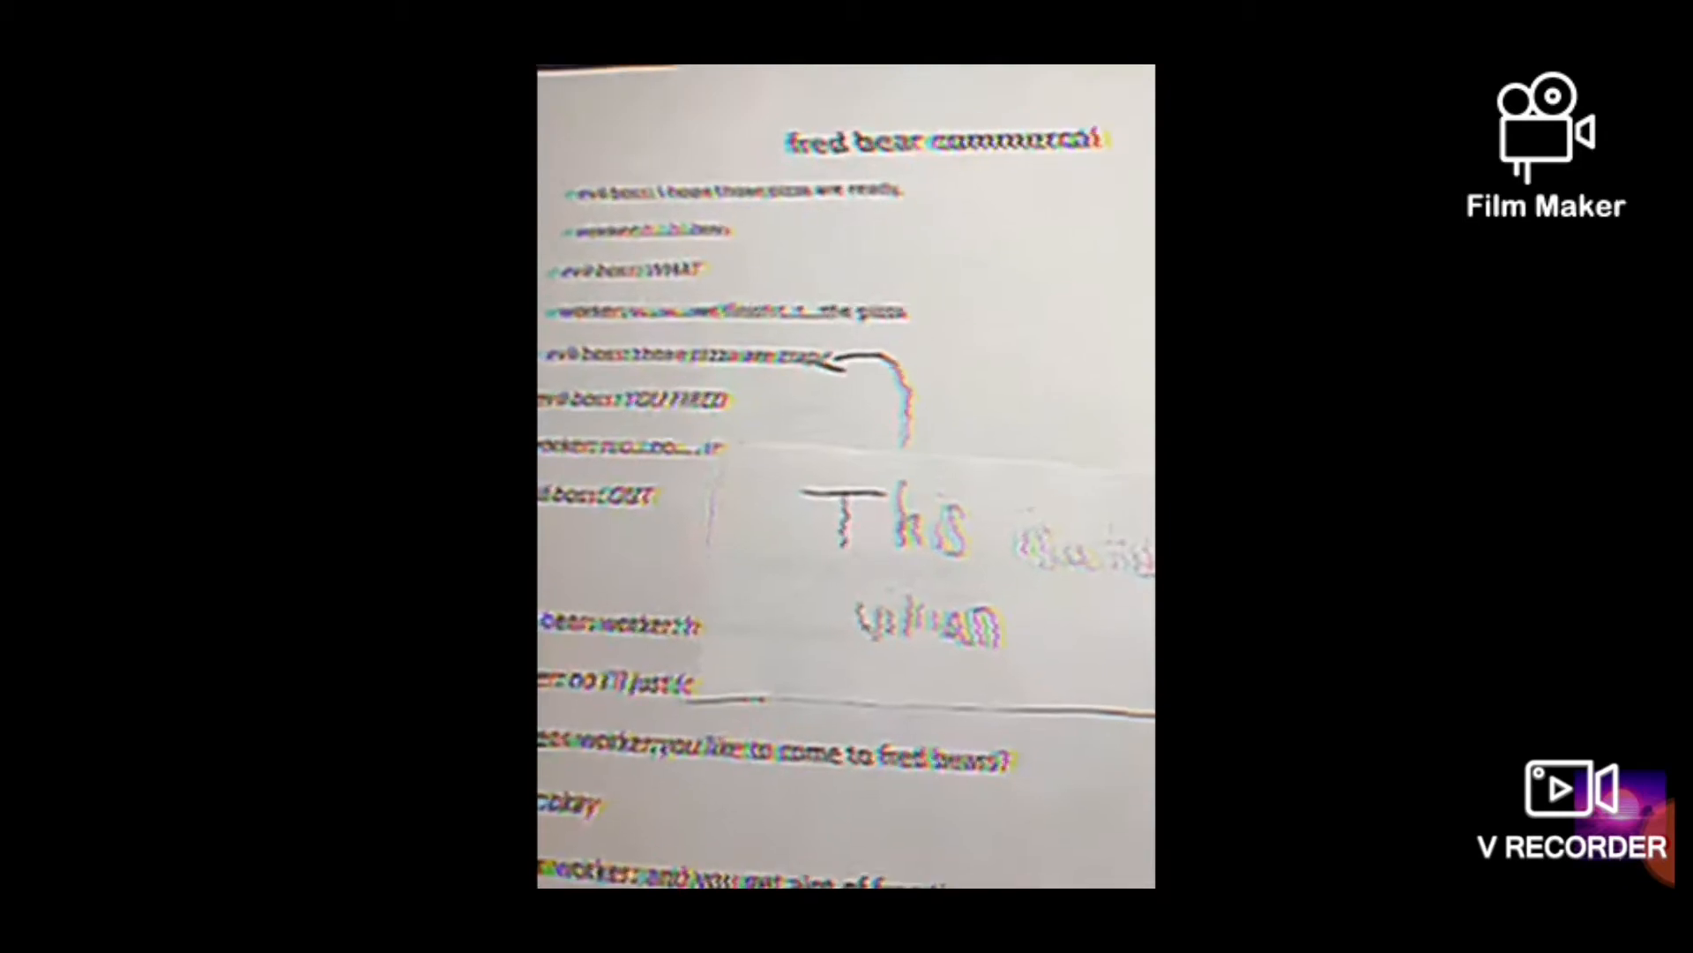
left_click(847, 476)
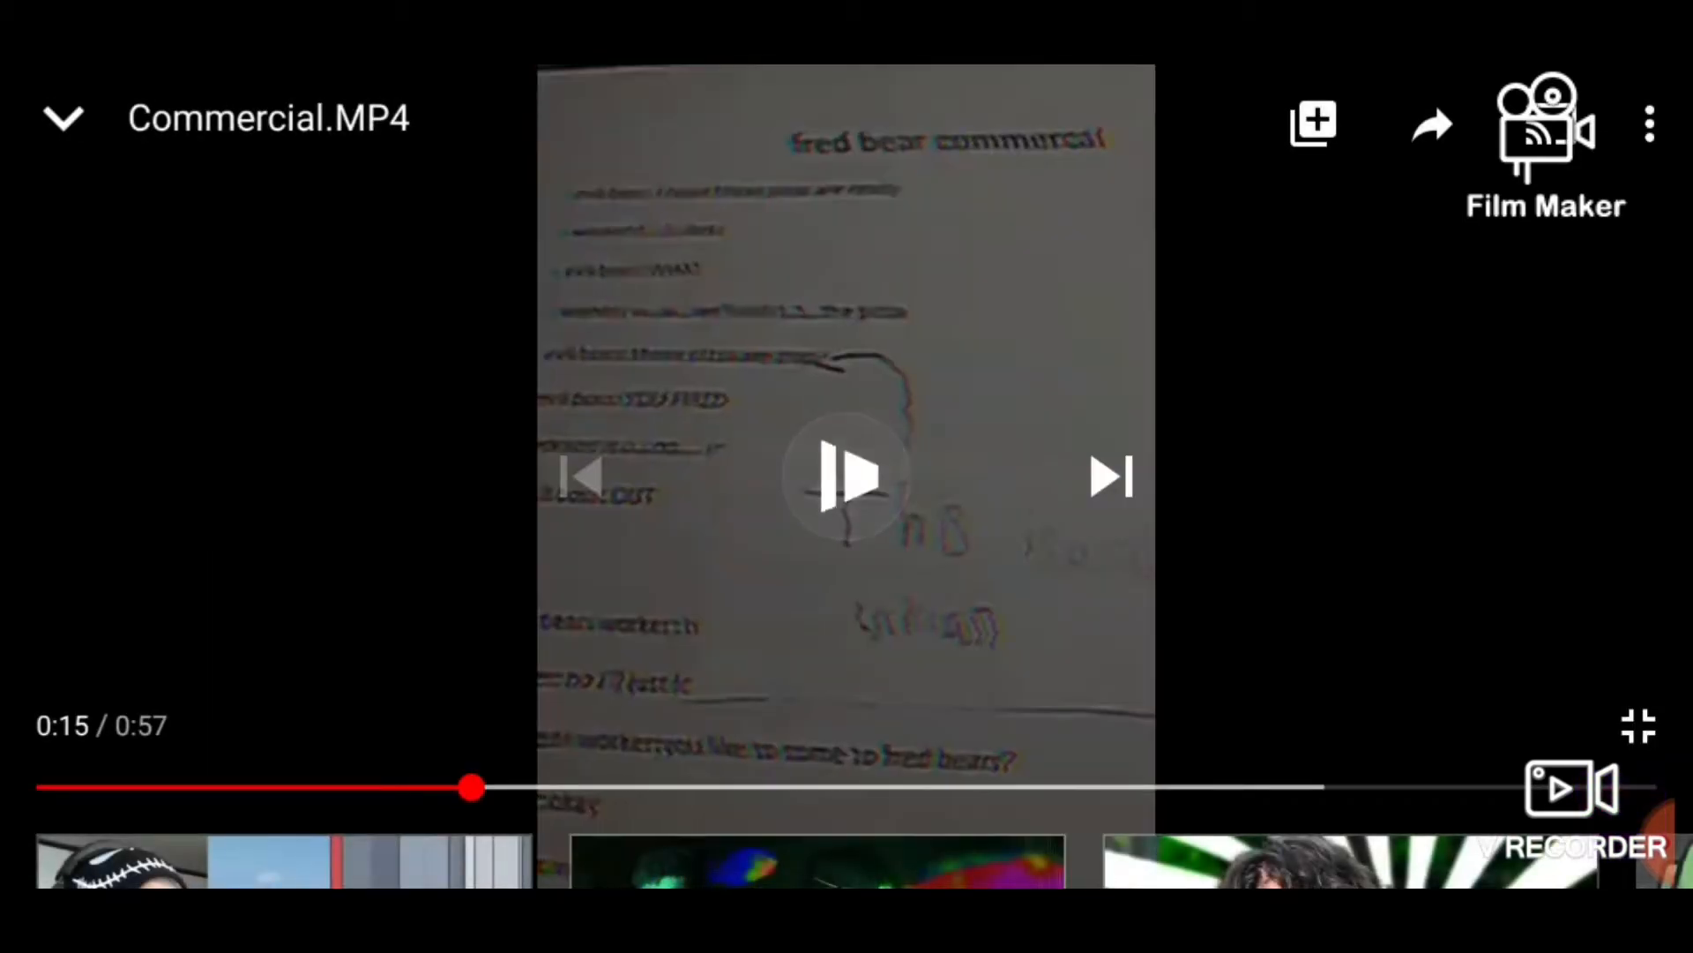
left_click(847, 476)
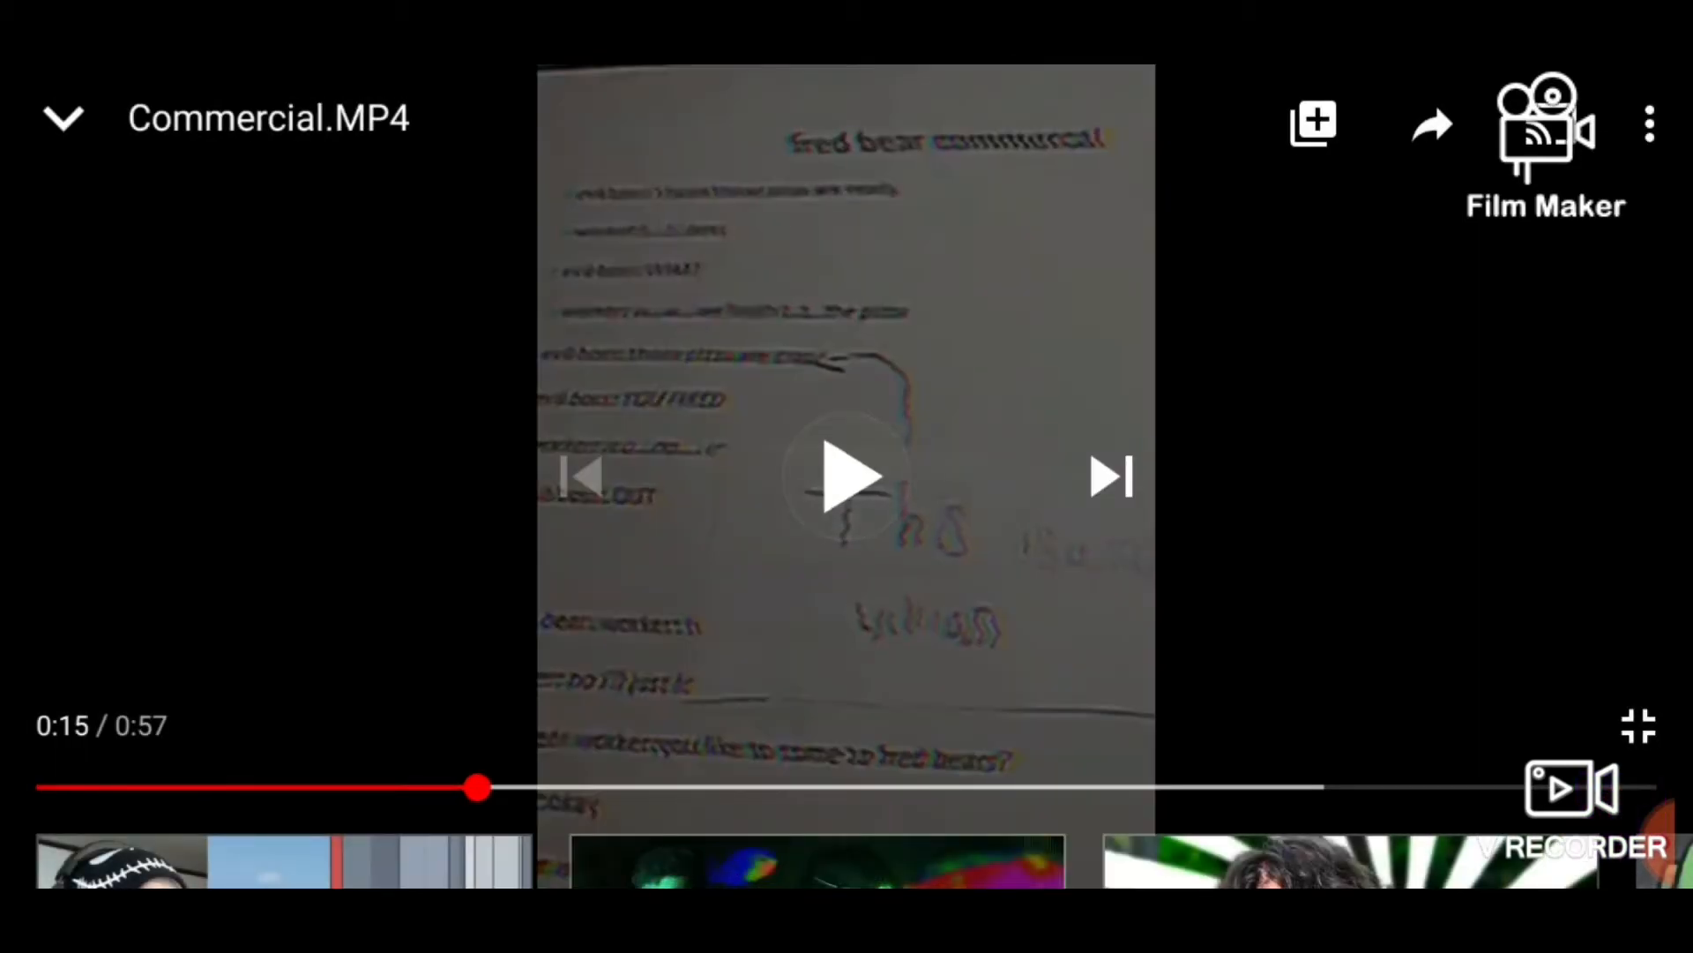
left_click(1651, 122)
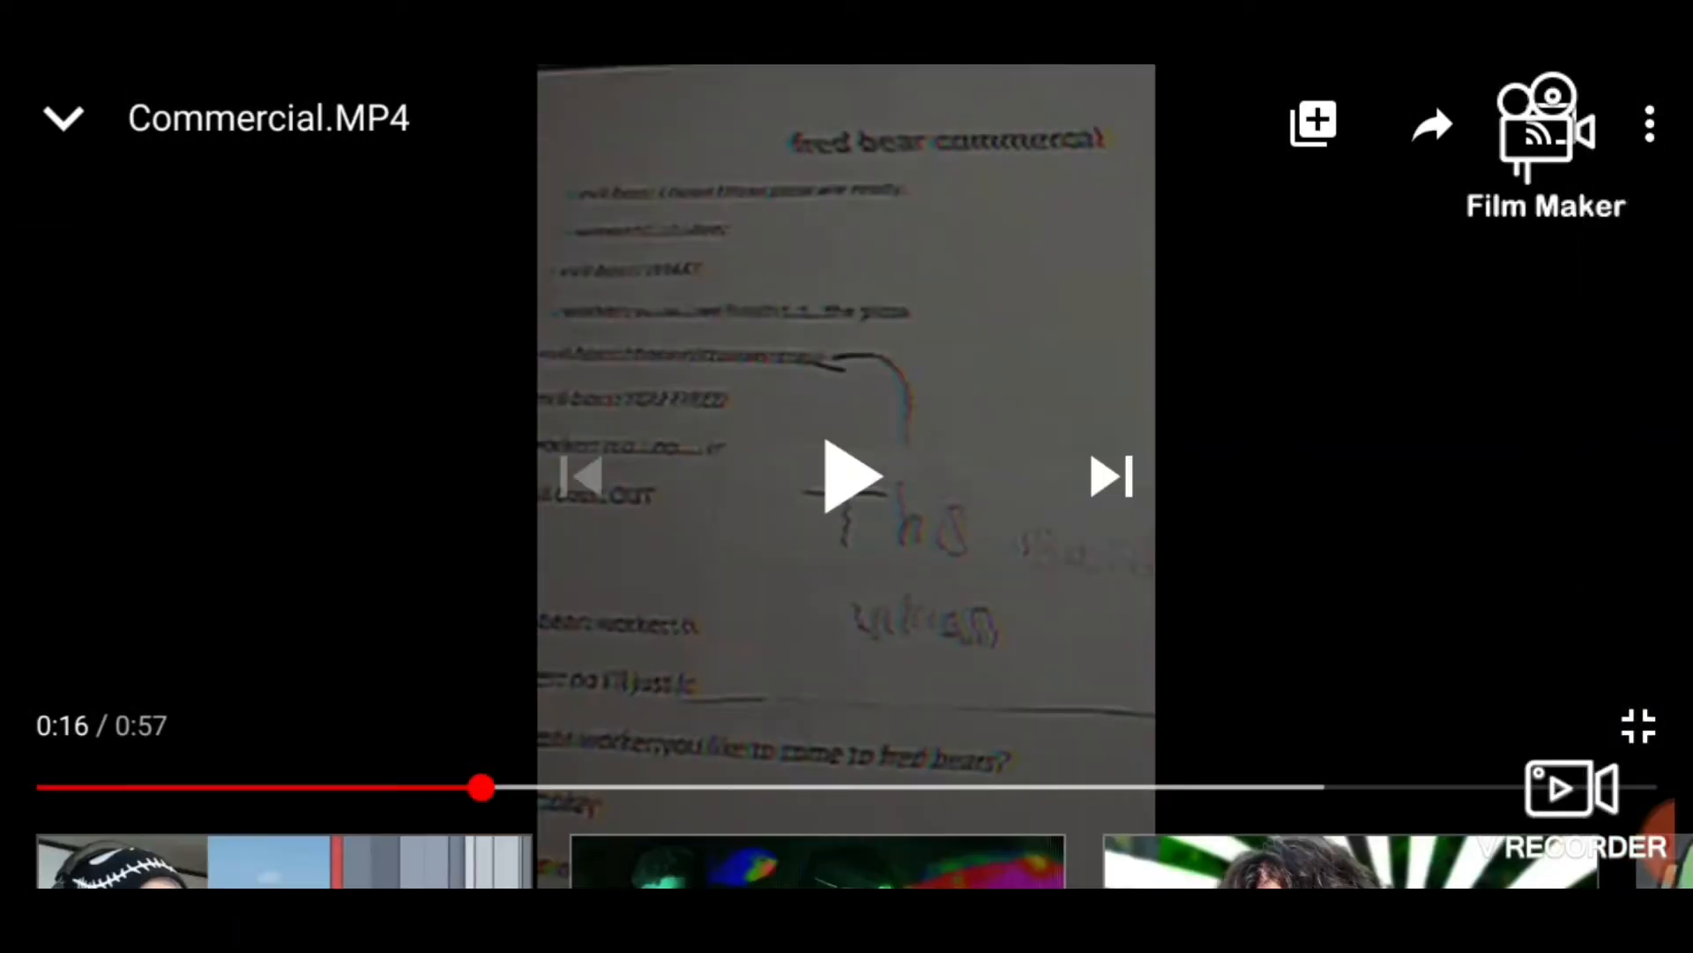
left_click(847, 476)
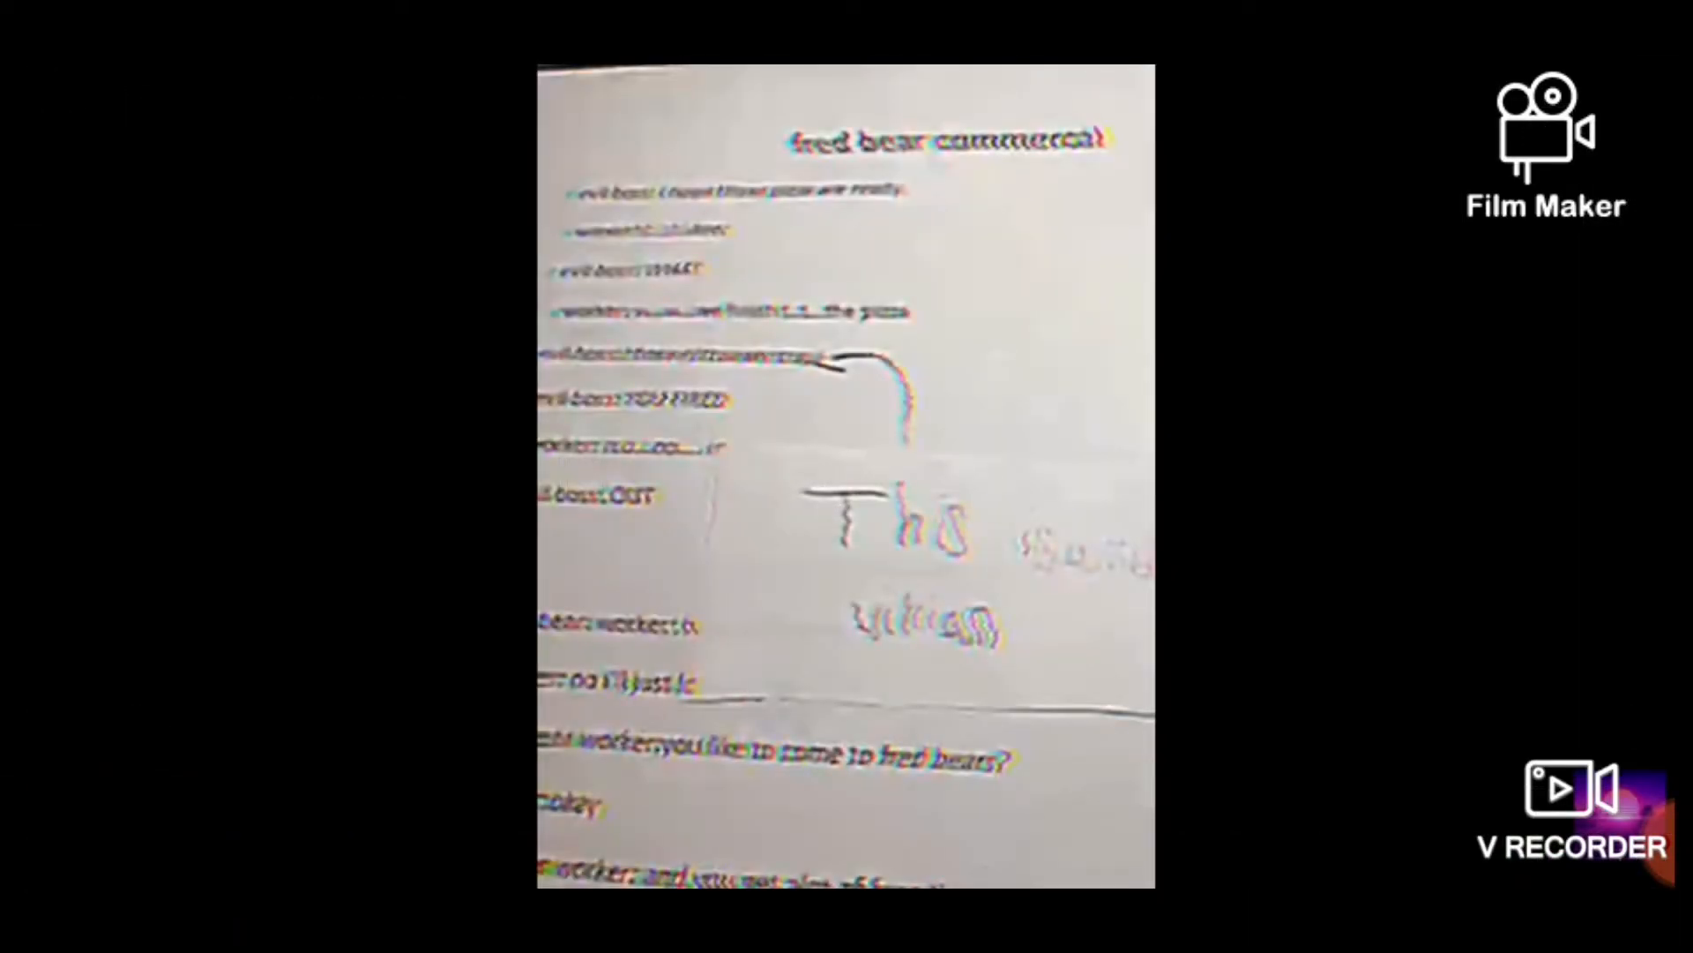
left_click(845, 476)
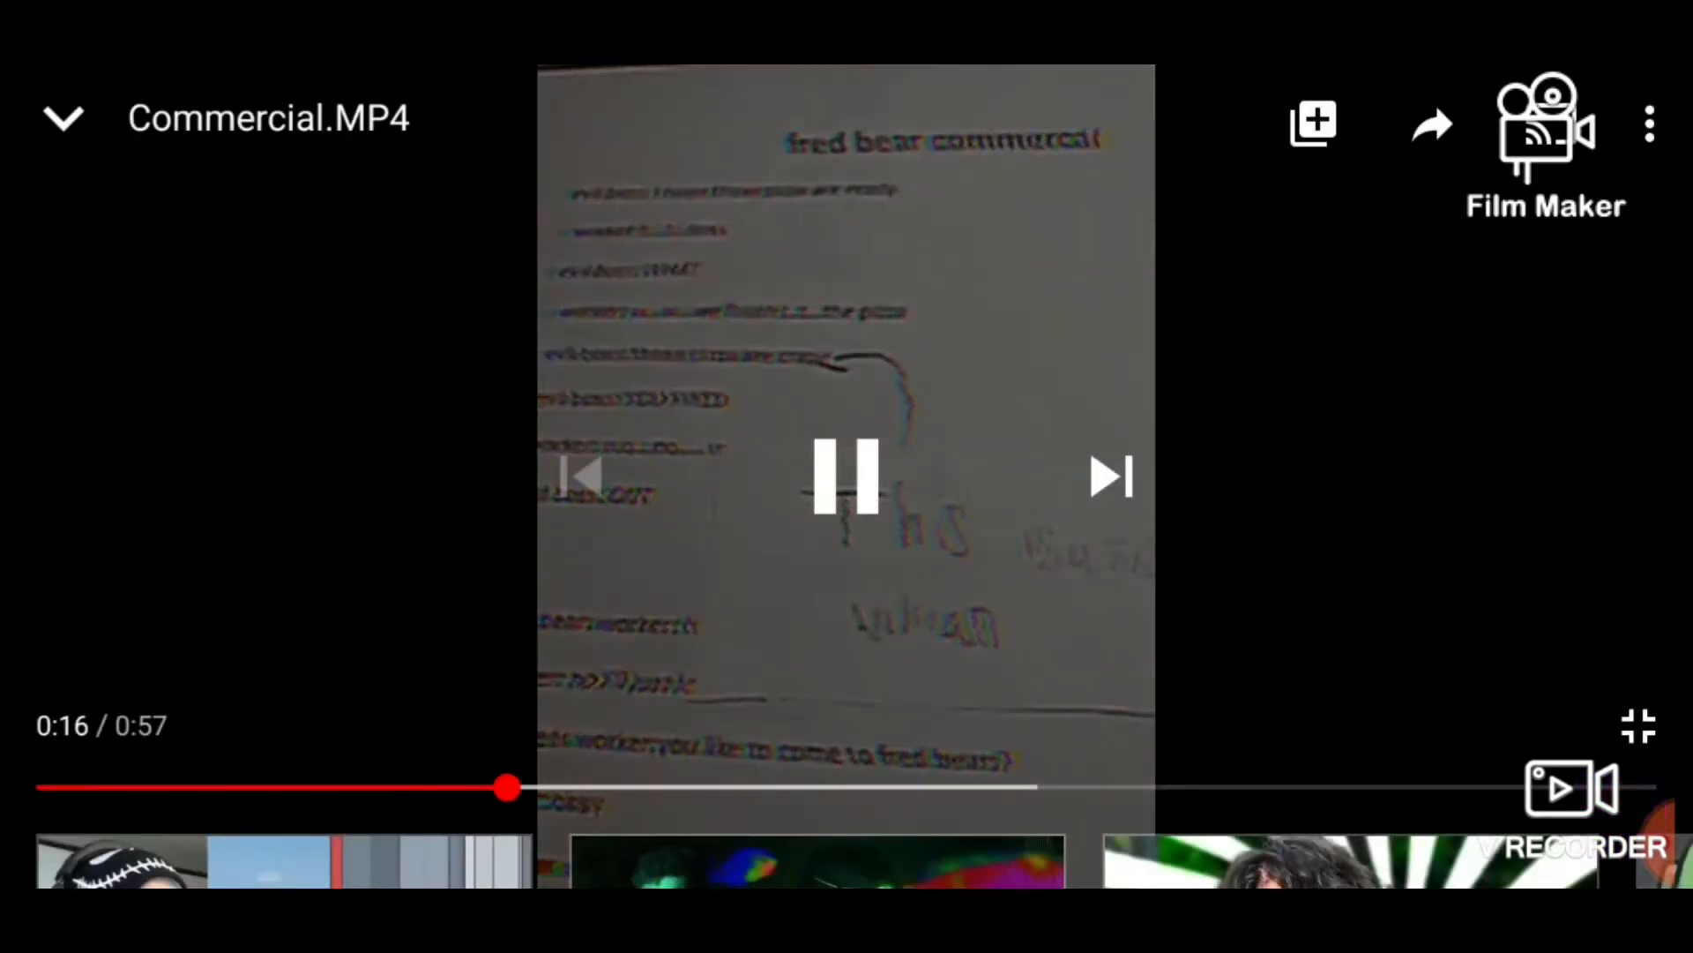
Rewind the commercial a couple of seconds and rewatch, pausing to react, up to 0:21
left_click_drag(508, 786, 425, 787)
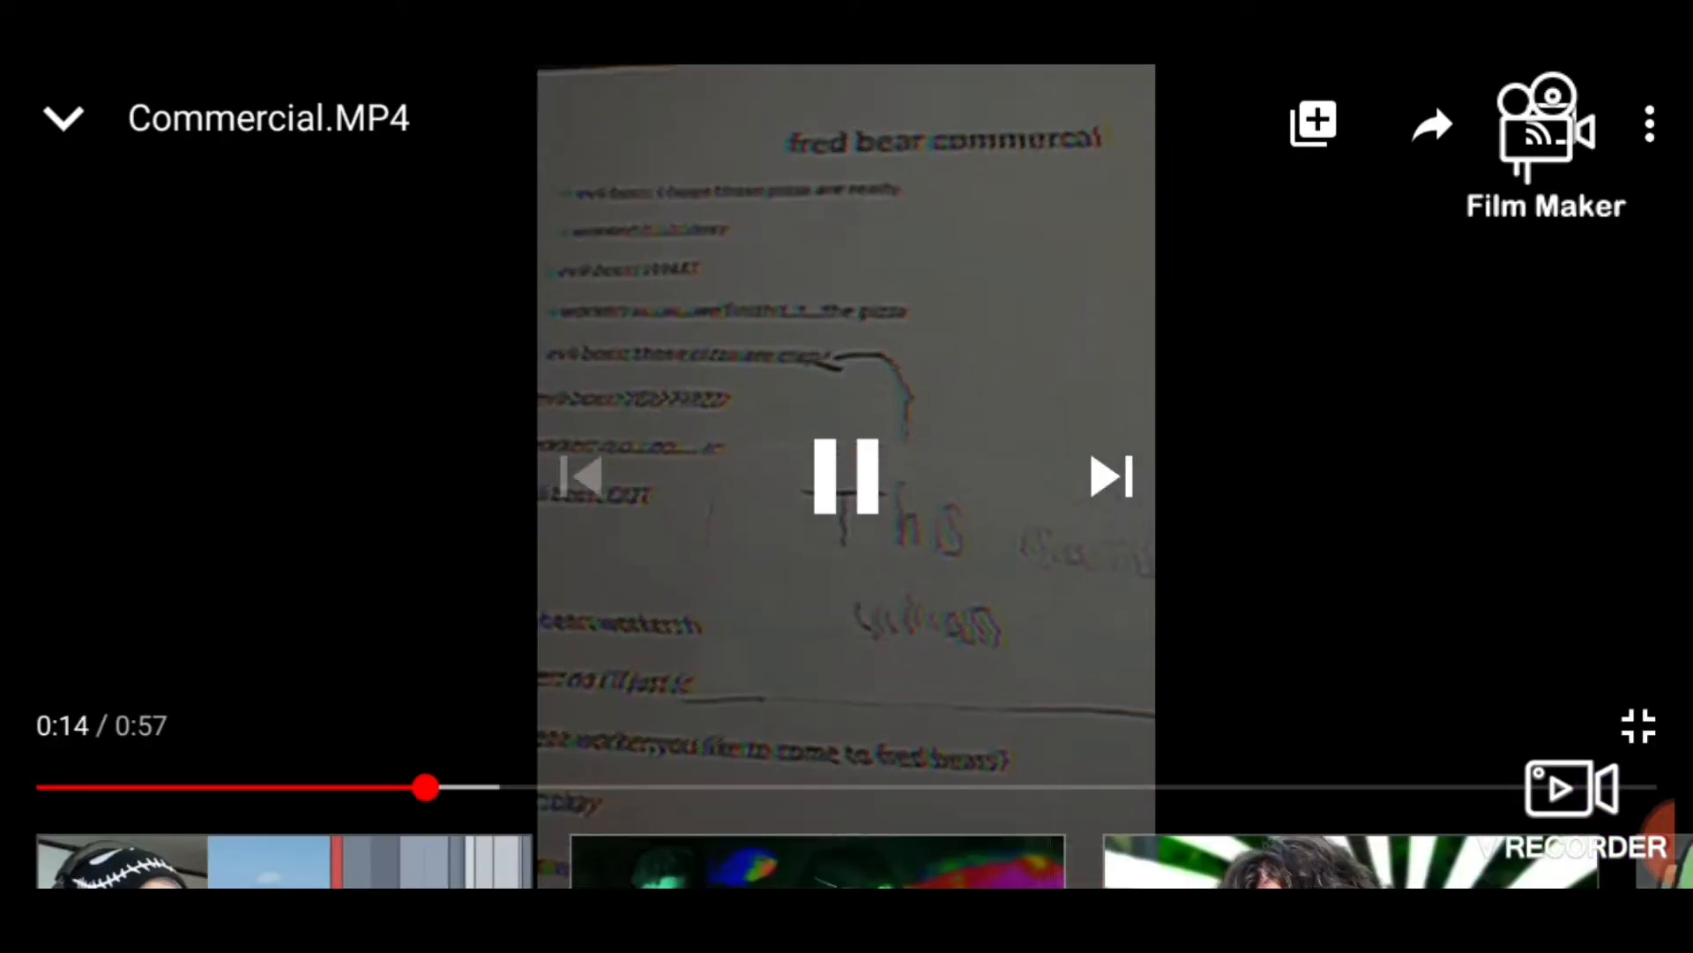
left_click(845, 474)
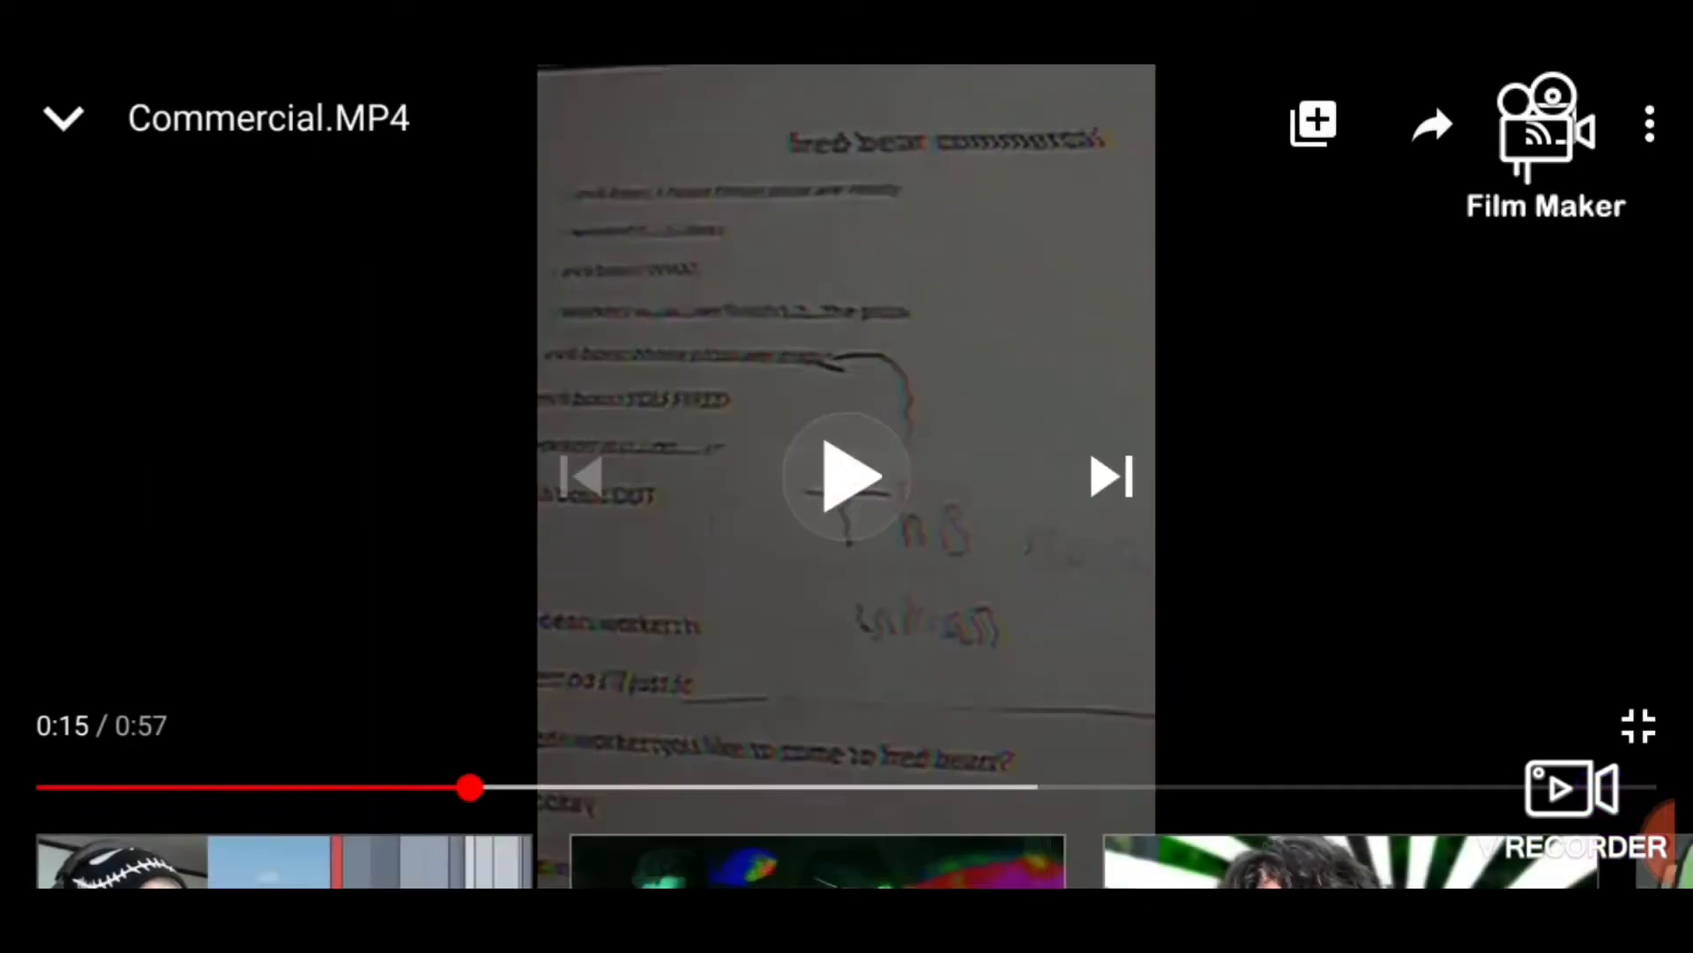
left_click(846, 475)
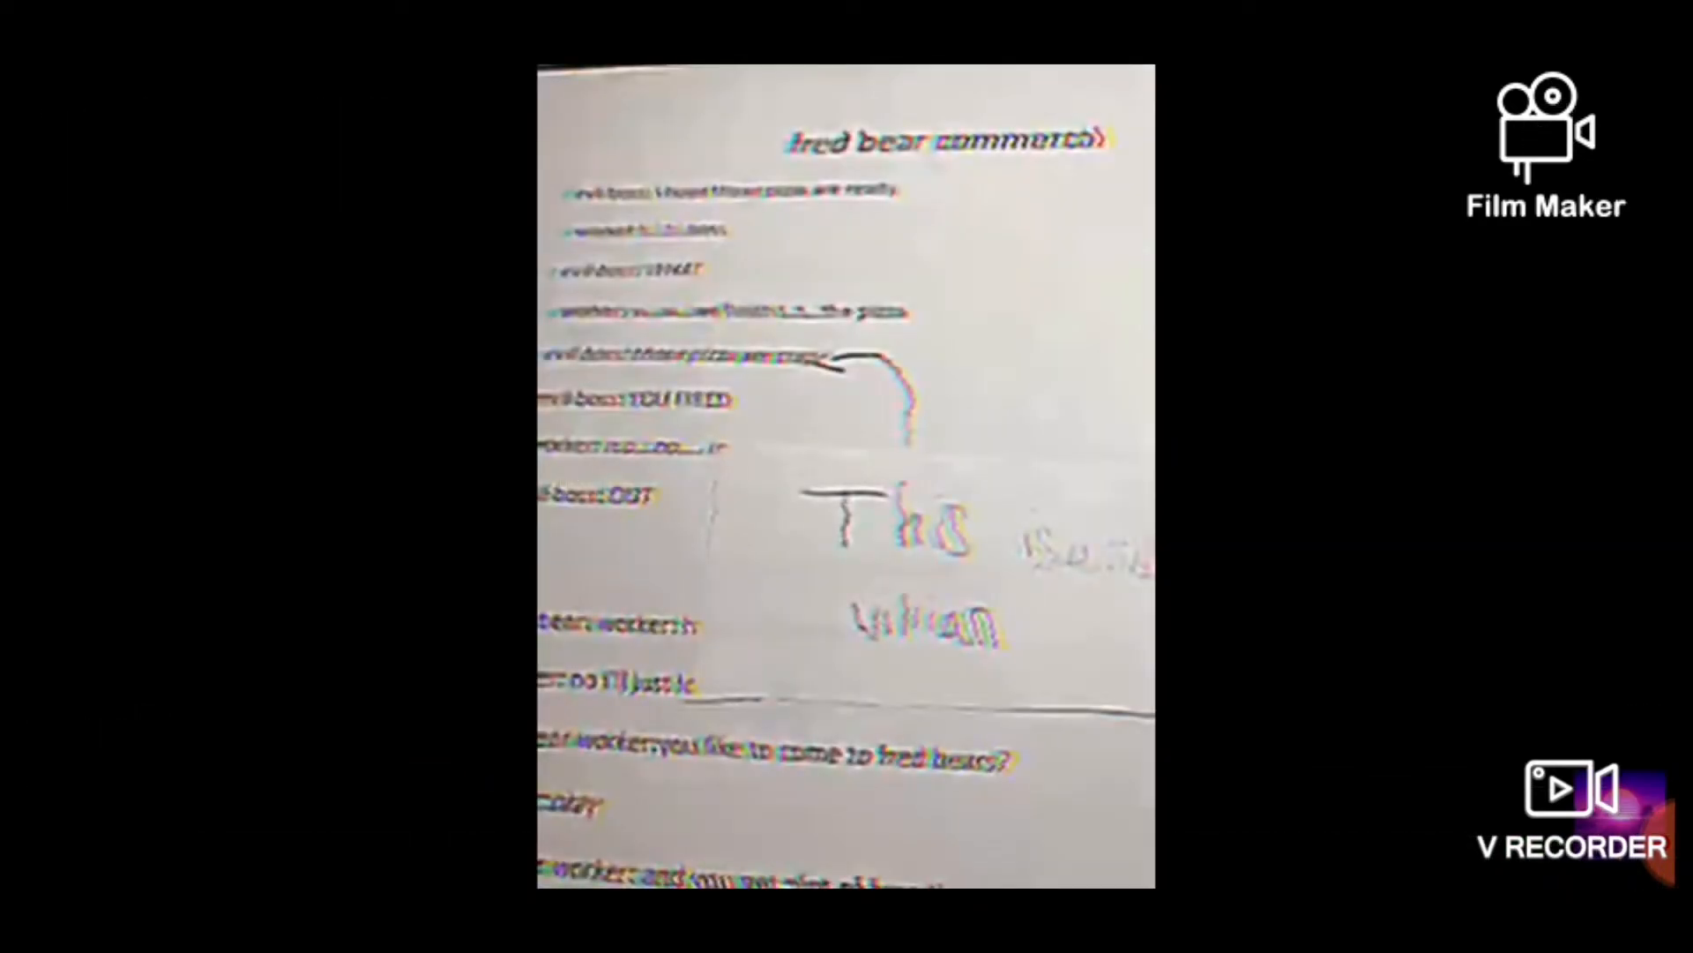
left_click(845, 477)
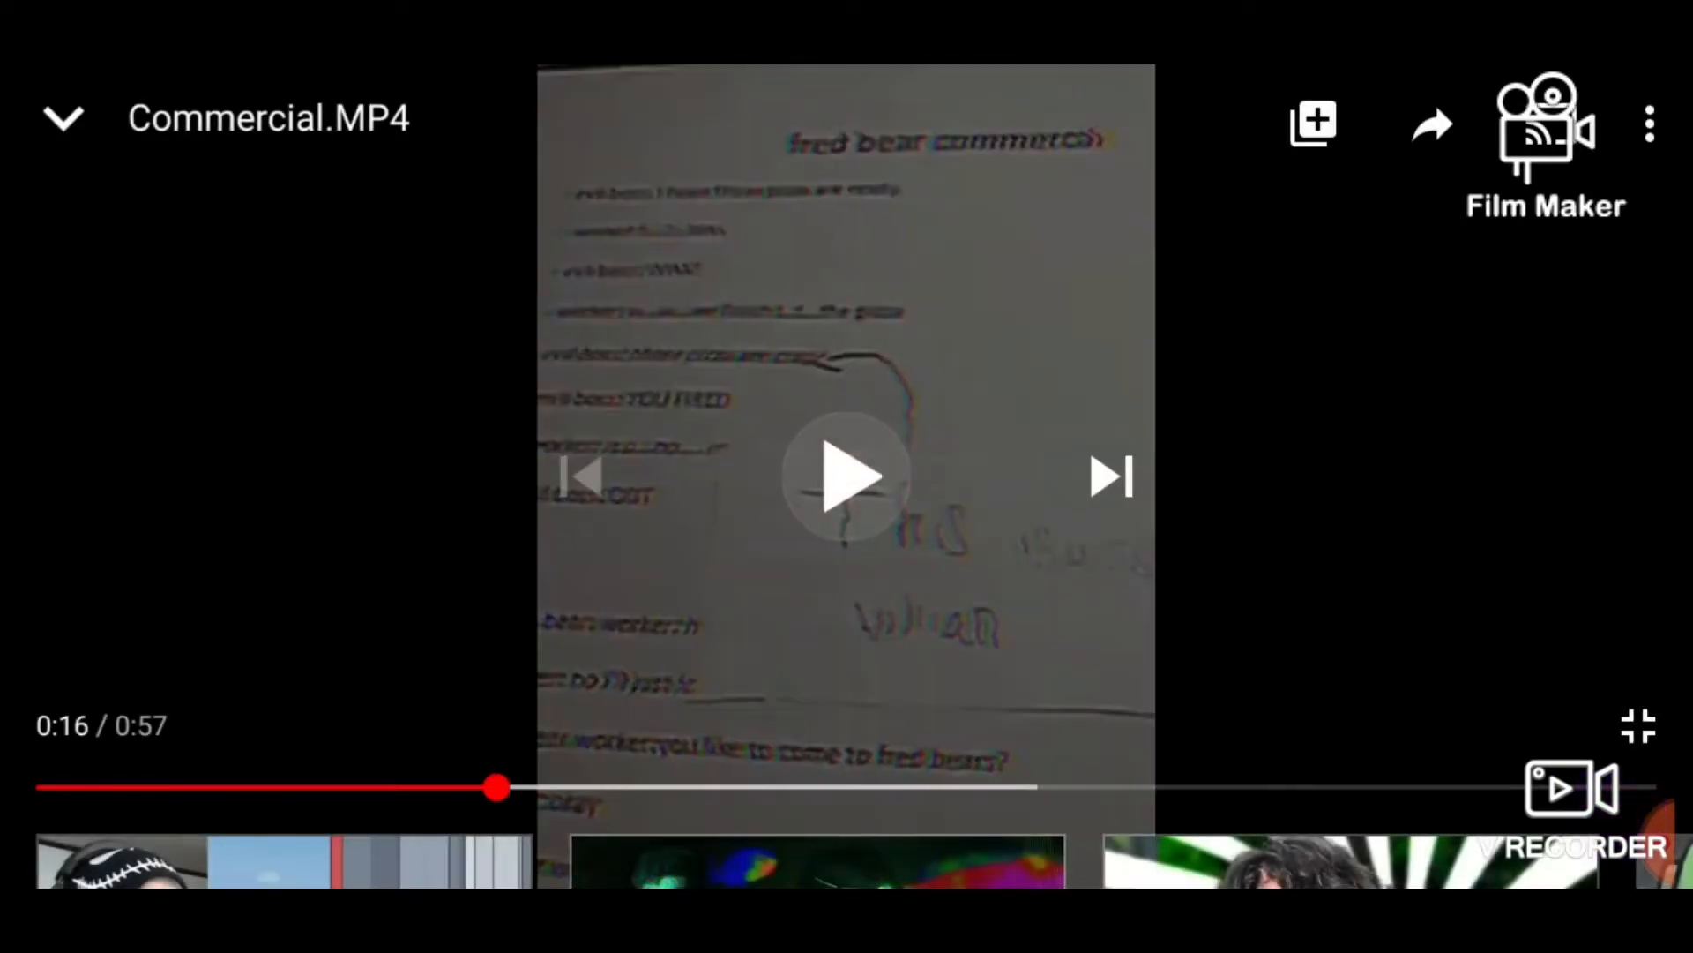
left_click(845, 475)
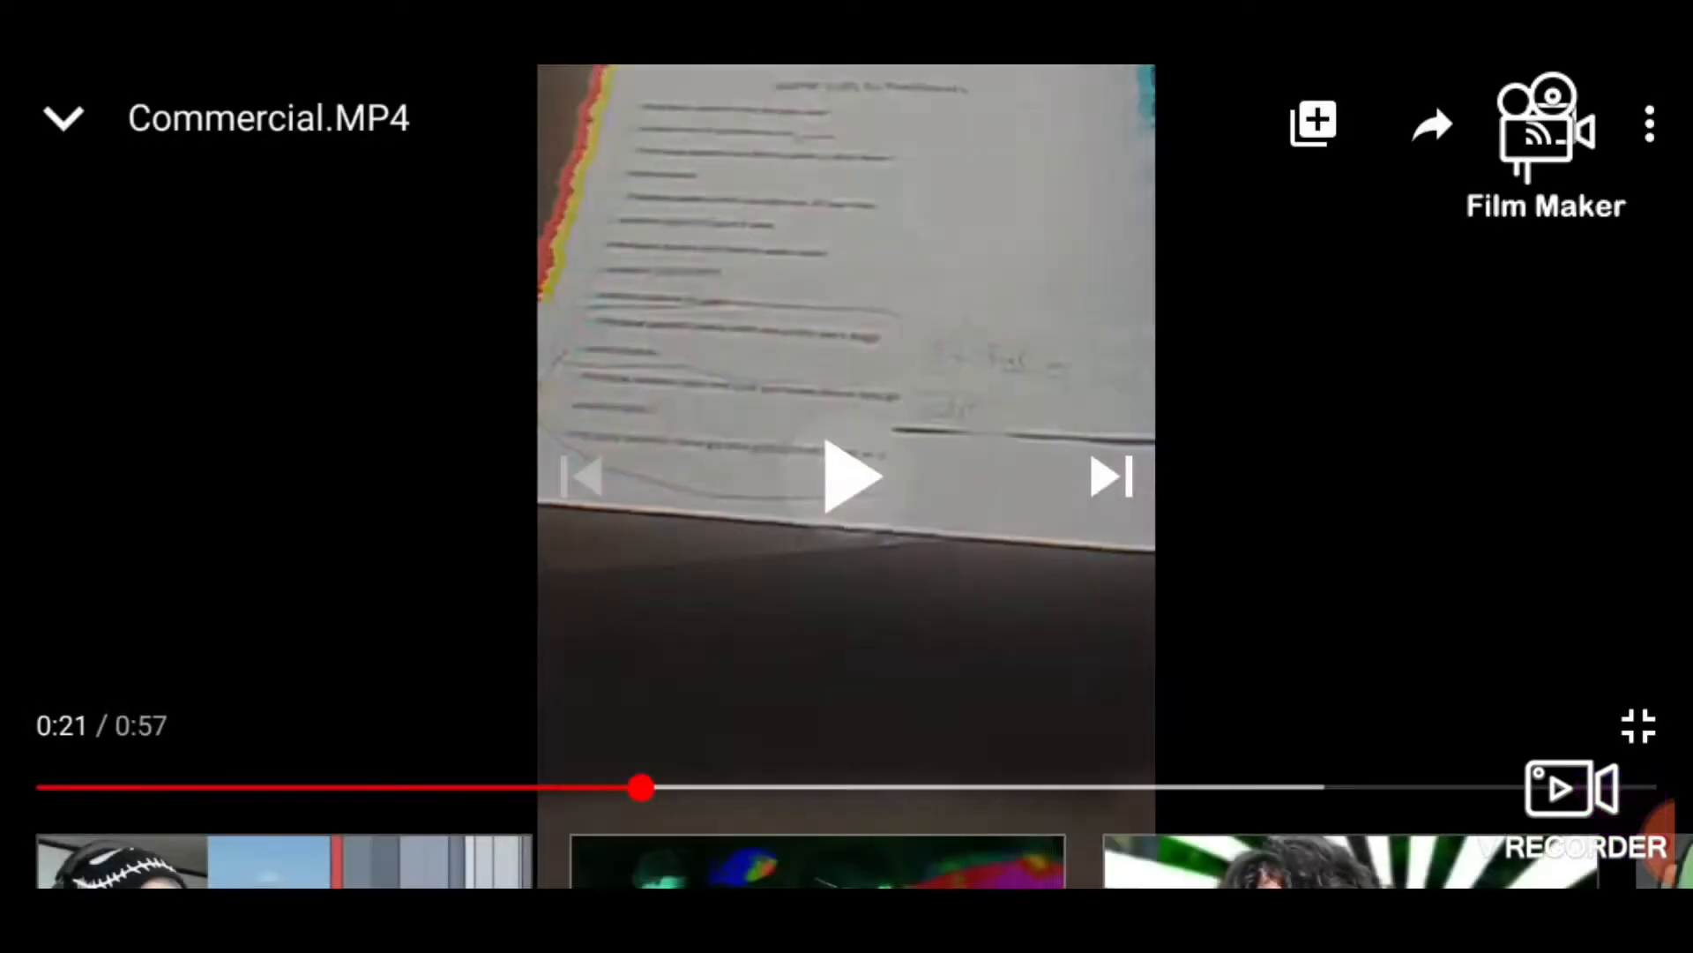
Pause near the end, then let Commercial.MP4 finish so The start.MP4 loads
left_click(850, 476)
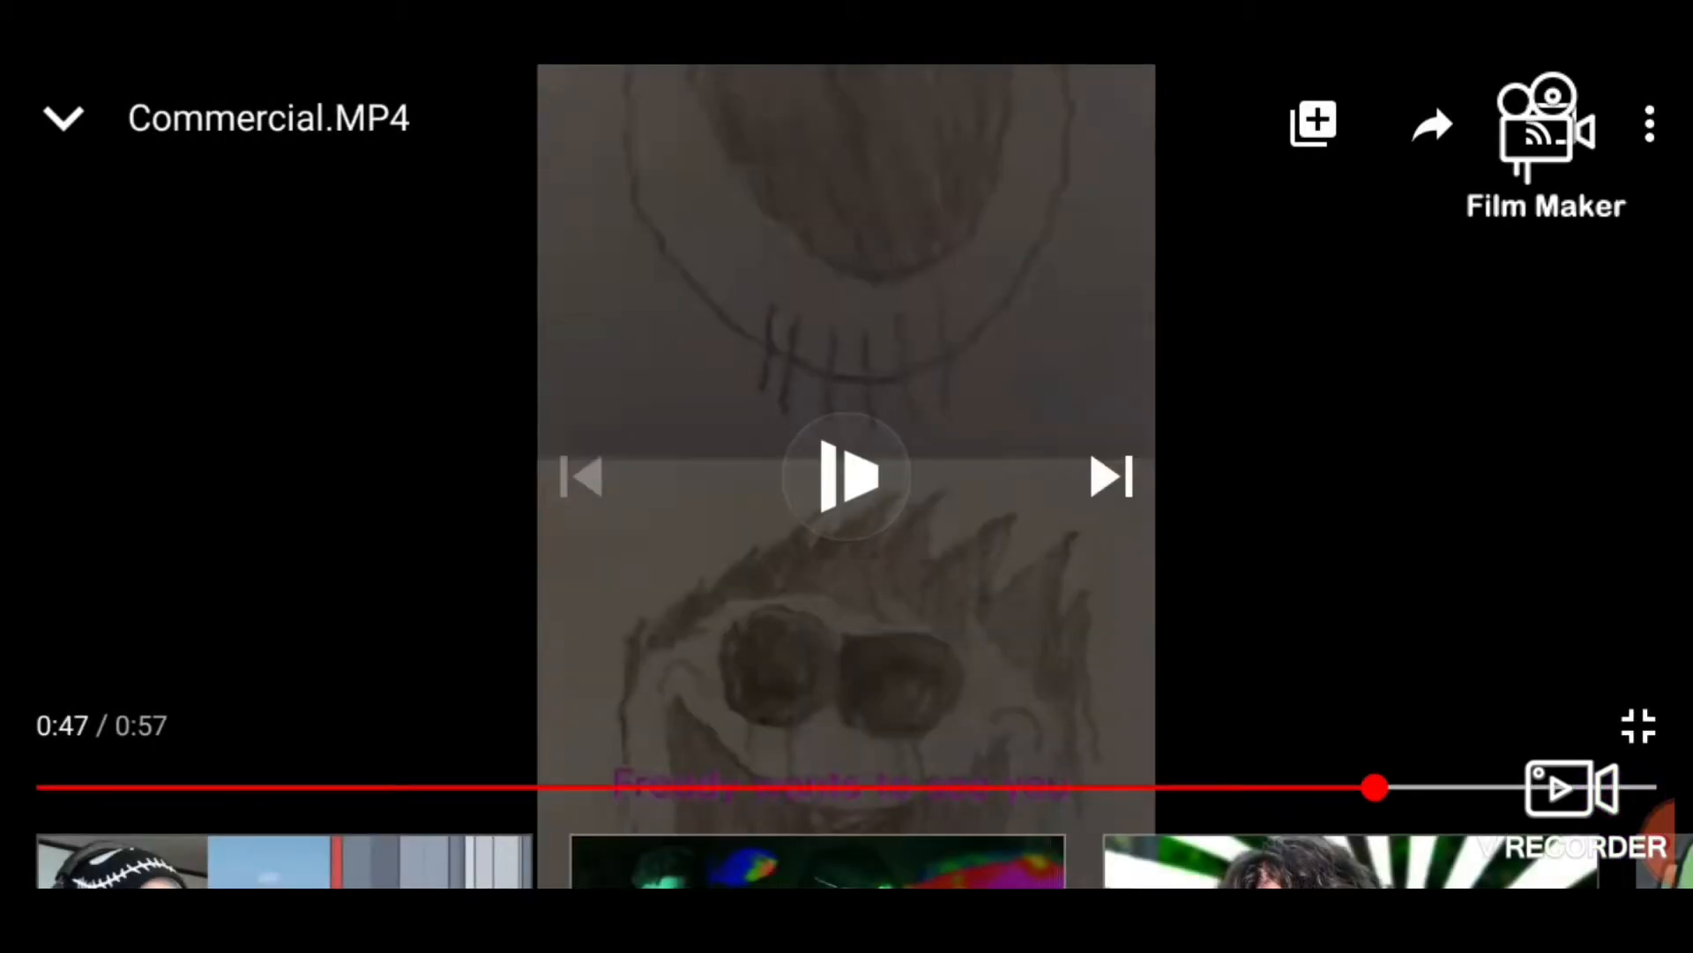
left_click(845, 476)
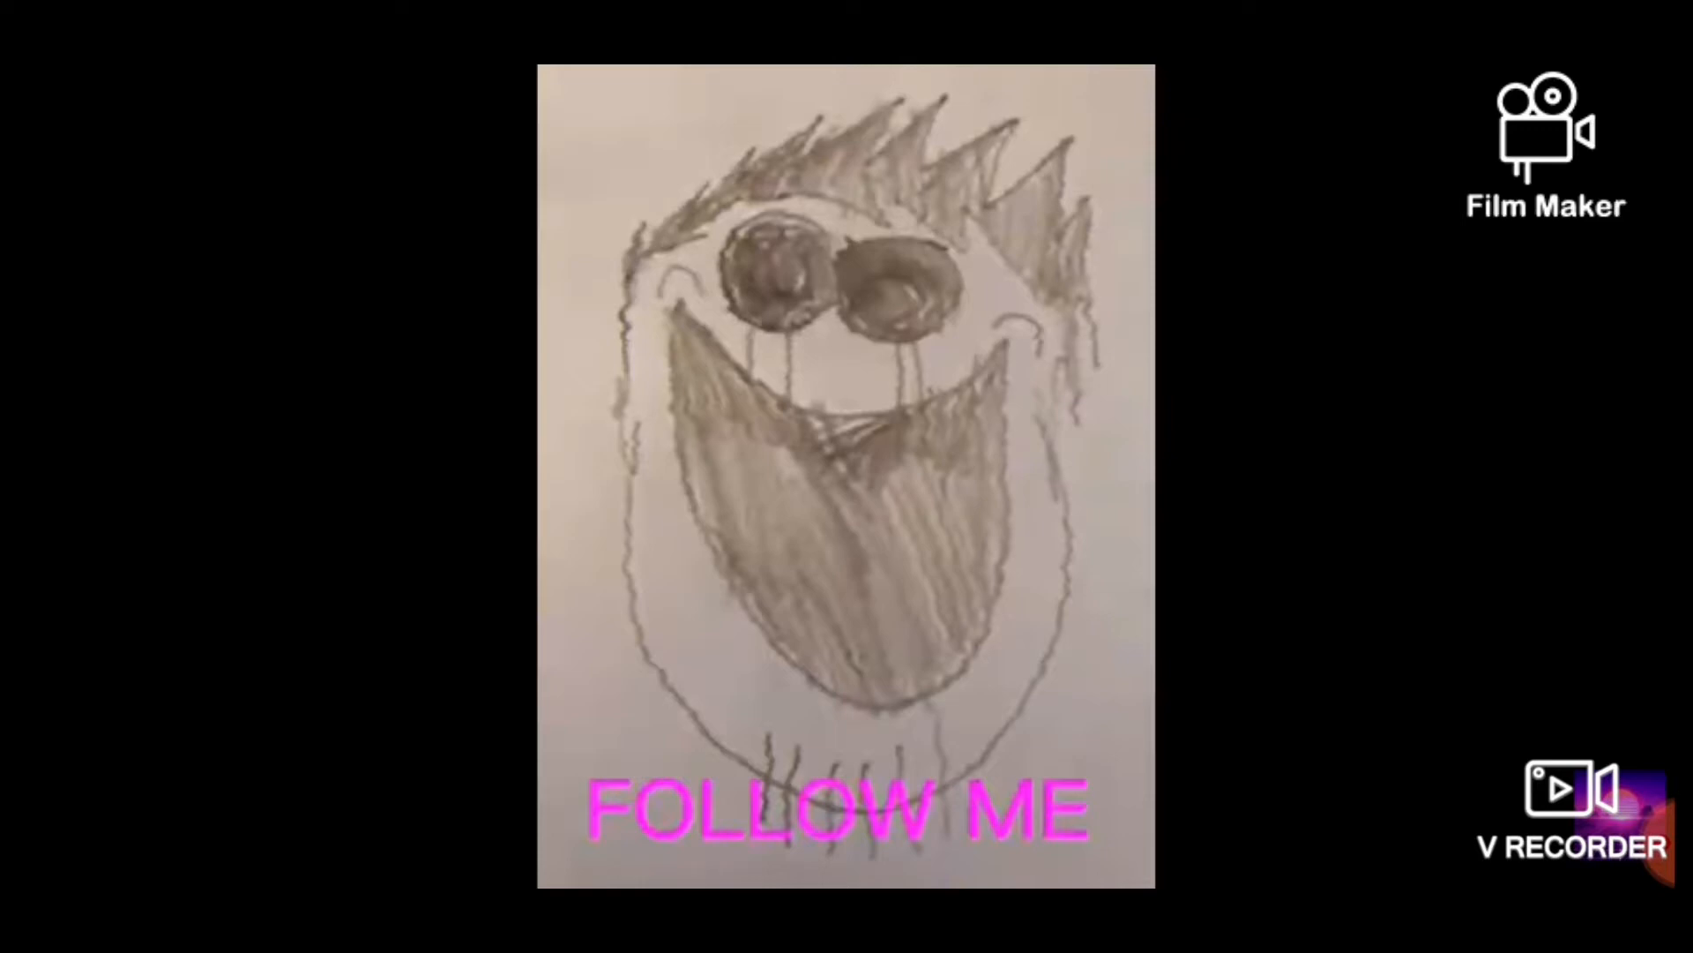
left_click(845, 475)
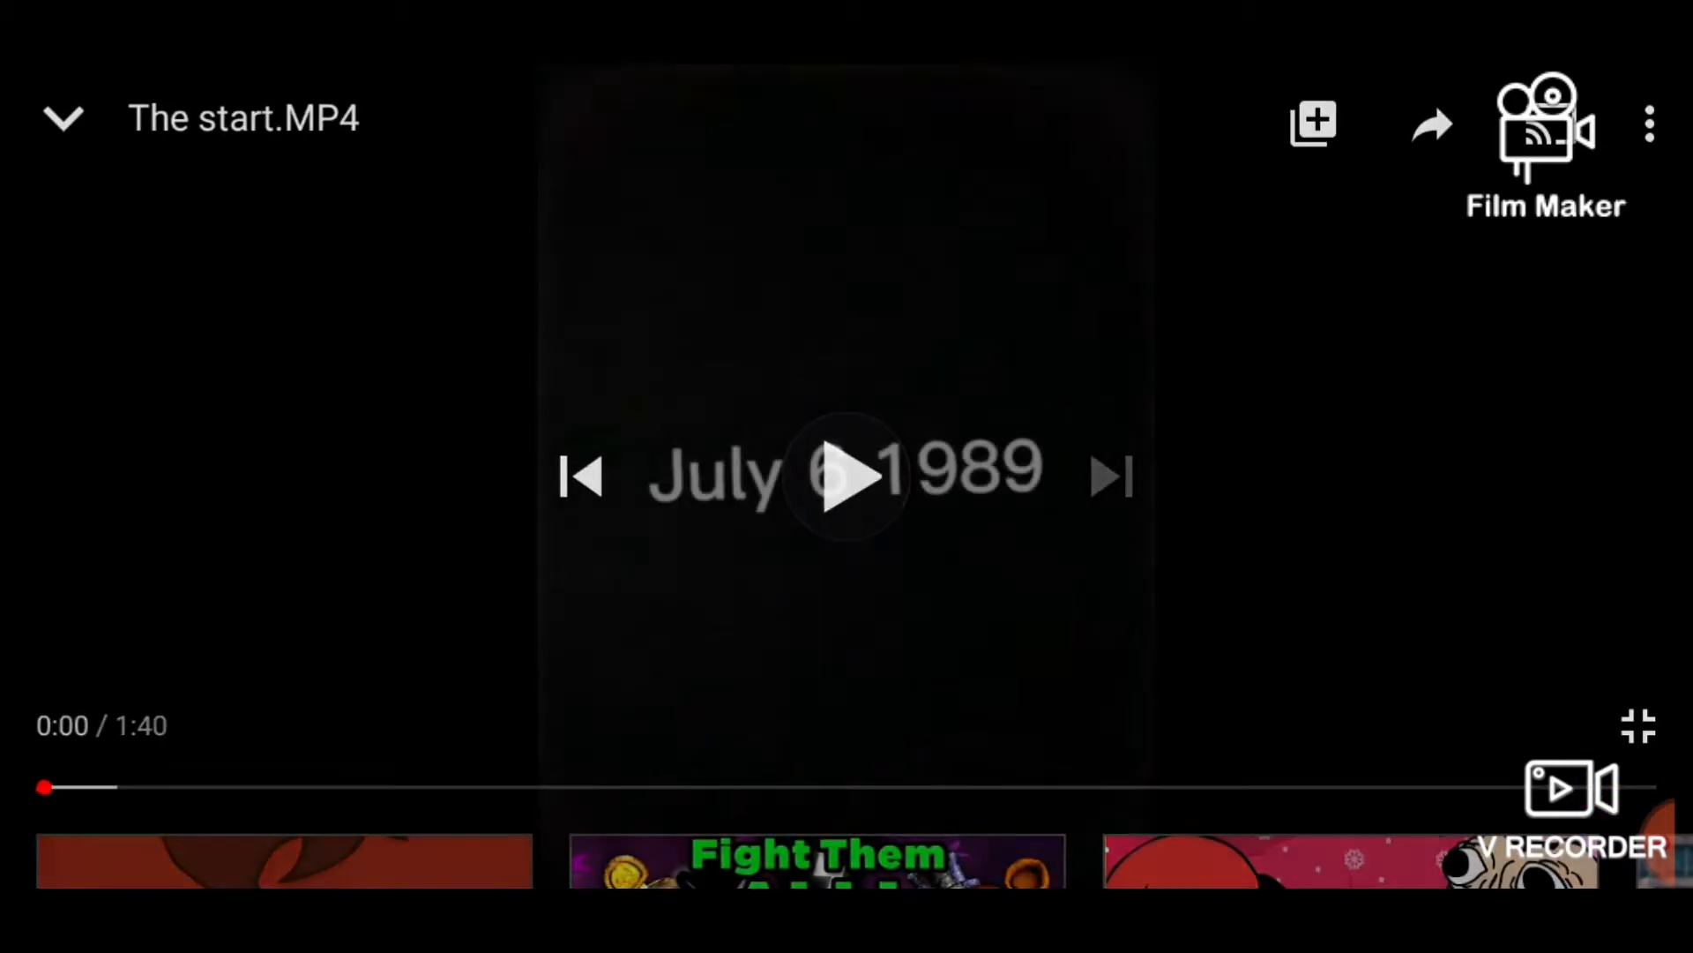
Start The start.MP4 and watch its first seconds with a quick pause
left_click(847, 476)
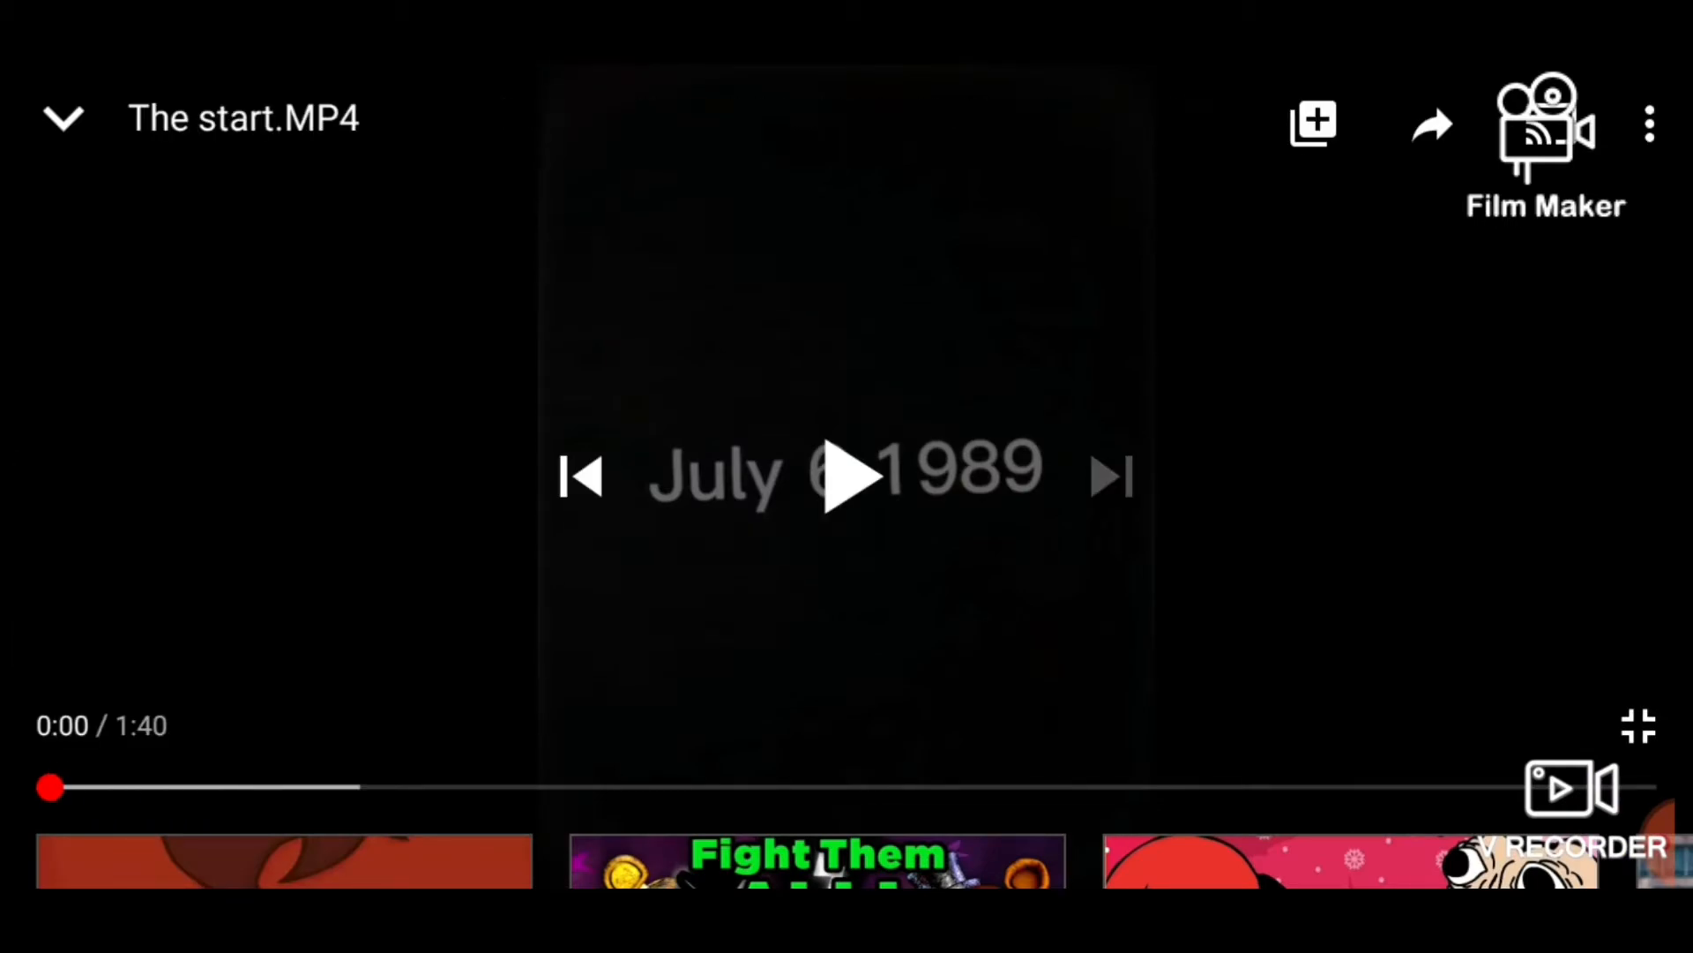
left_click(849, 474)
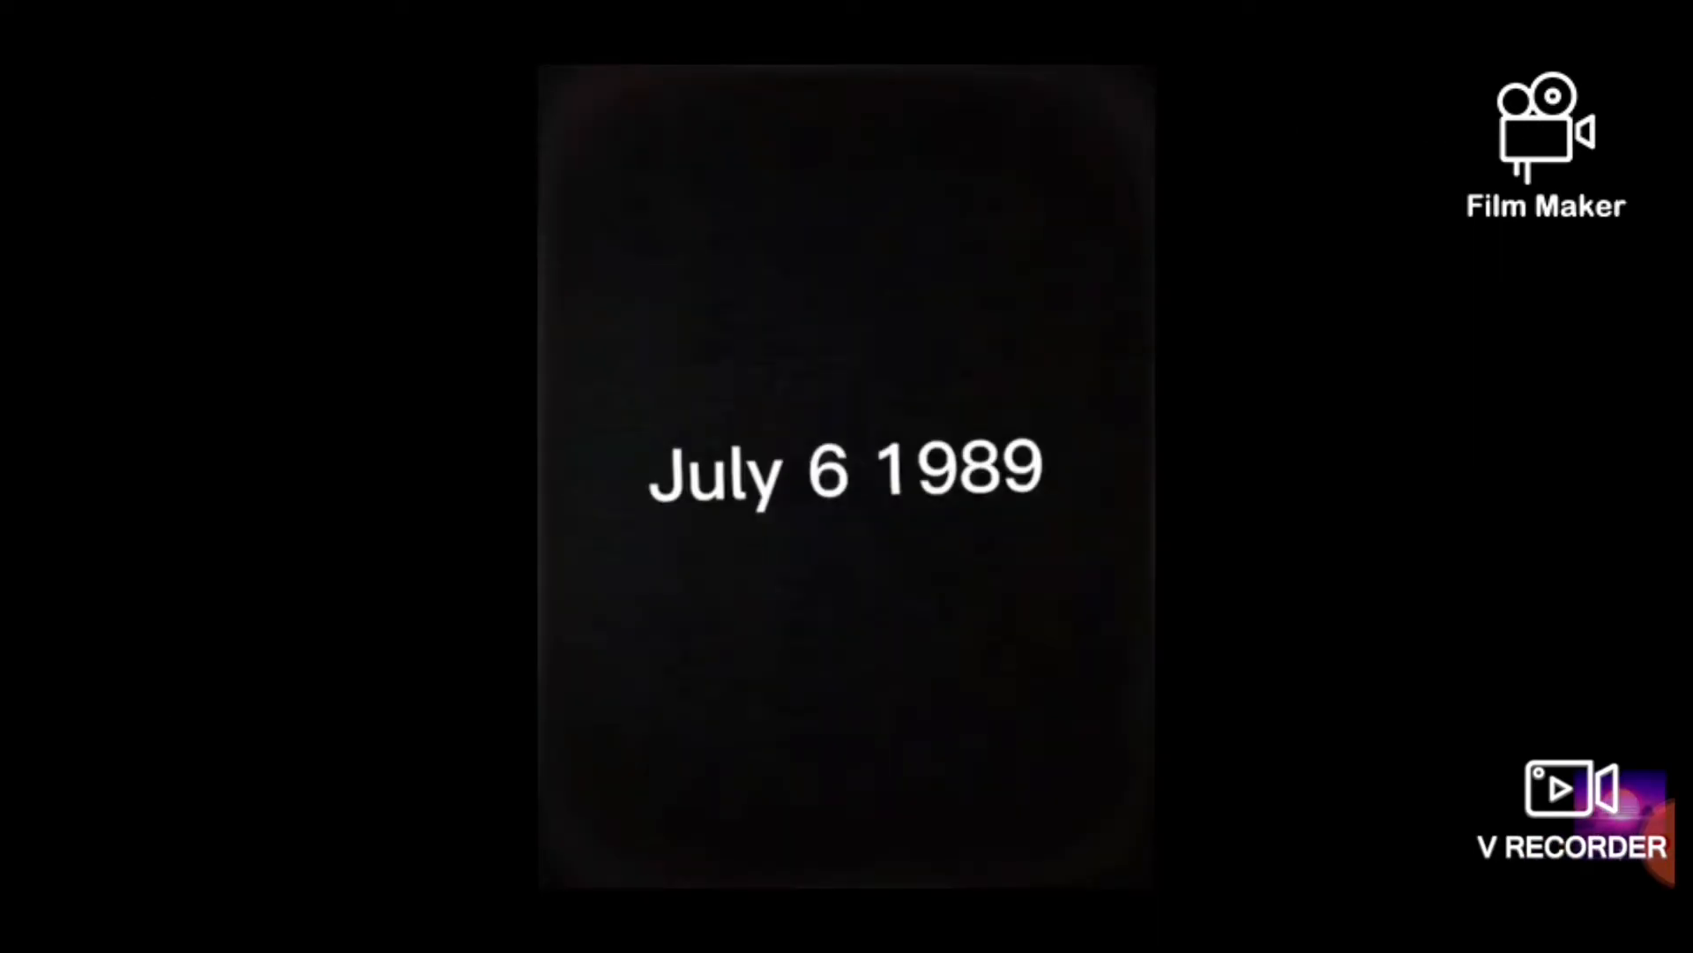
left_click(844, 476)
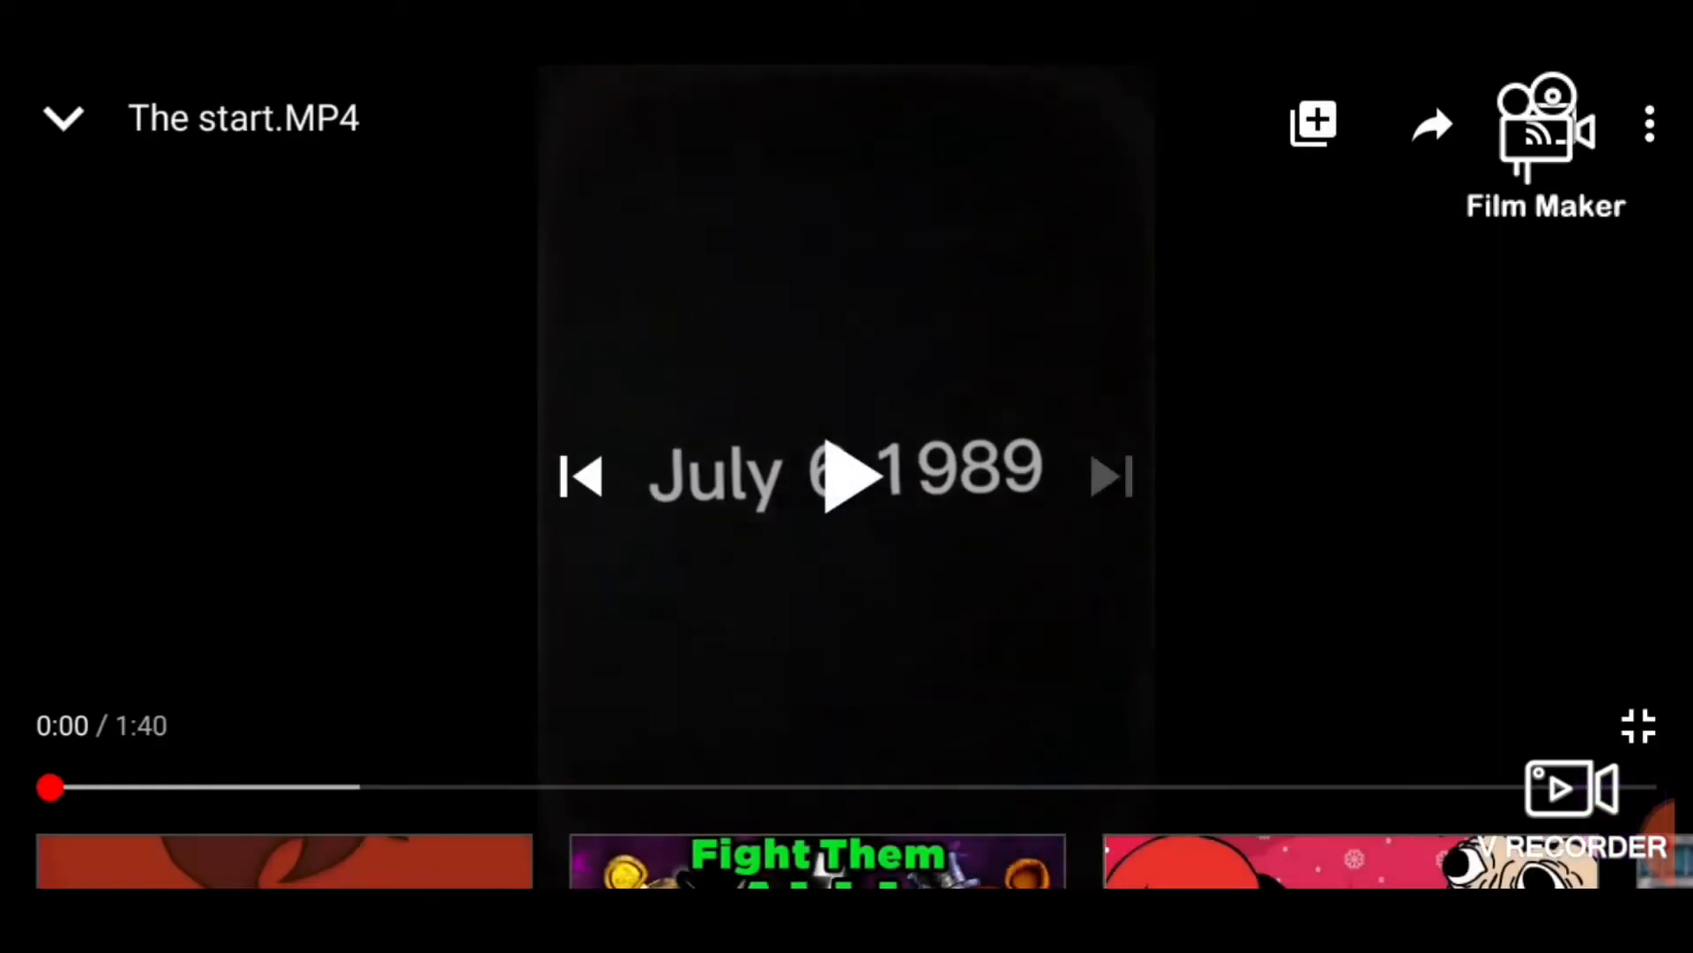
left_click(847, 478)
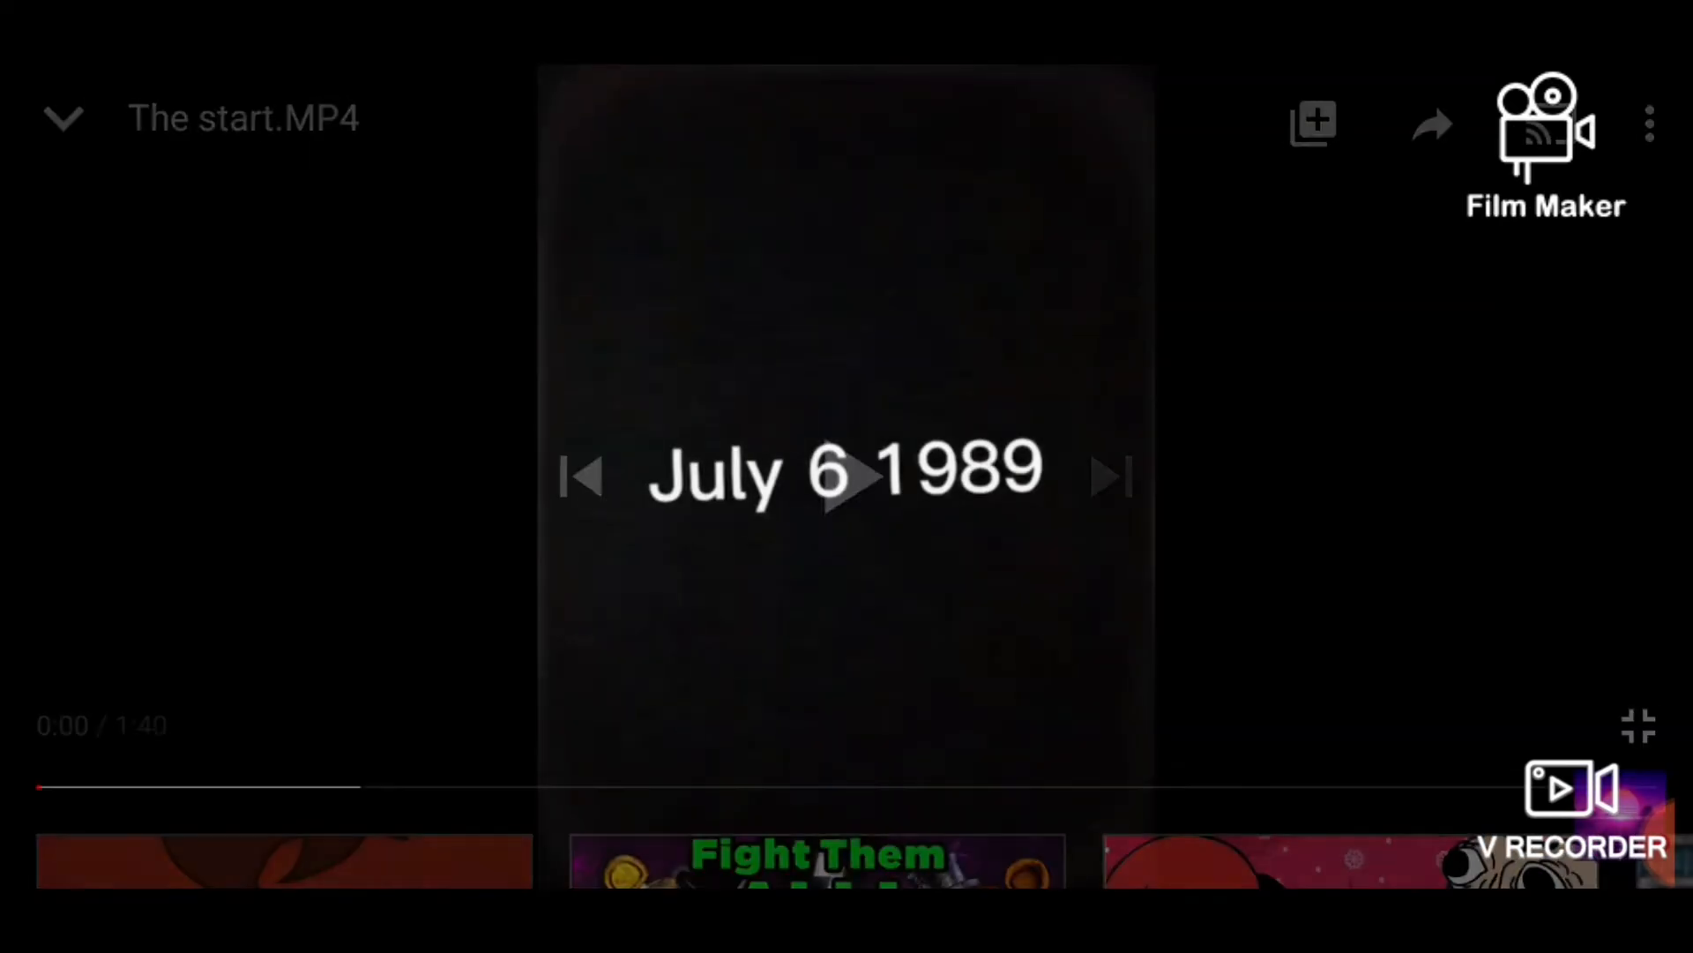
left_click(846, 475)
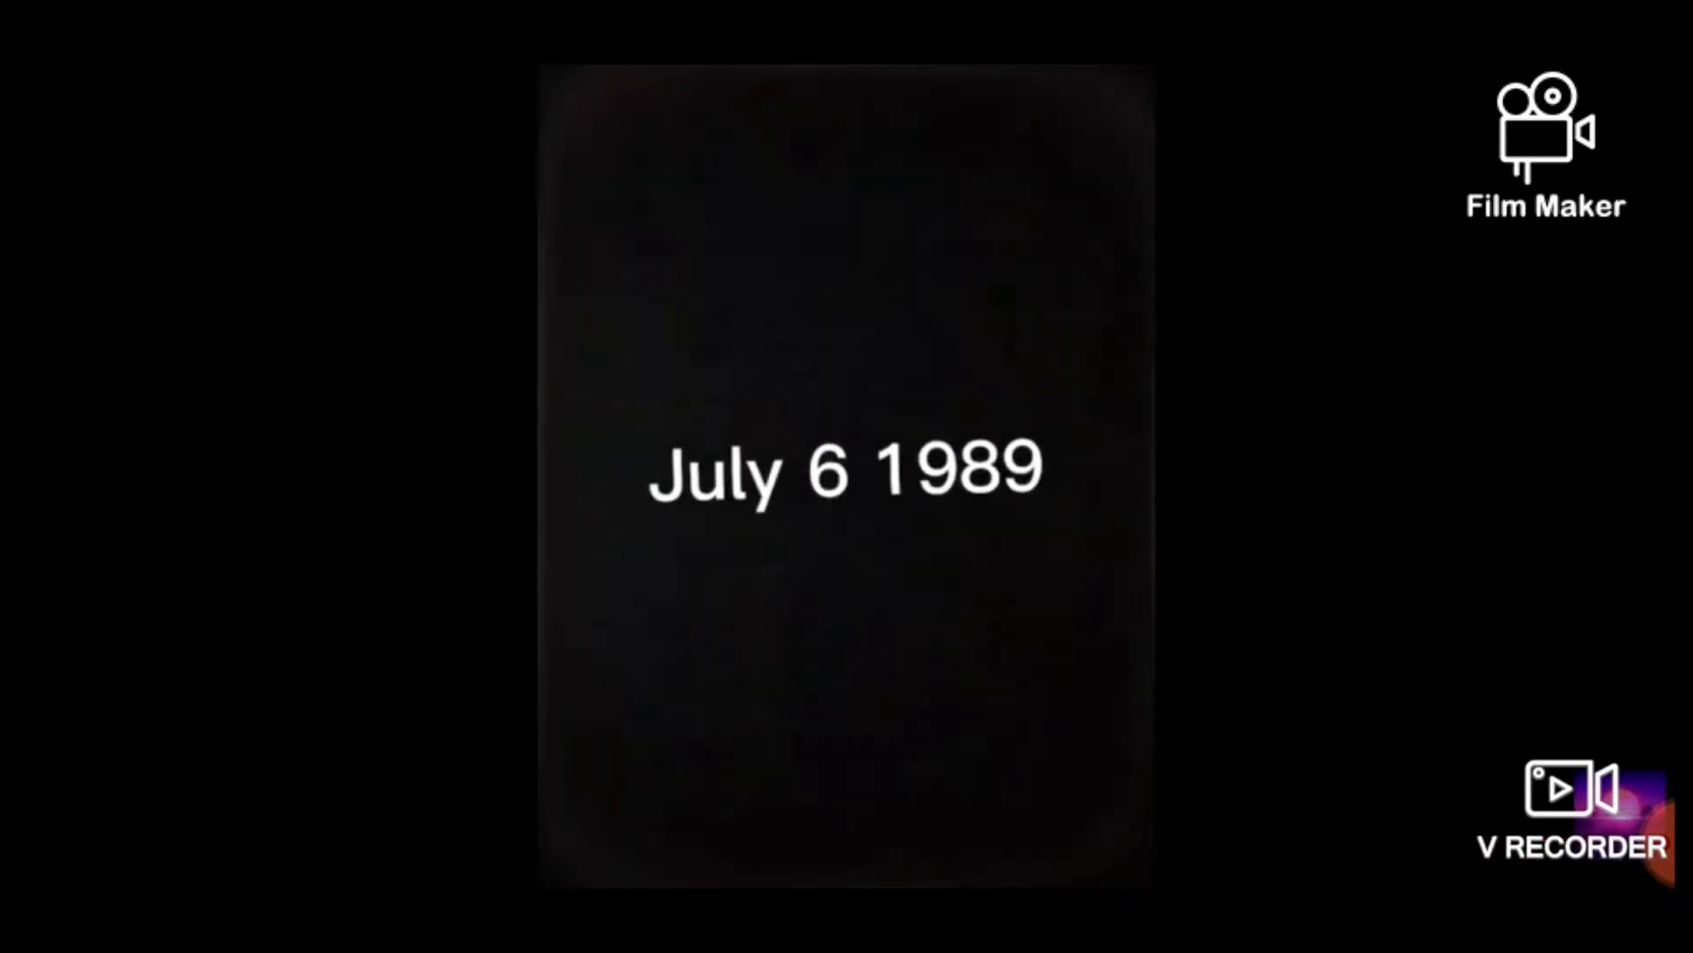
left_click(847, 476)
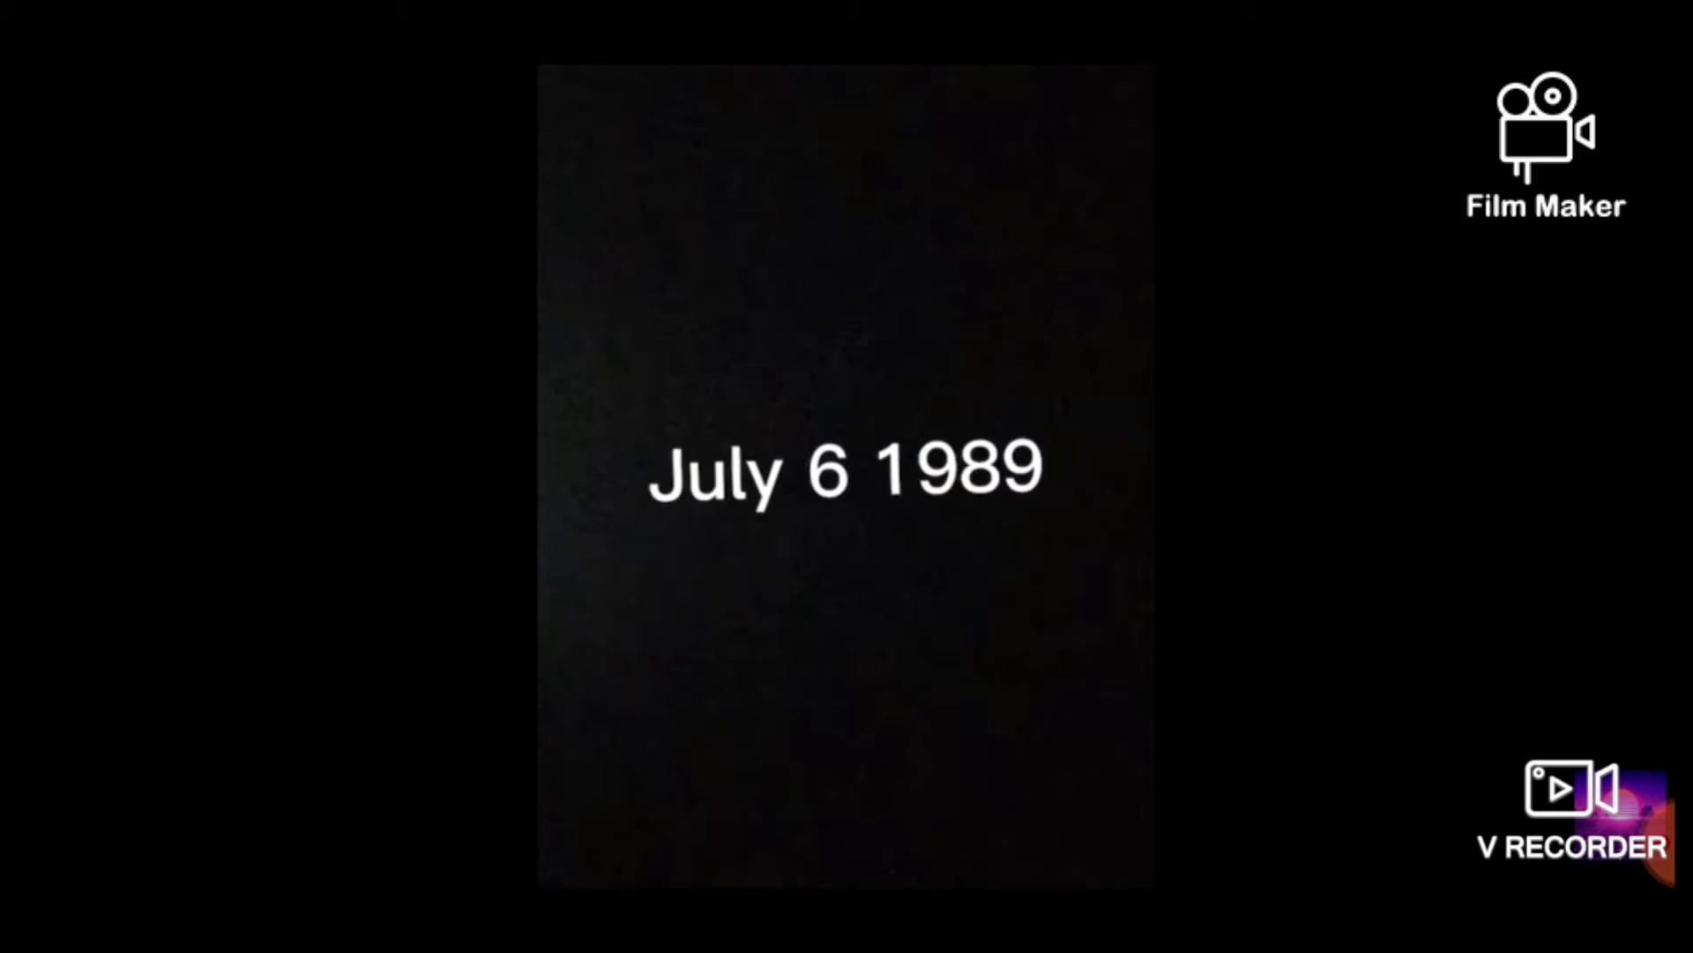
Pause at 0:08, continue, and leave the video paused at 0:15
left_click(845, 476)
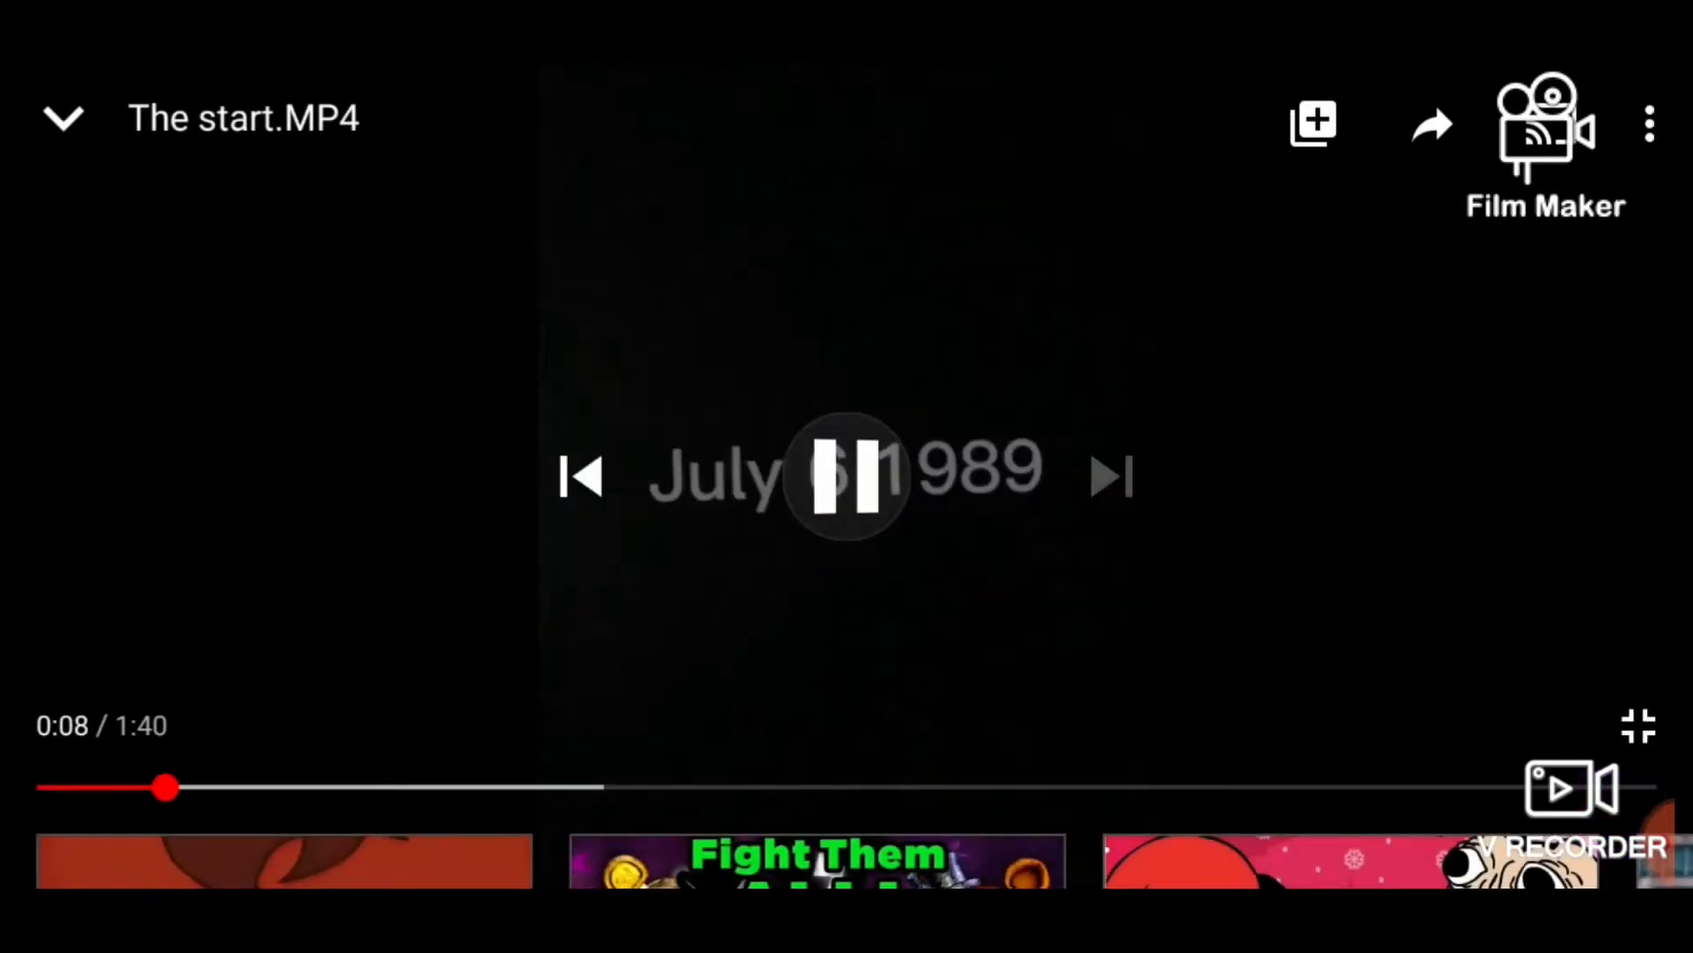
left_click(845, 475)
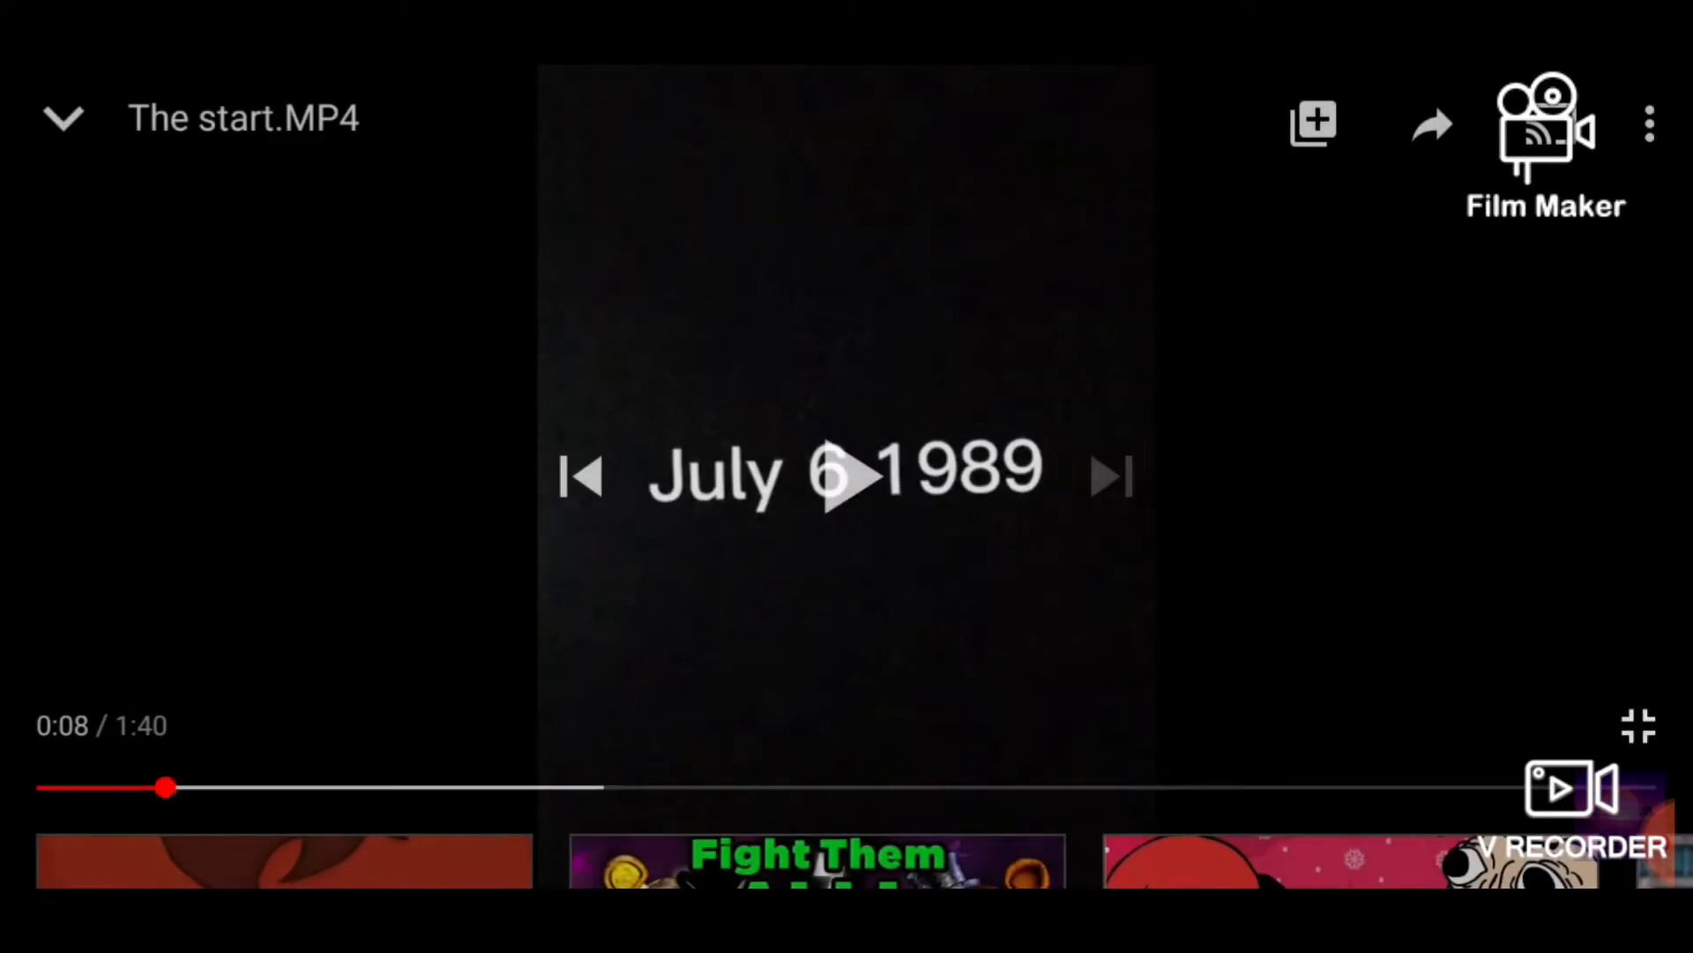
left_click(845, 475)
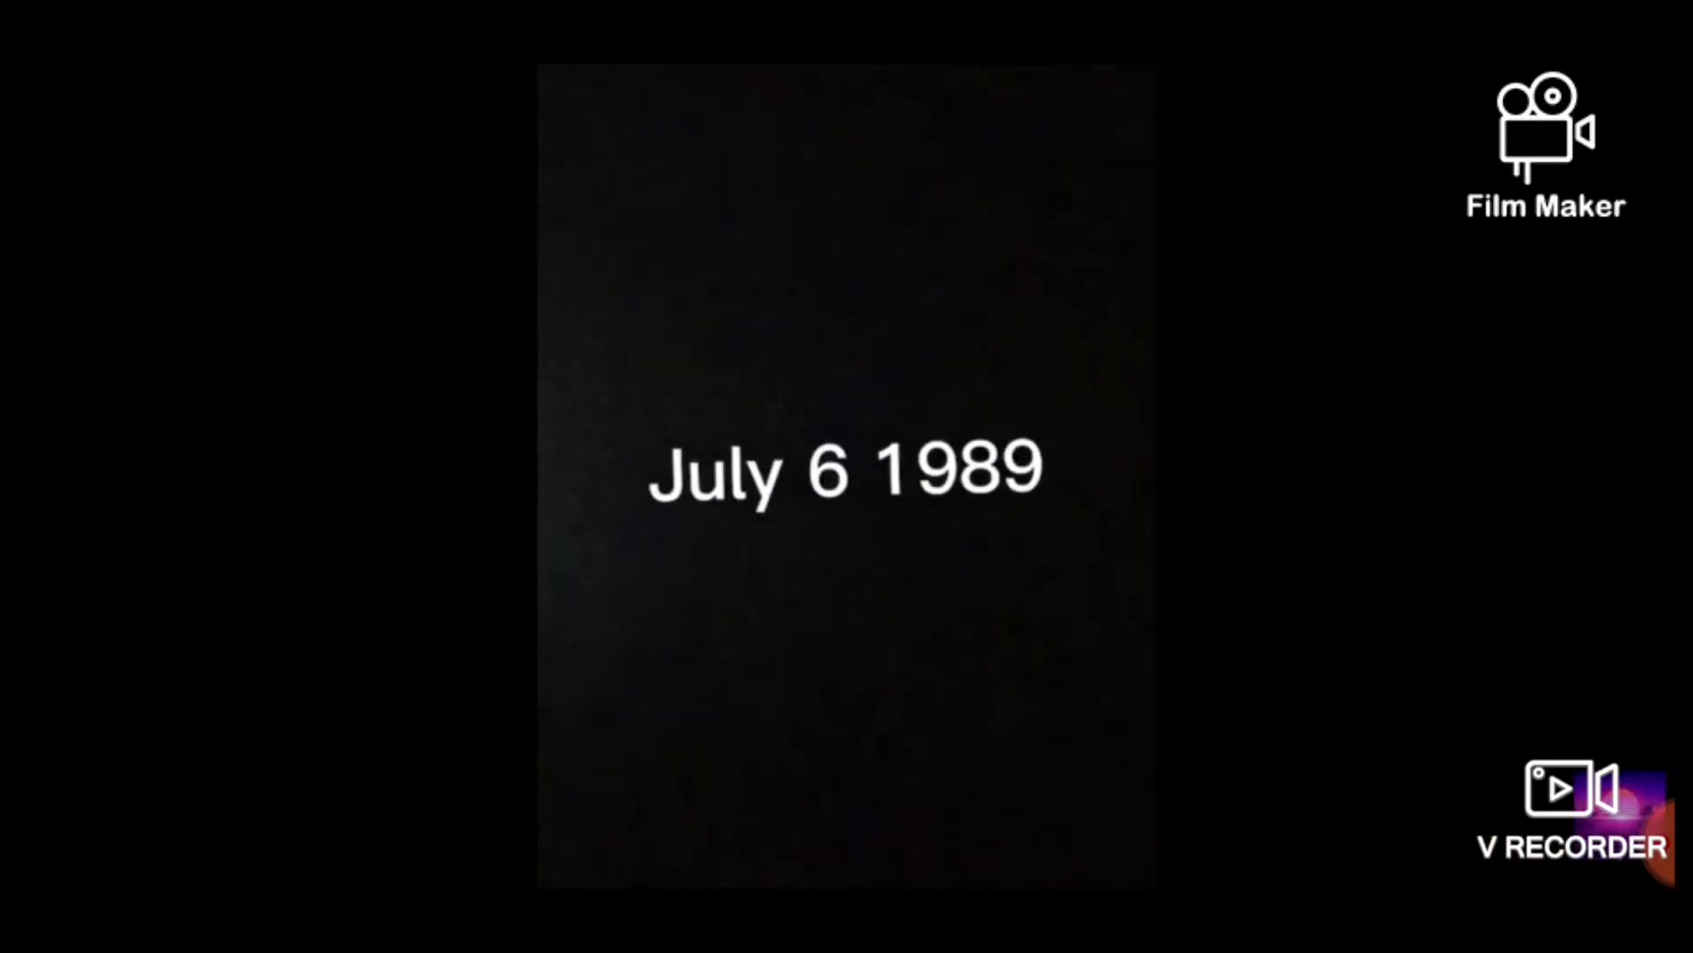
left_click(847, 475)
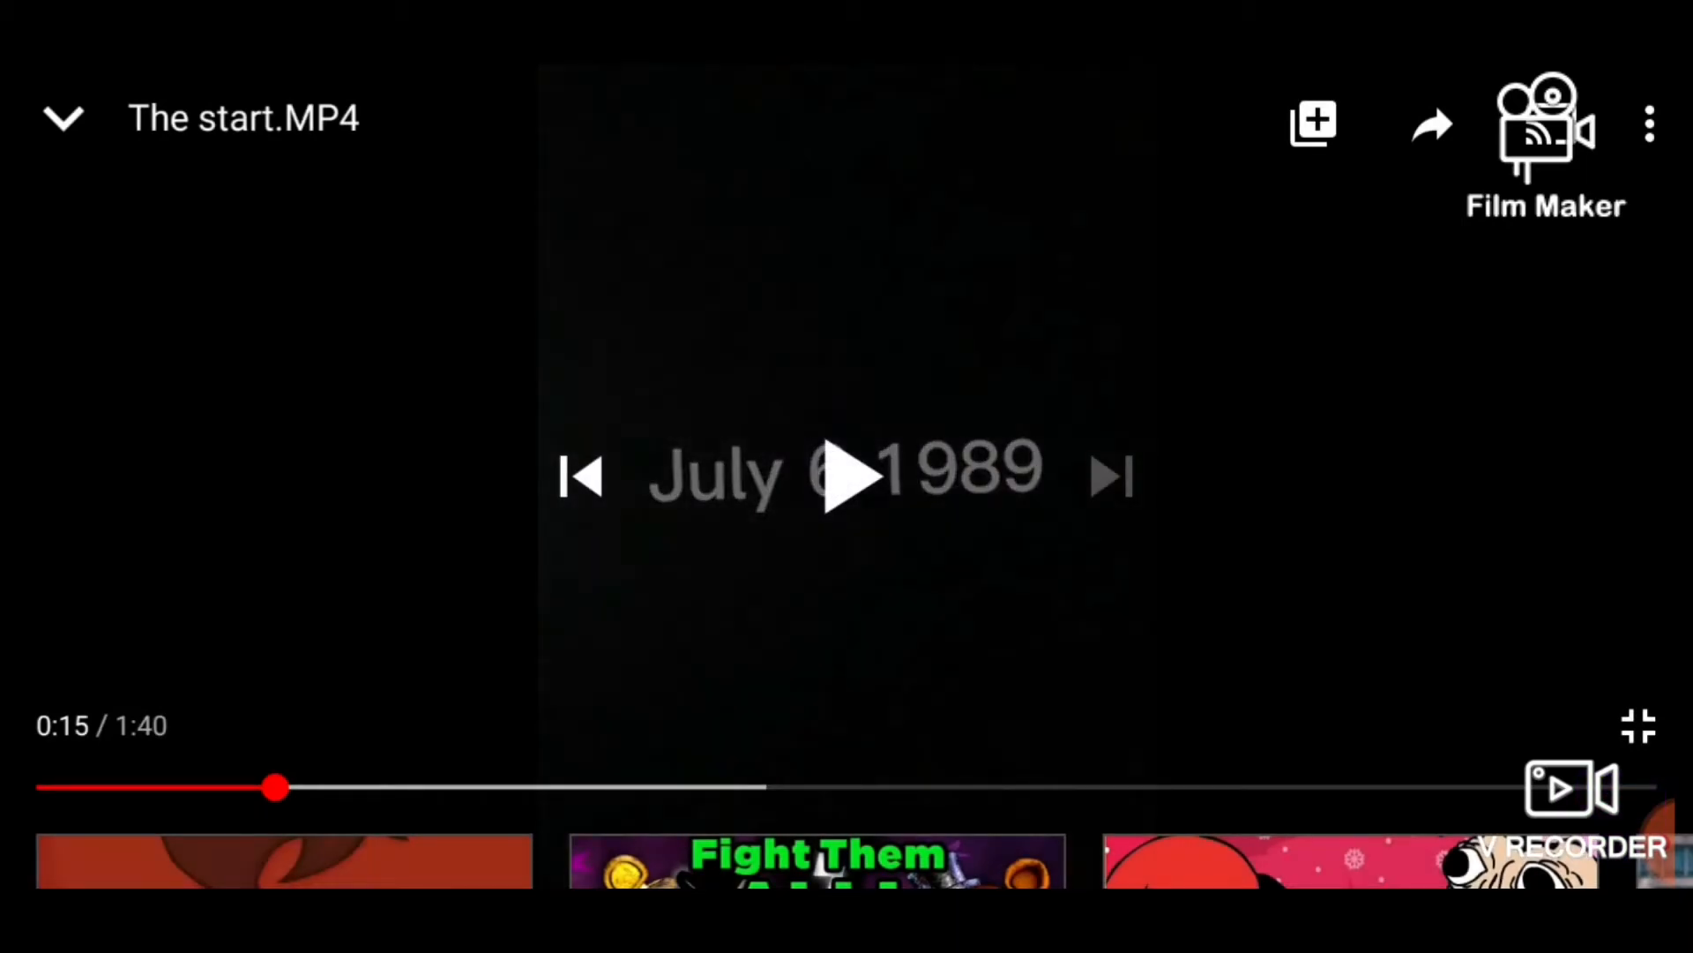
left_click(846, 477)
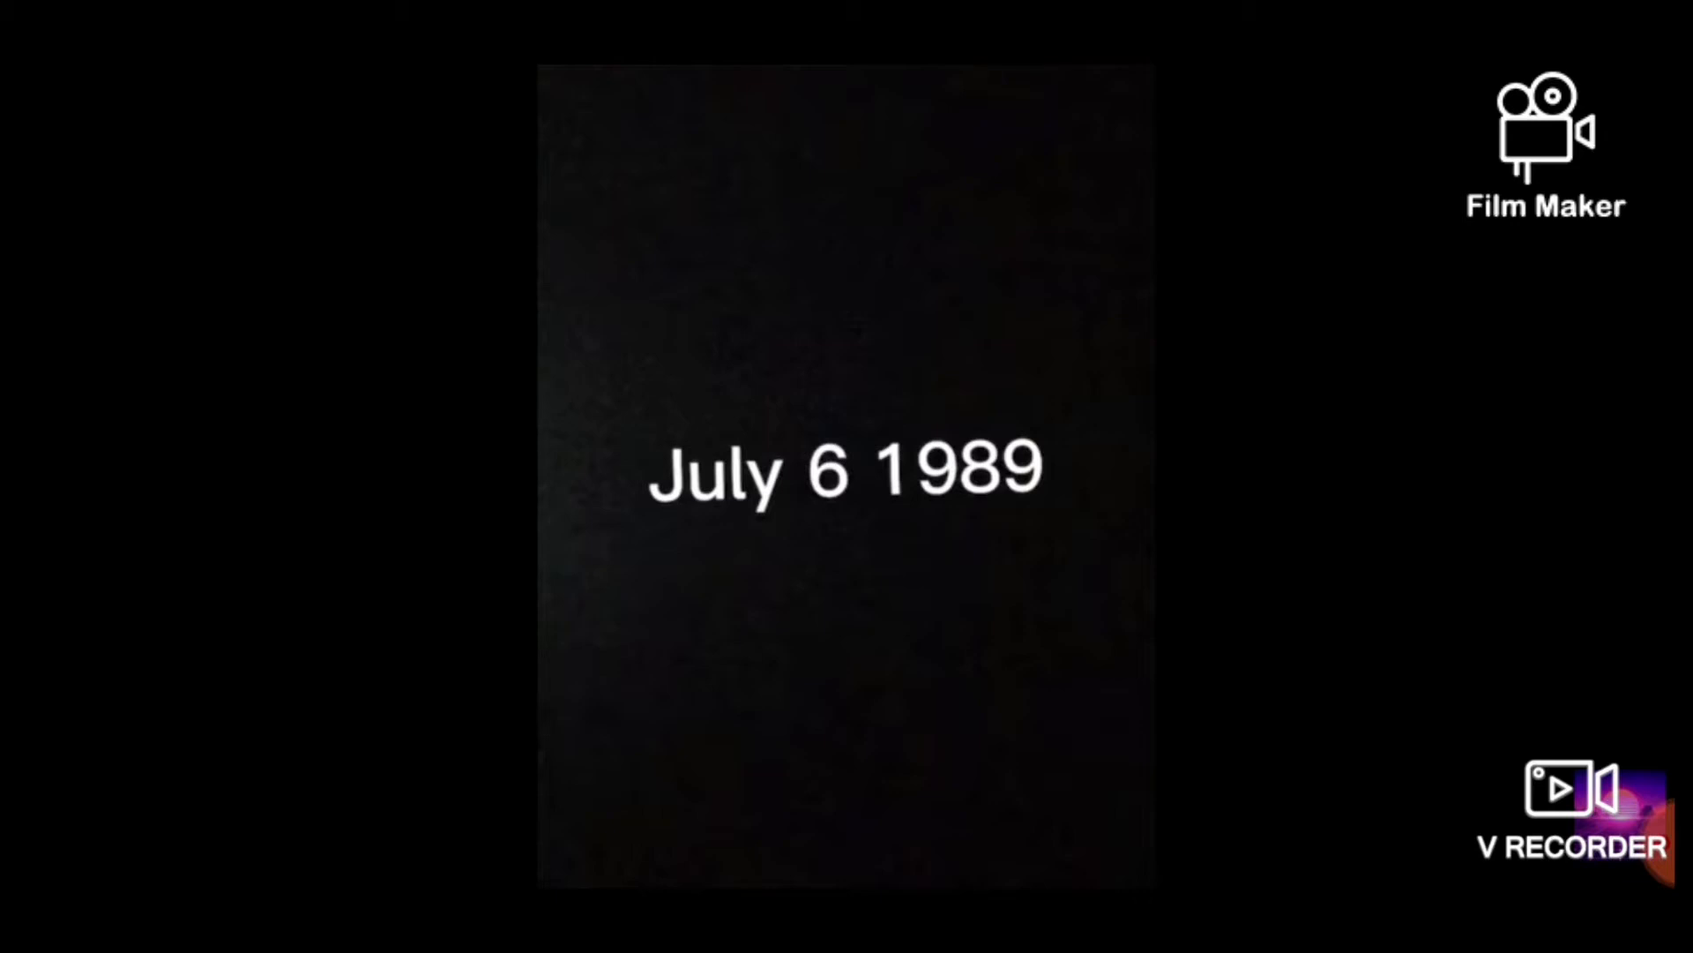
left_click(847, 476)
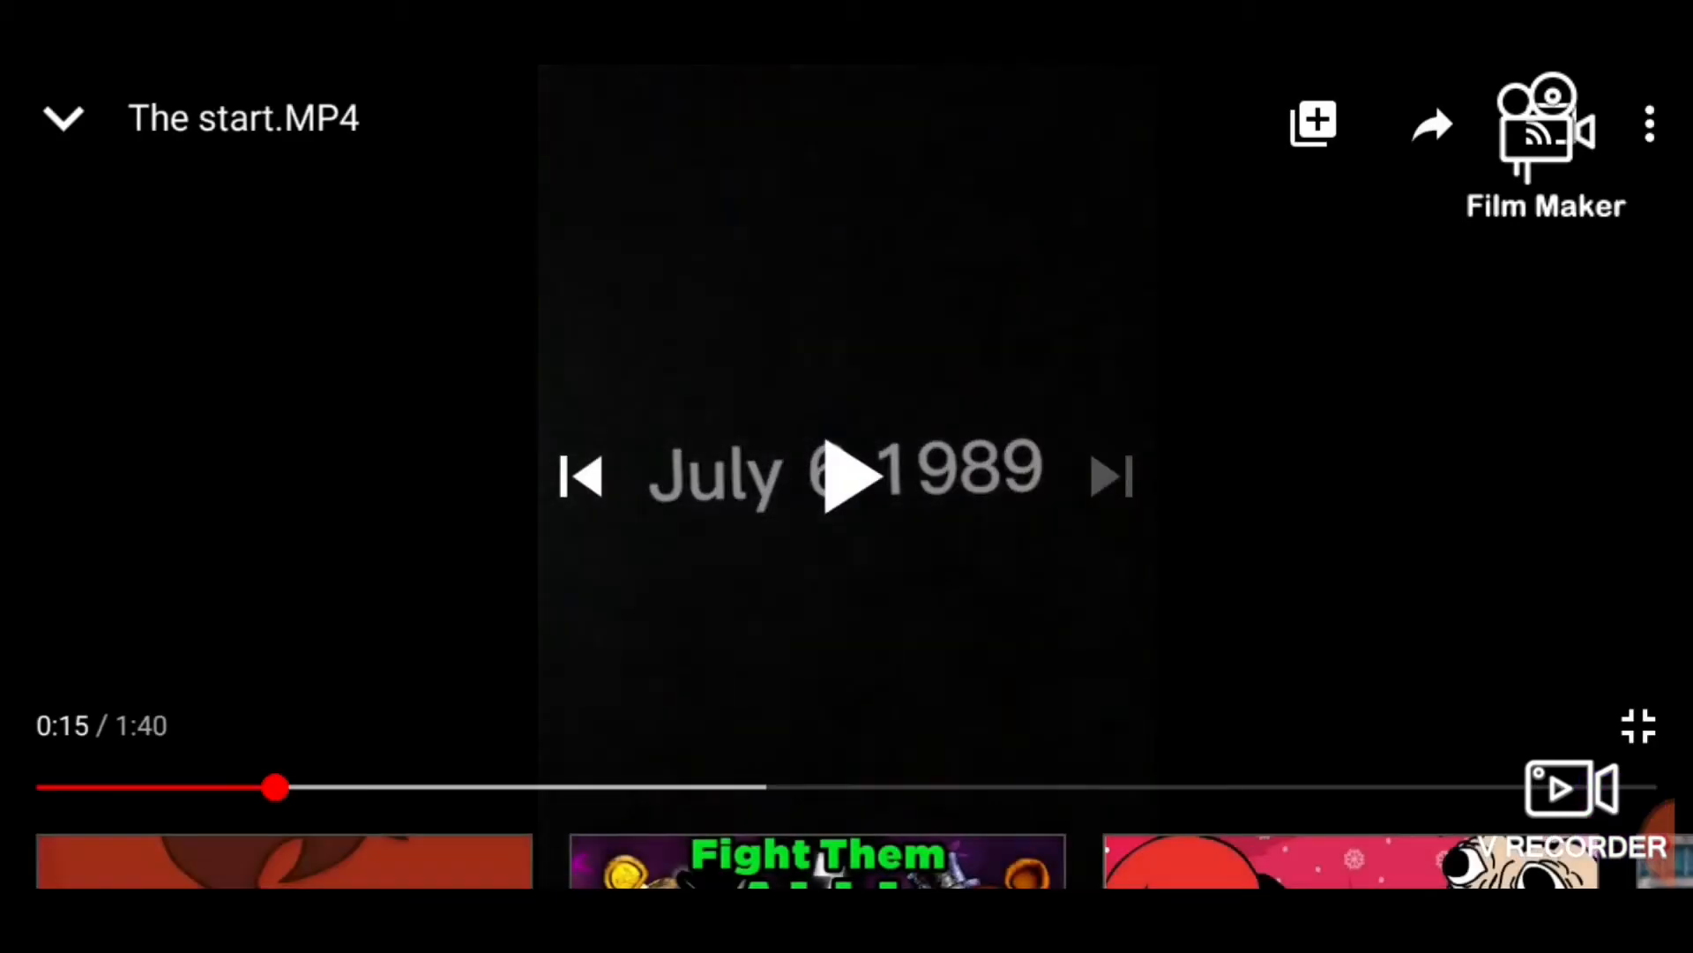
Watch from 0:15 past 1:03, pausing at 0:38, 0:43 and 1:03 to react
left_click(845, 477)
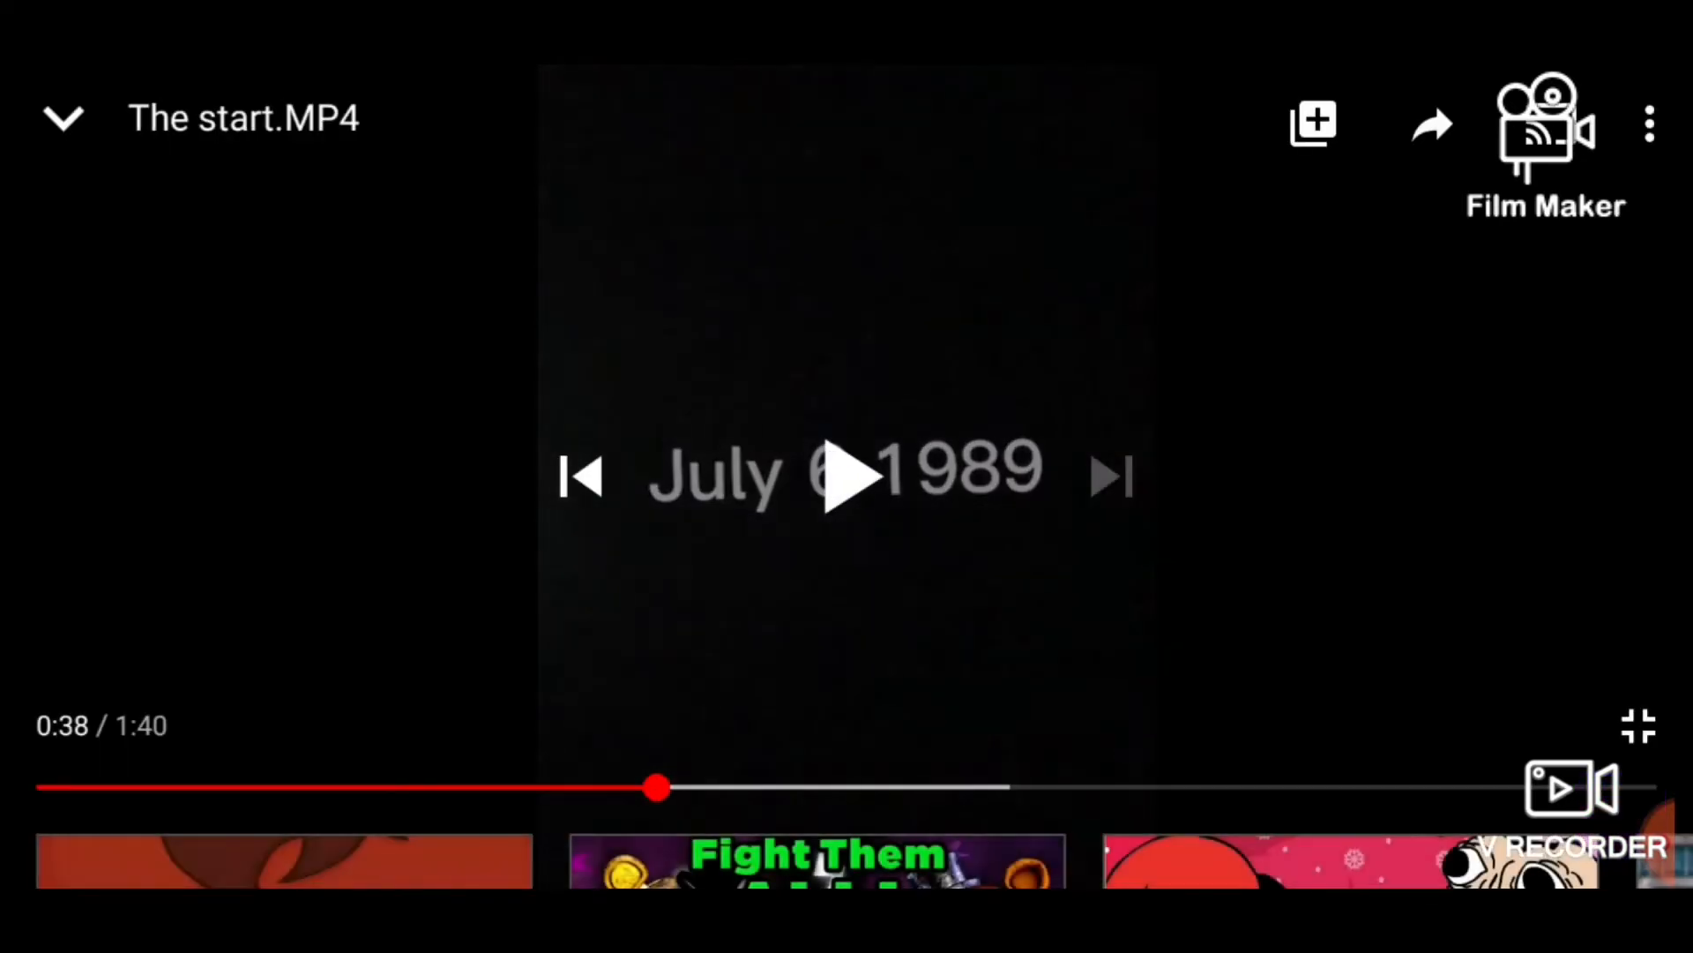
left_click(847, 475)
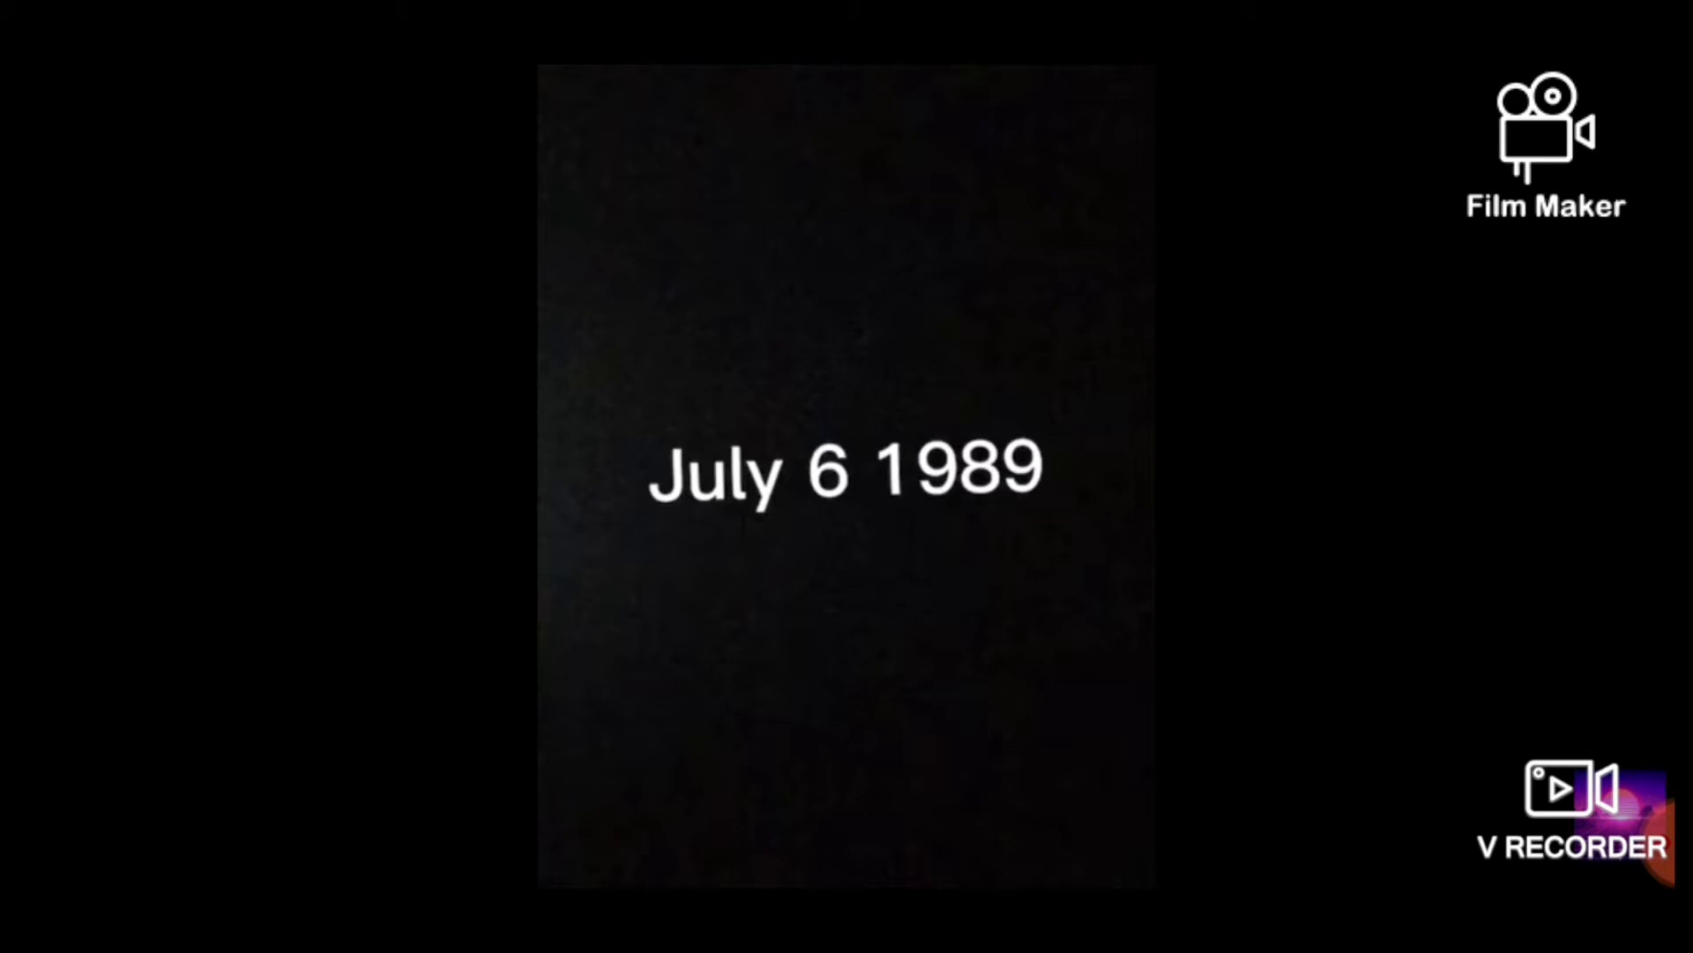
left_click(845, 473)
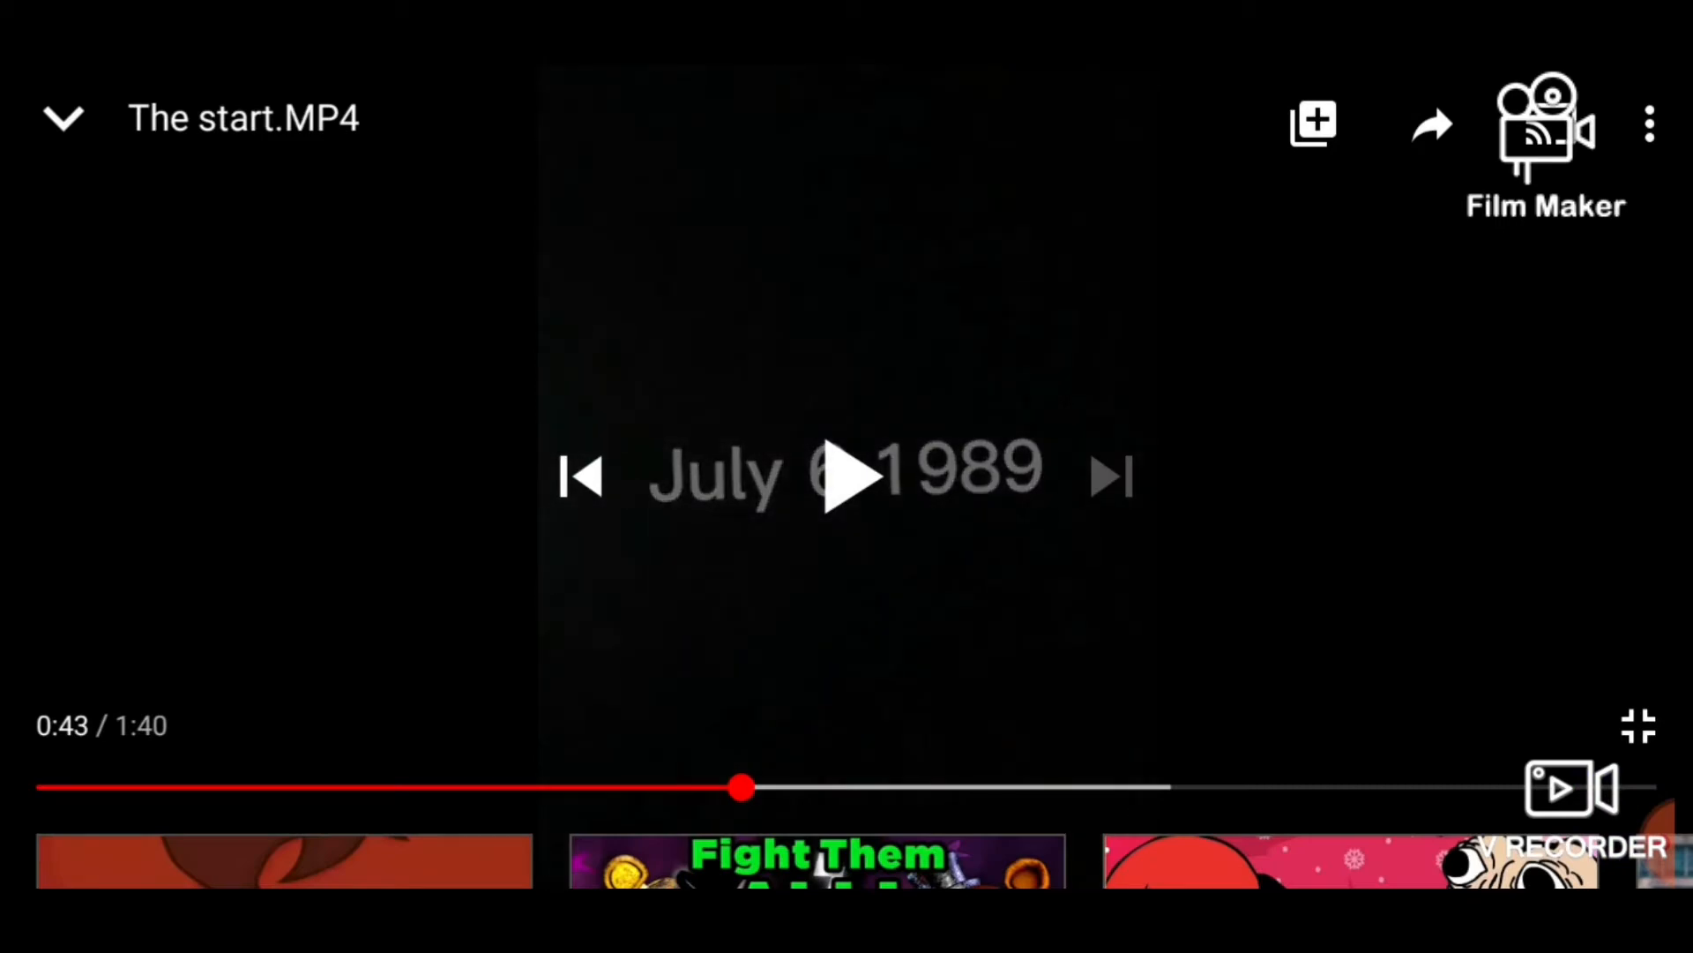
left_click(848, 476)
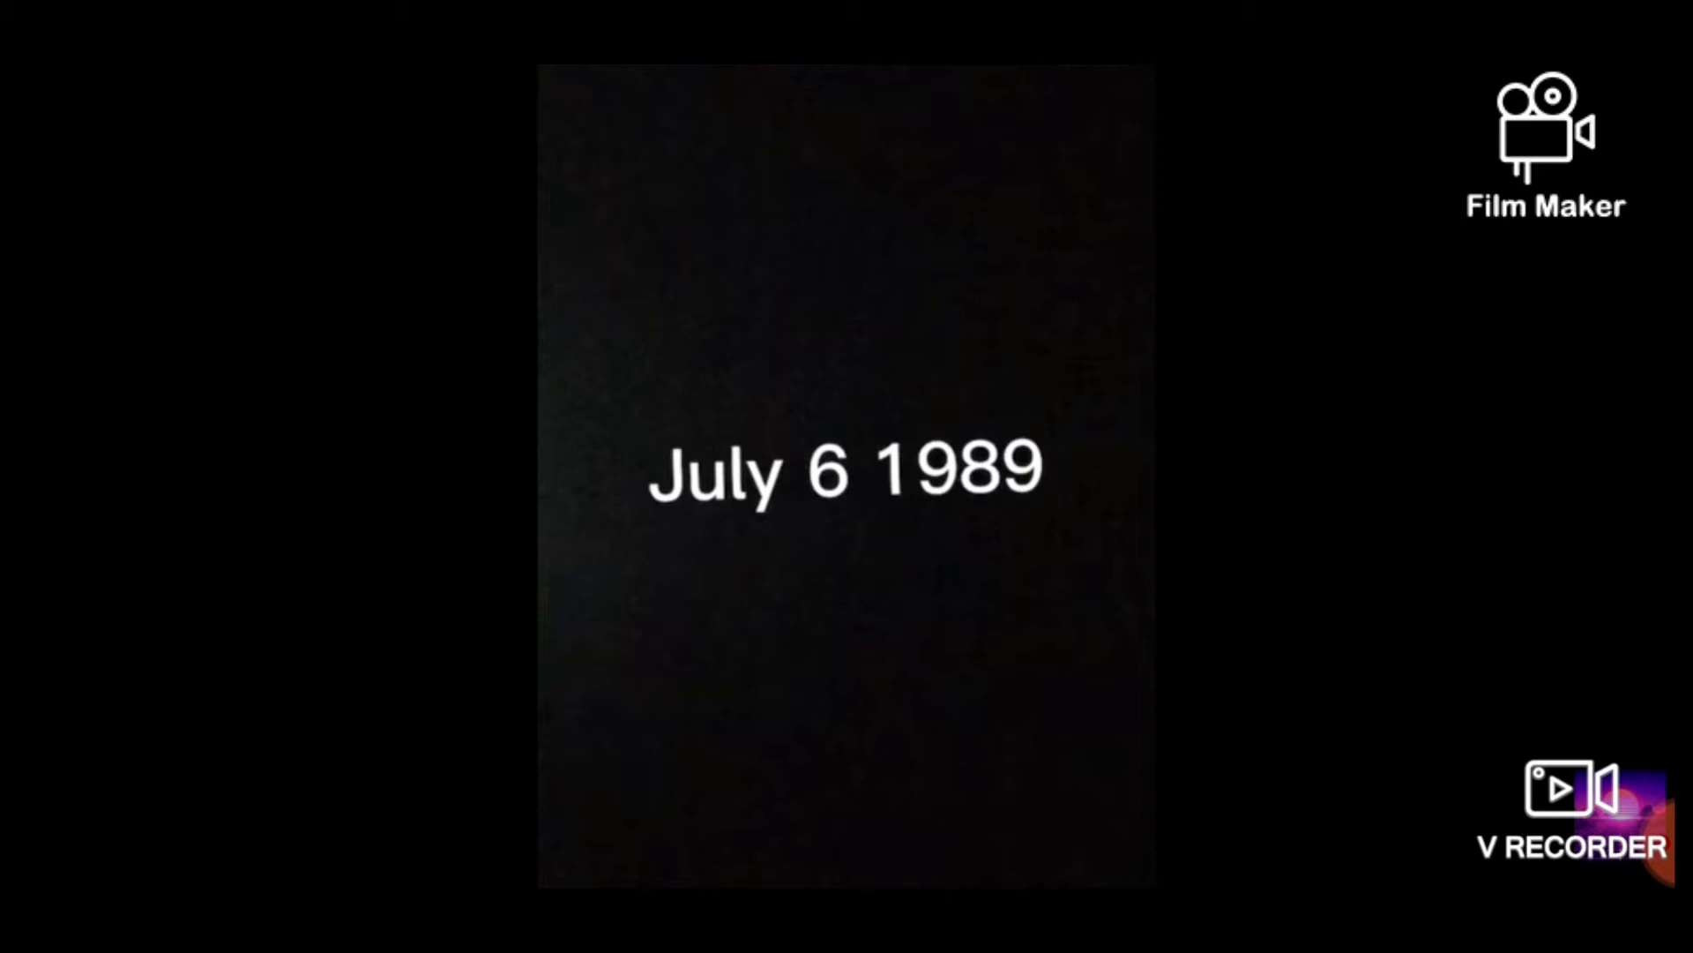
left_click(847, 476)
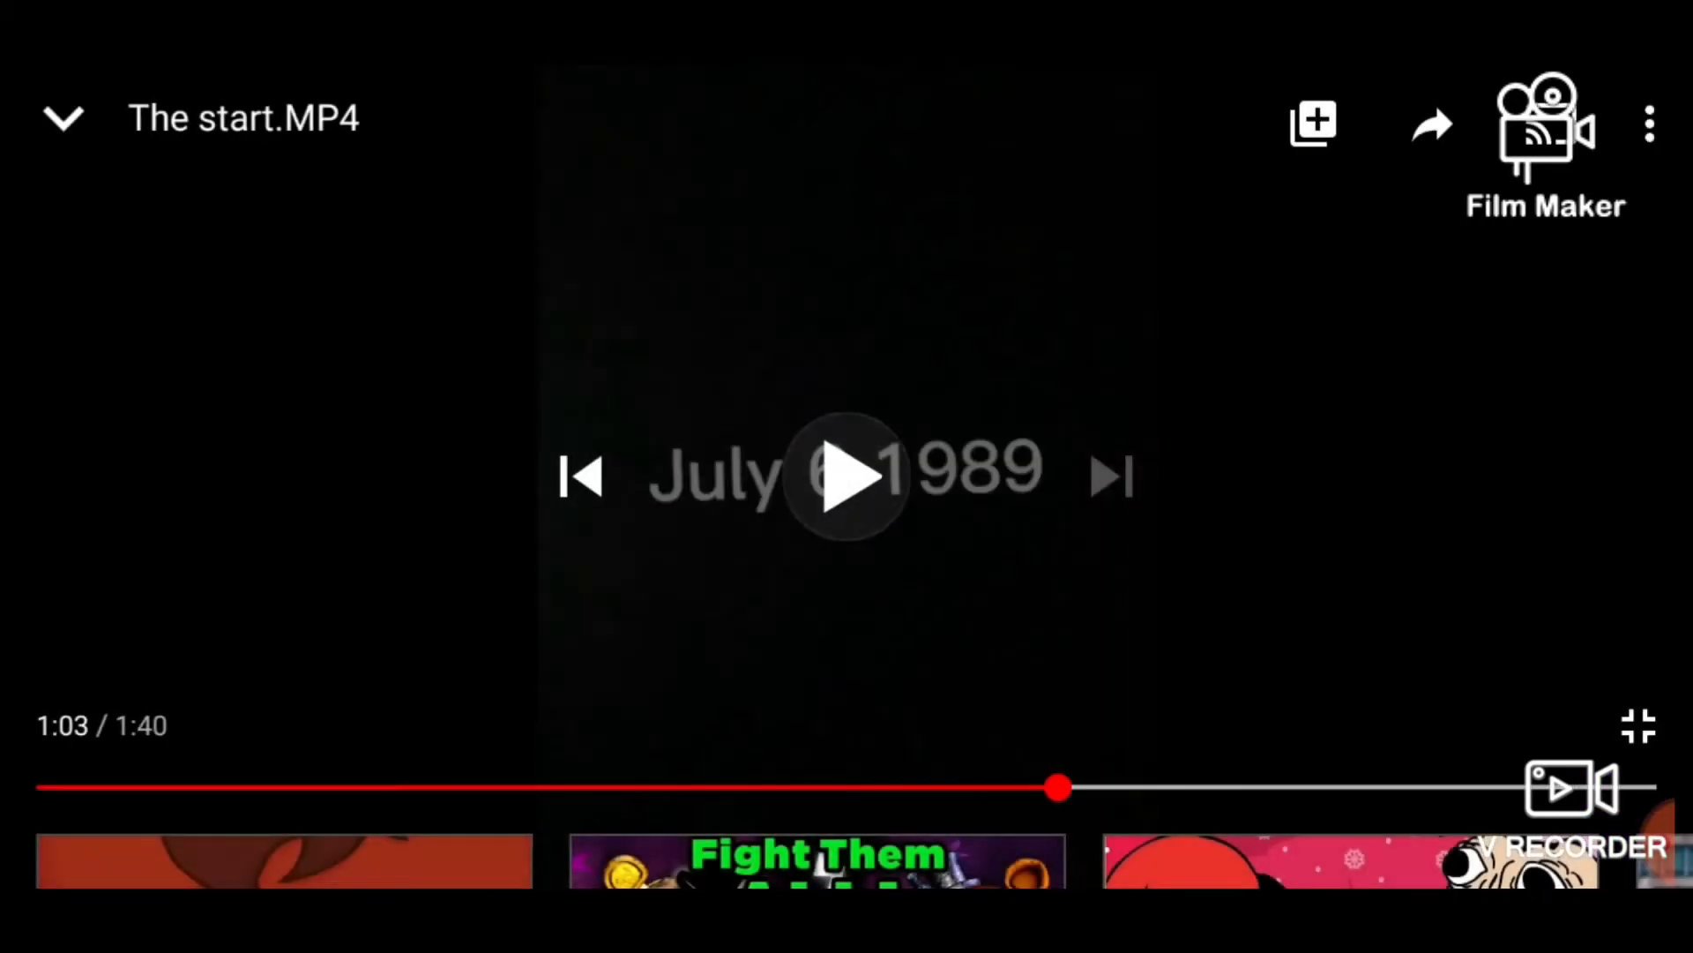
left_click(845, 474)
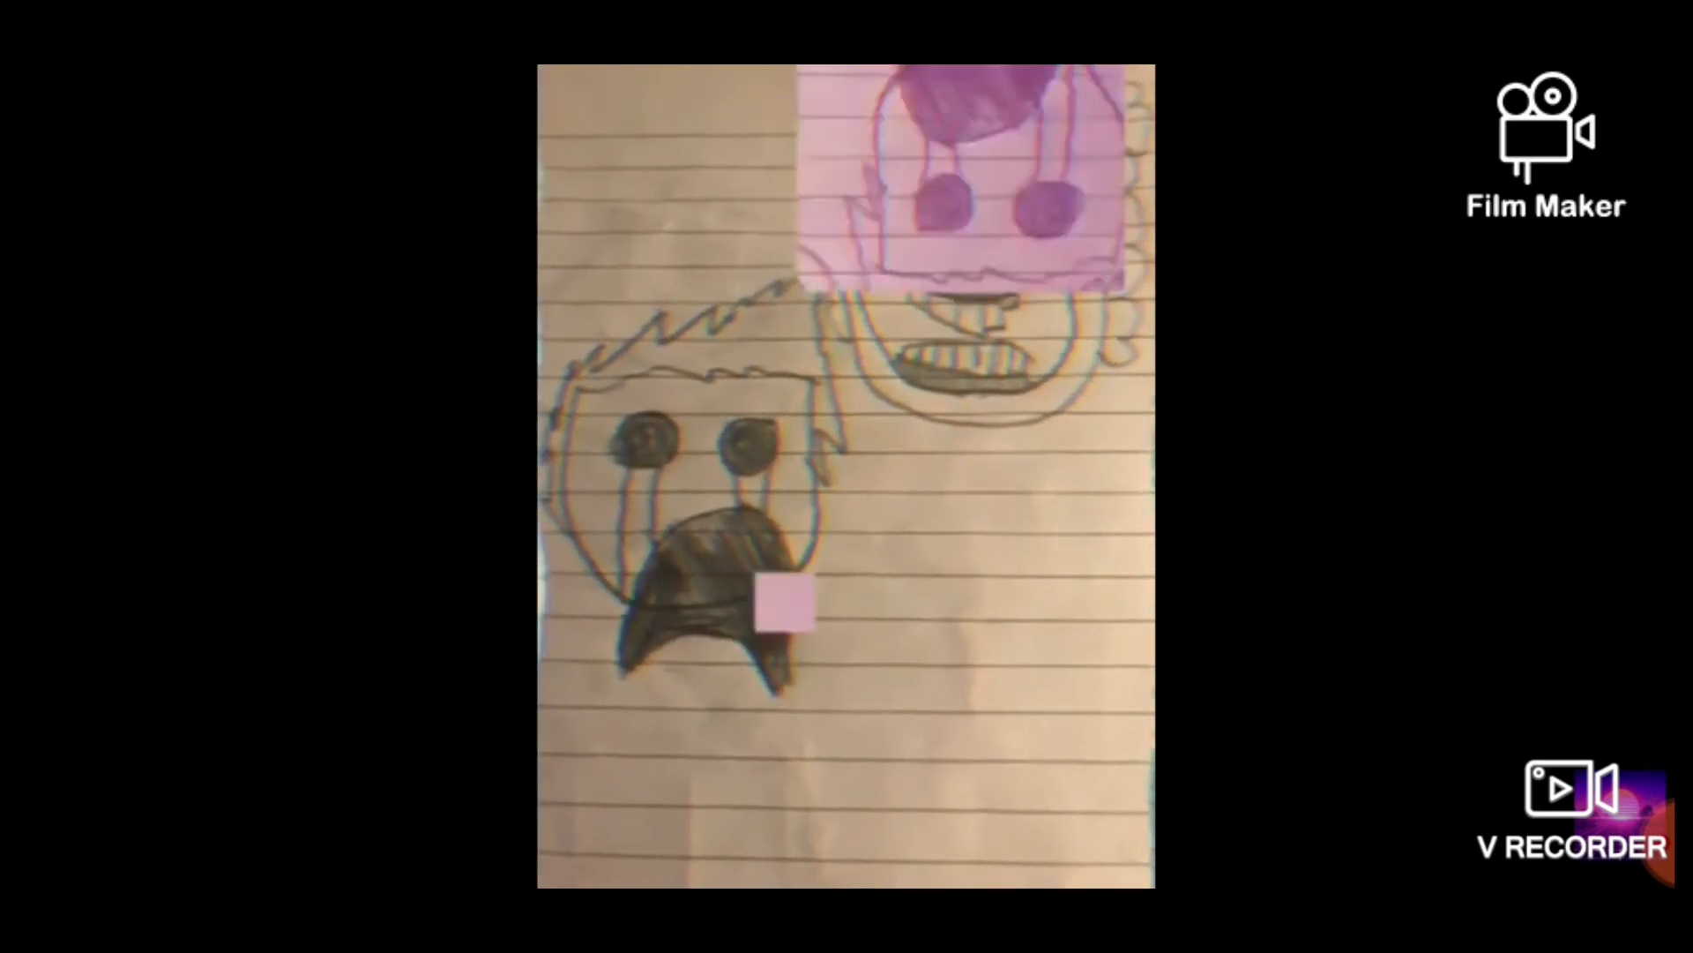
Pause at 1:22, then resume to watch The start.MP4 to its end
left_click(845, 476)
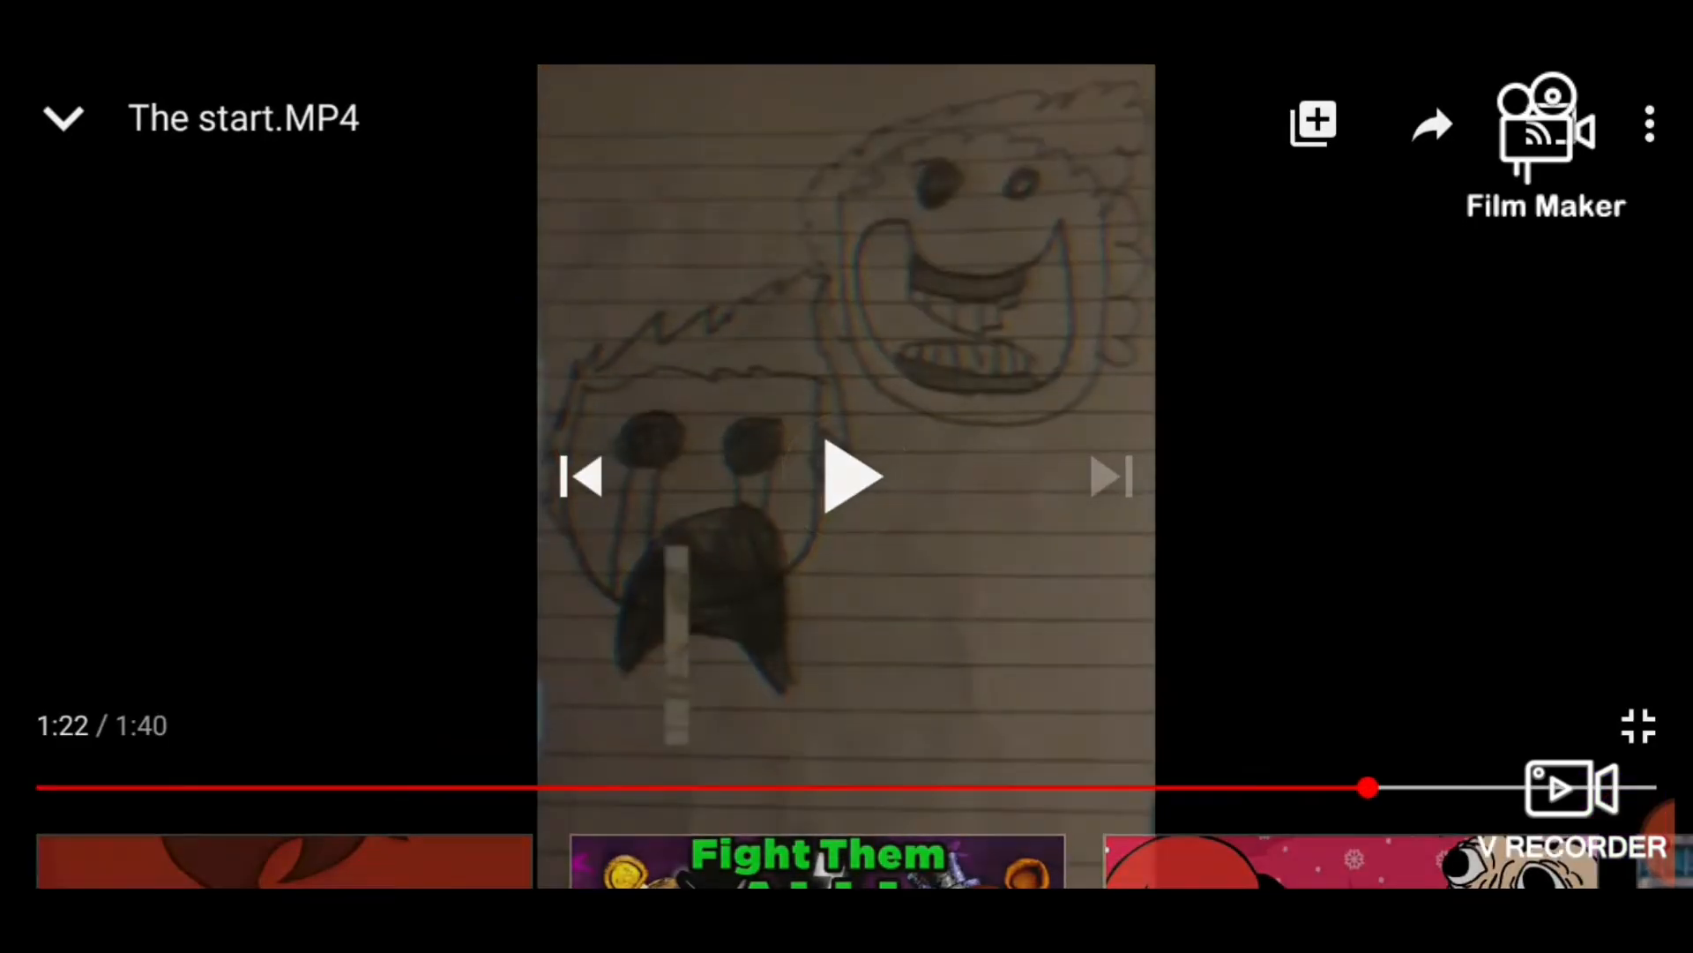
left_click(847, 477)
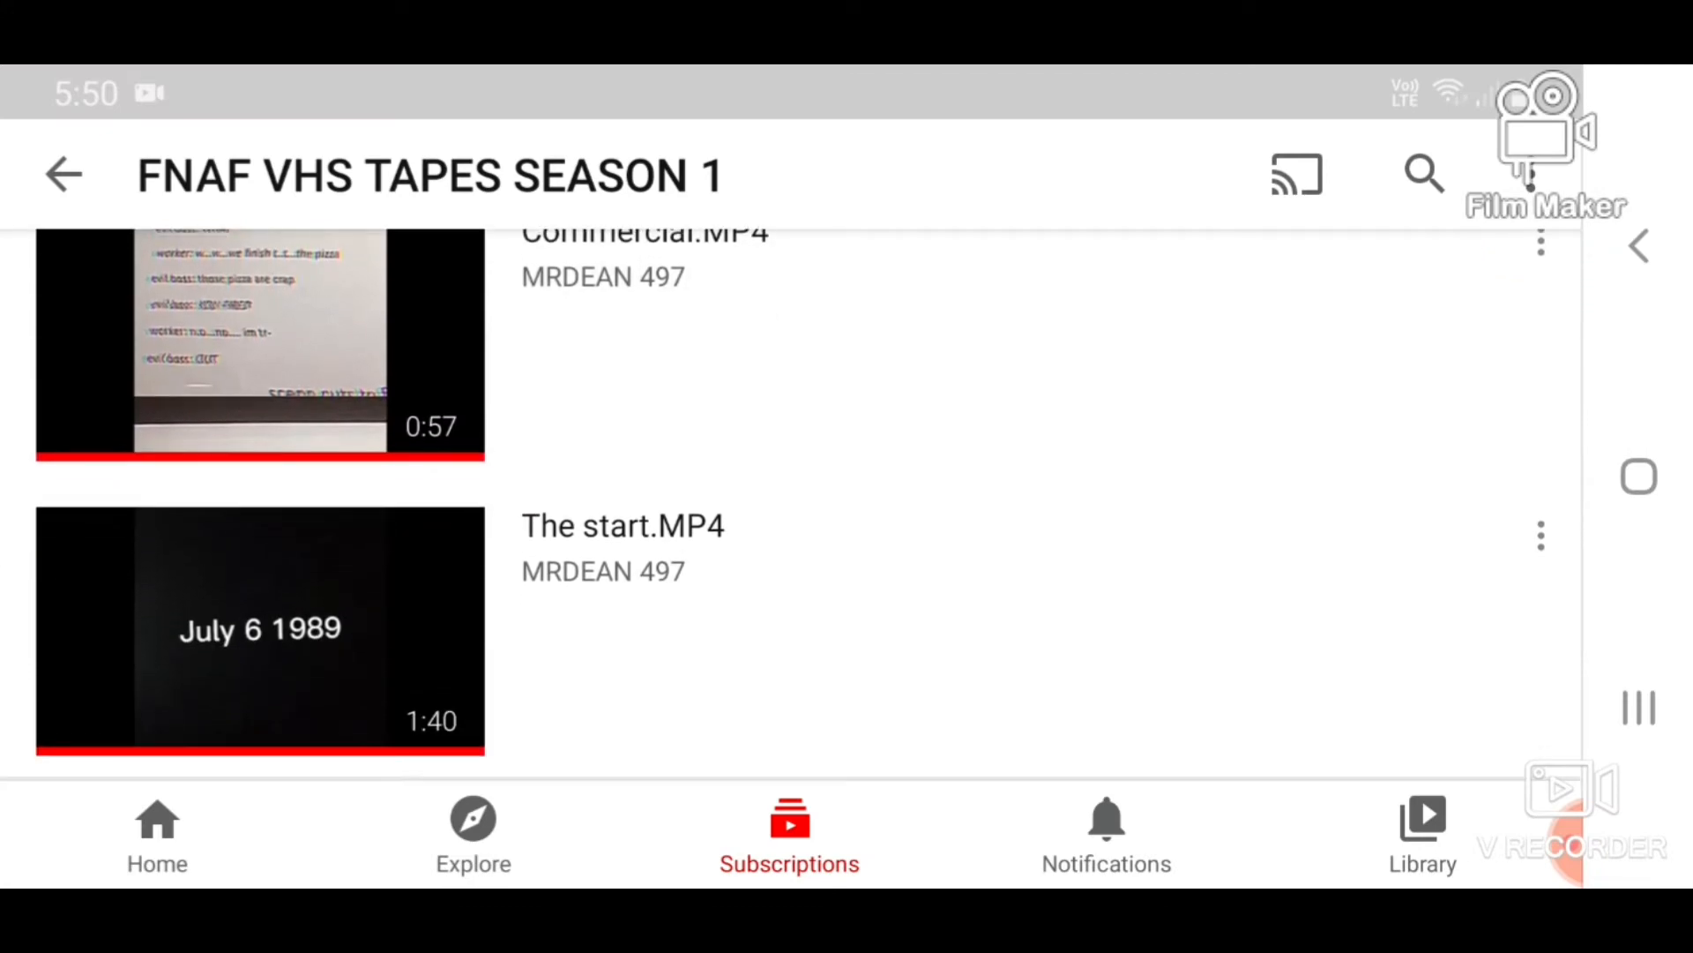
scroll("down", 3)
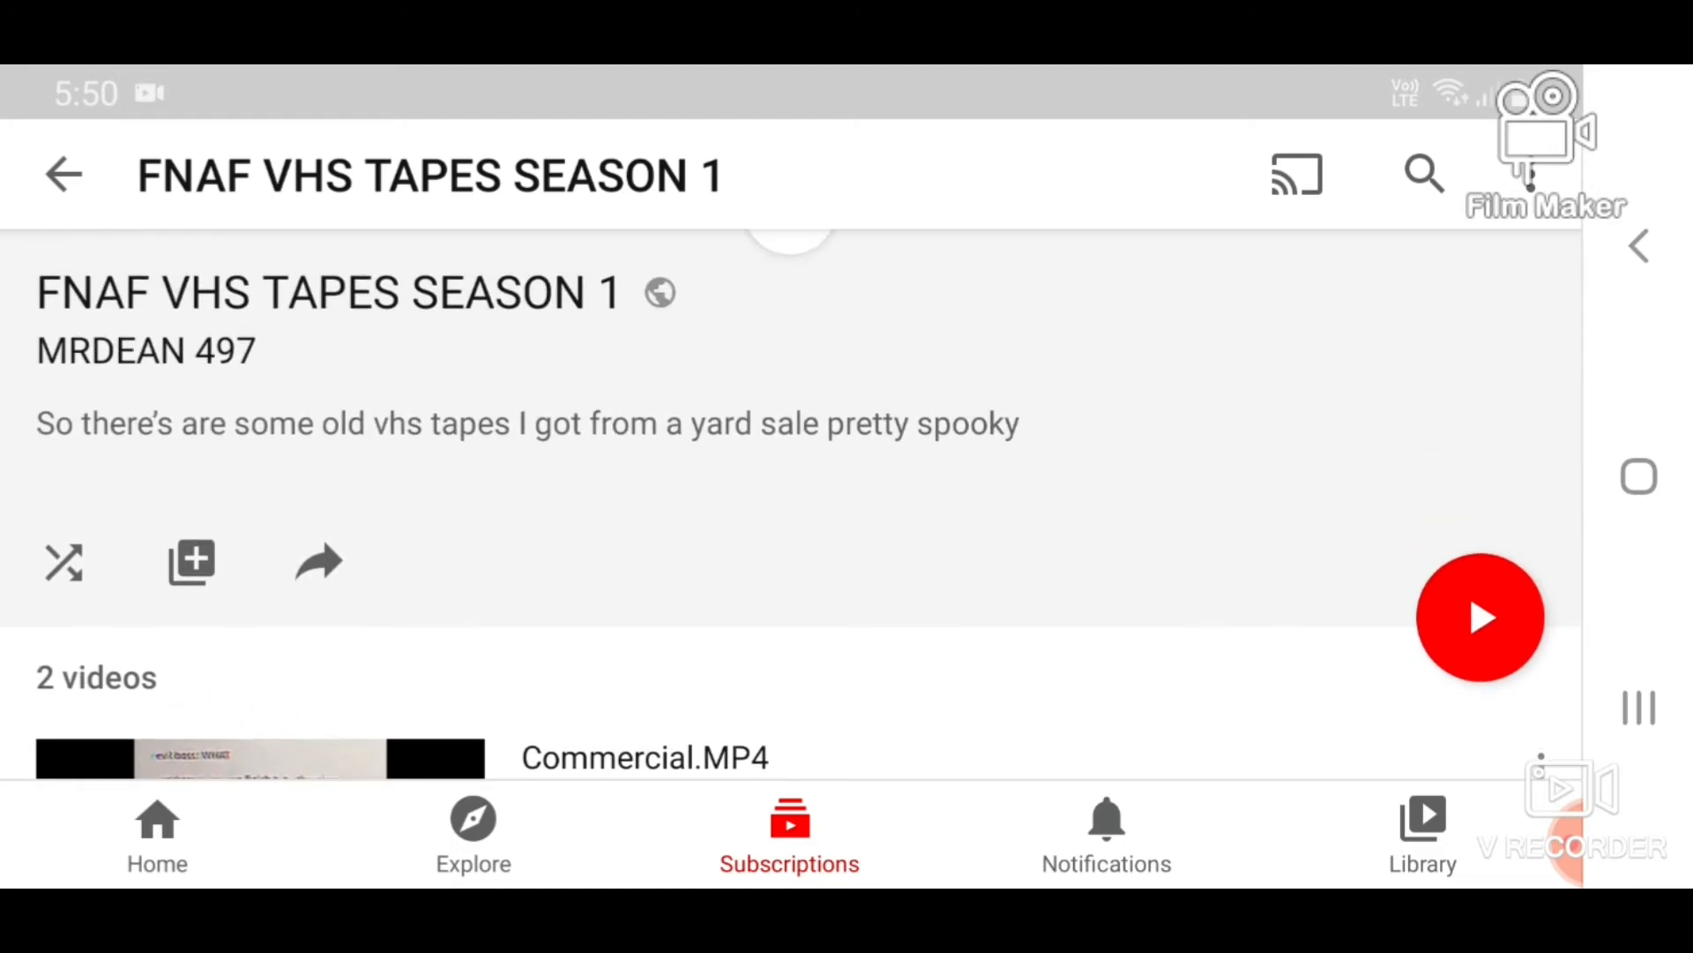
scroll("down", 3)
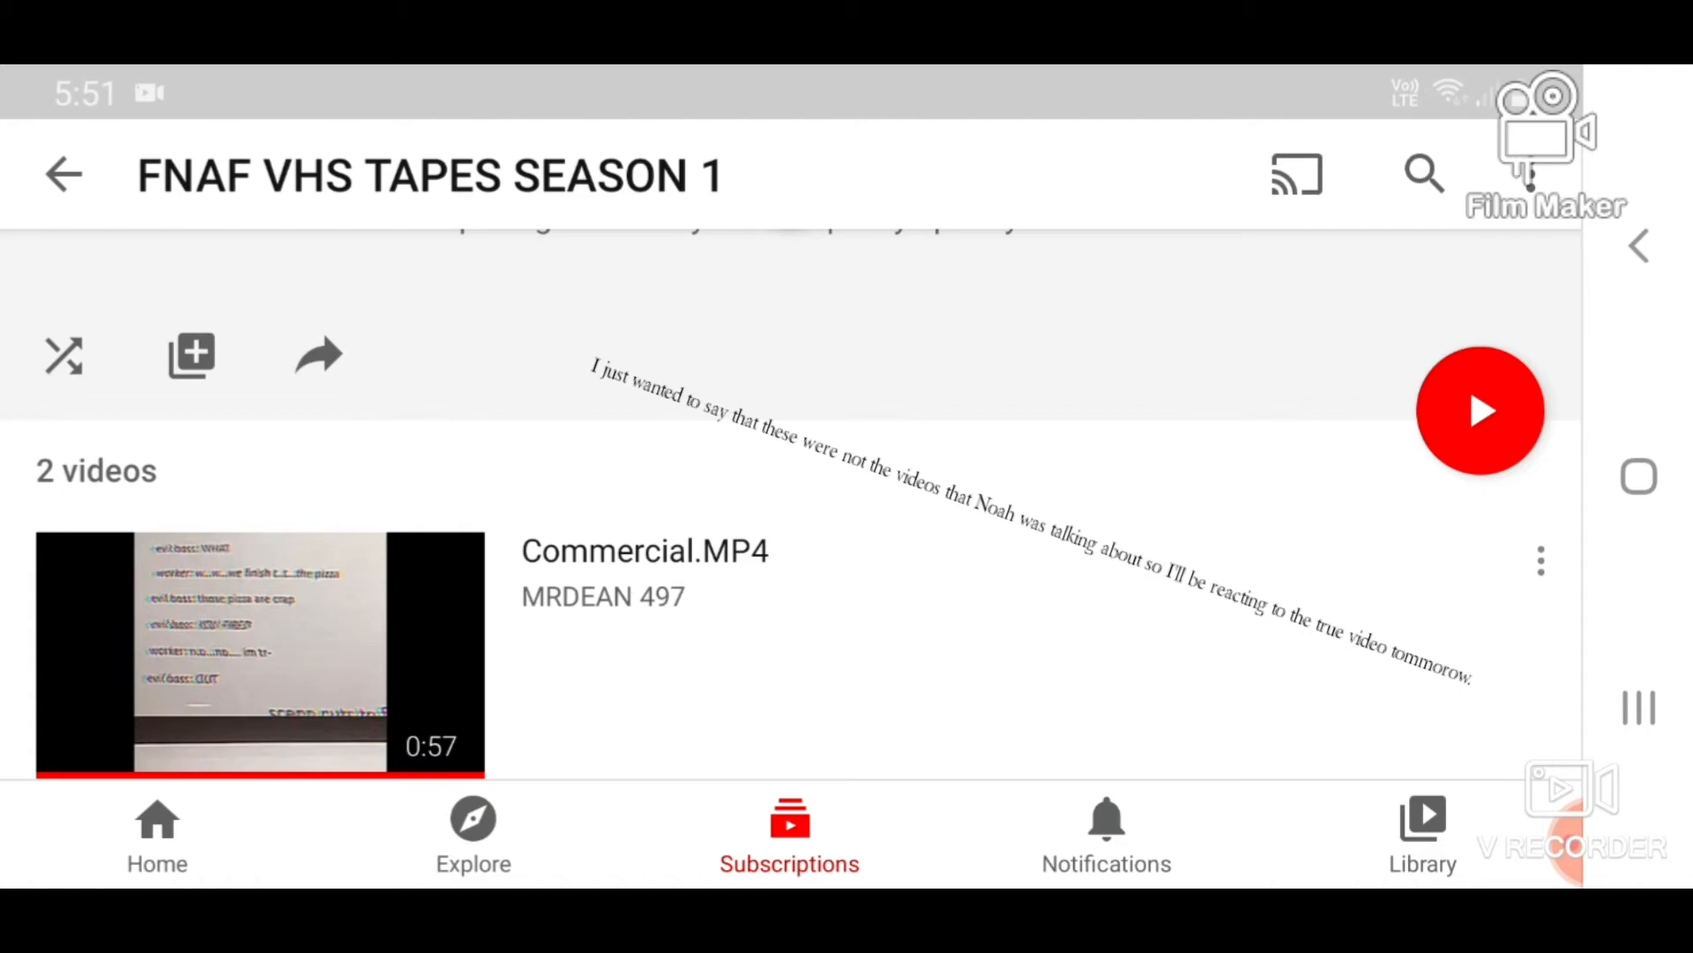
scroll("down", 3)
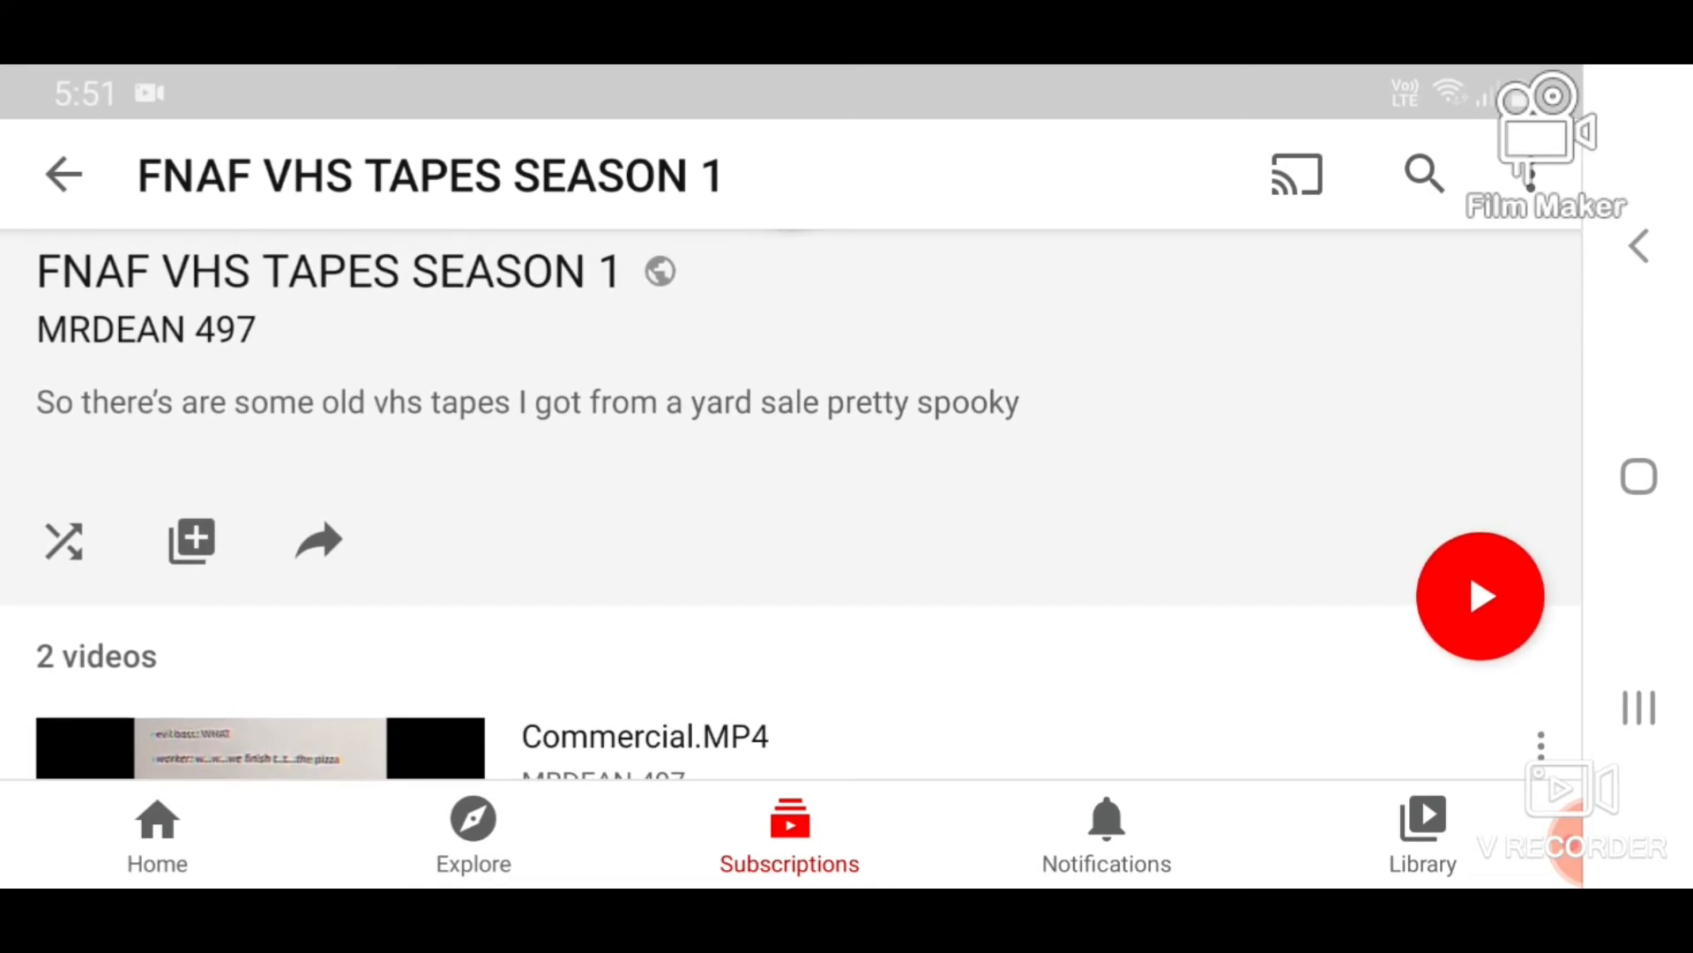
scroll("down", 3)
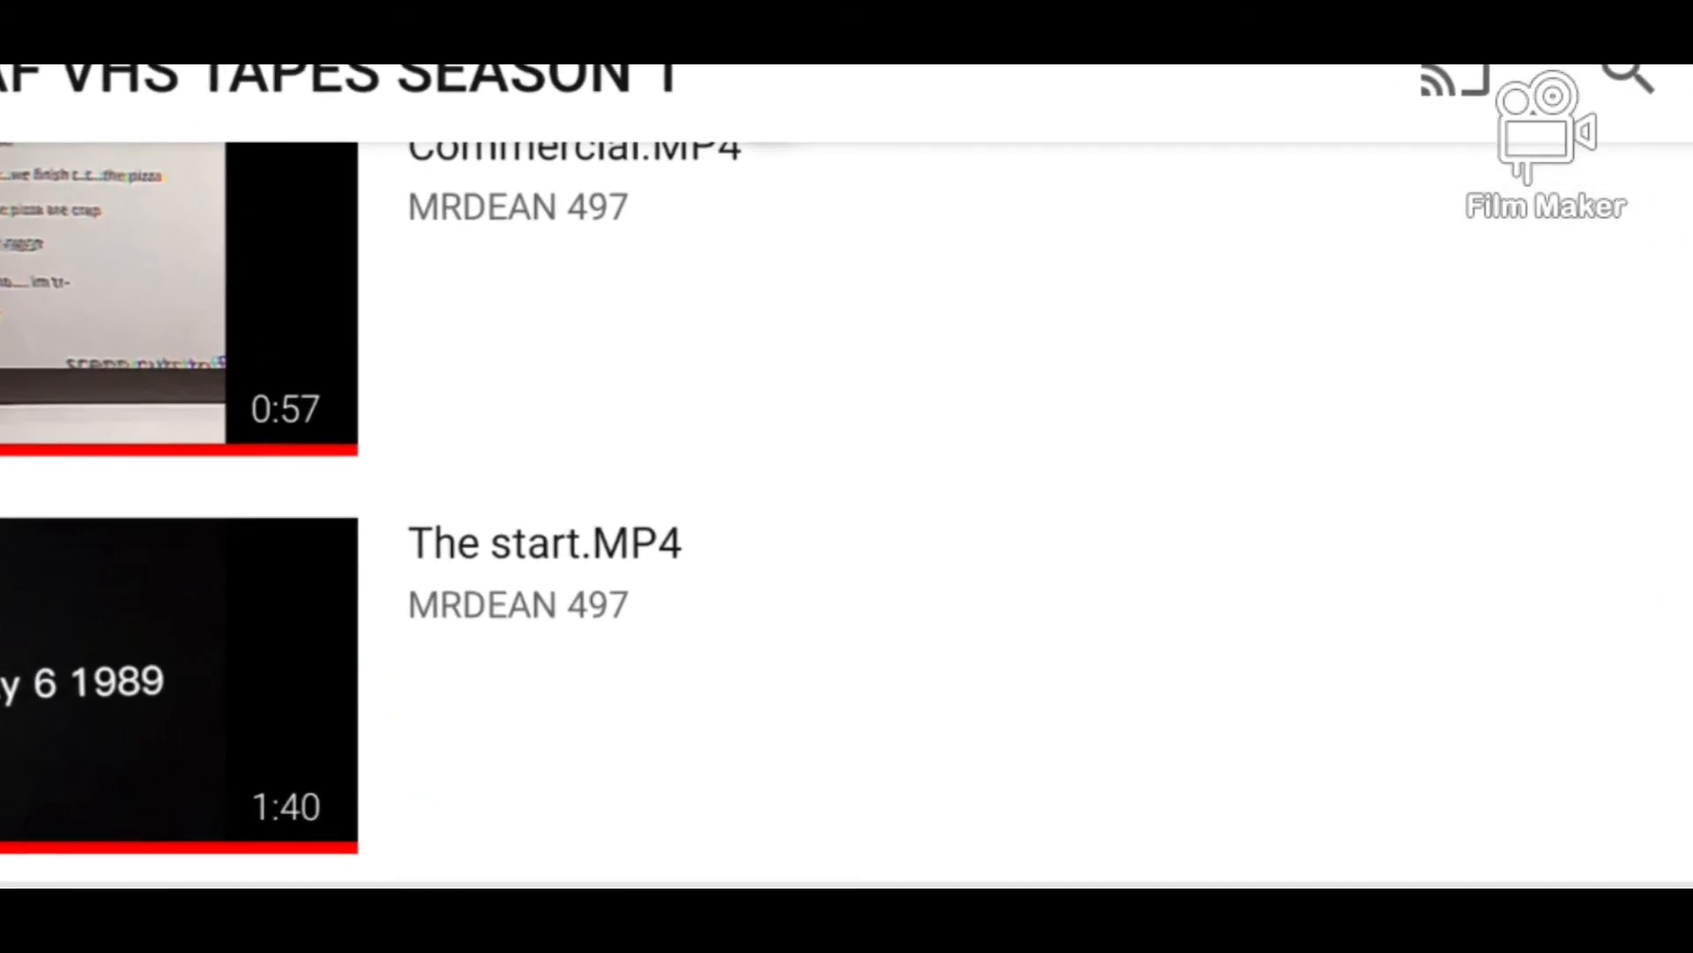
scroll("down", 3)
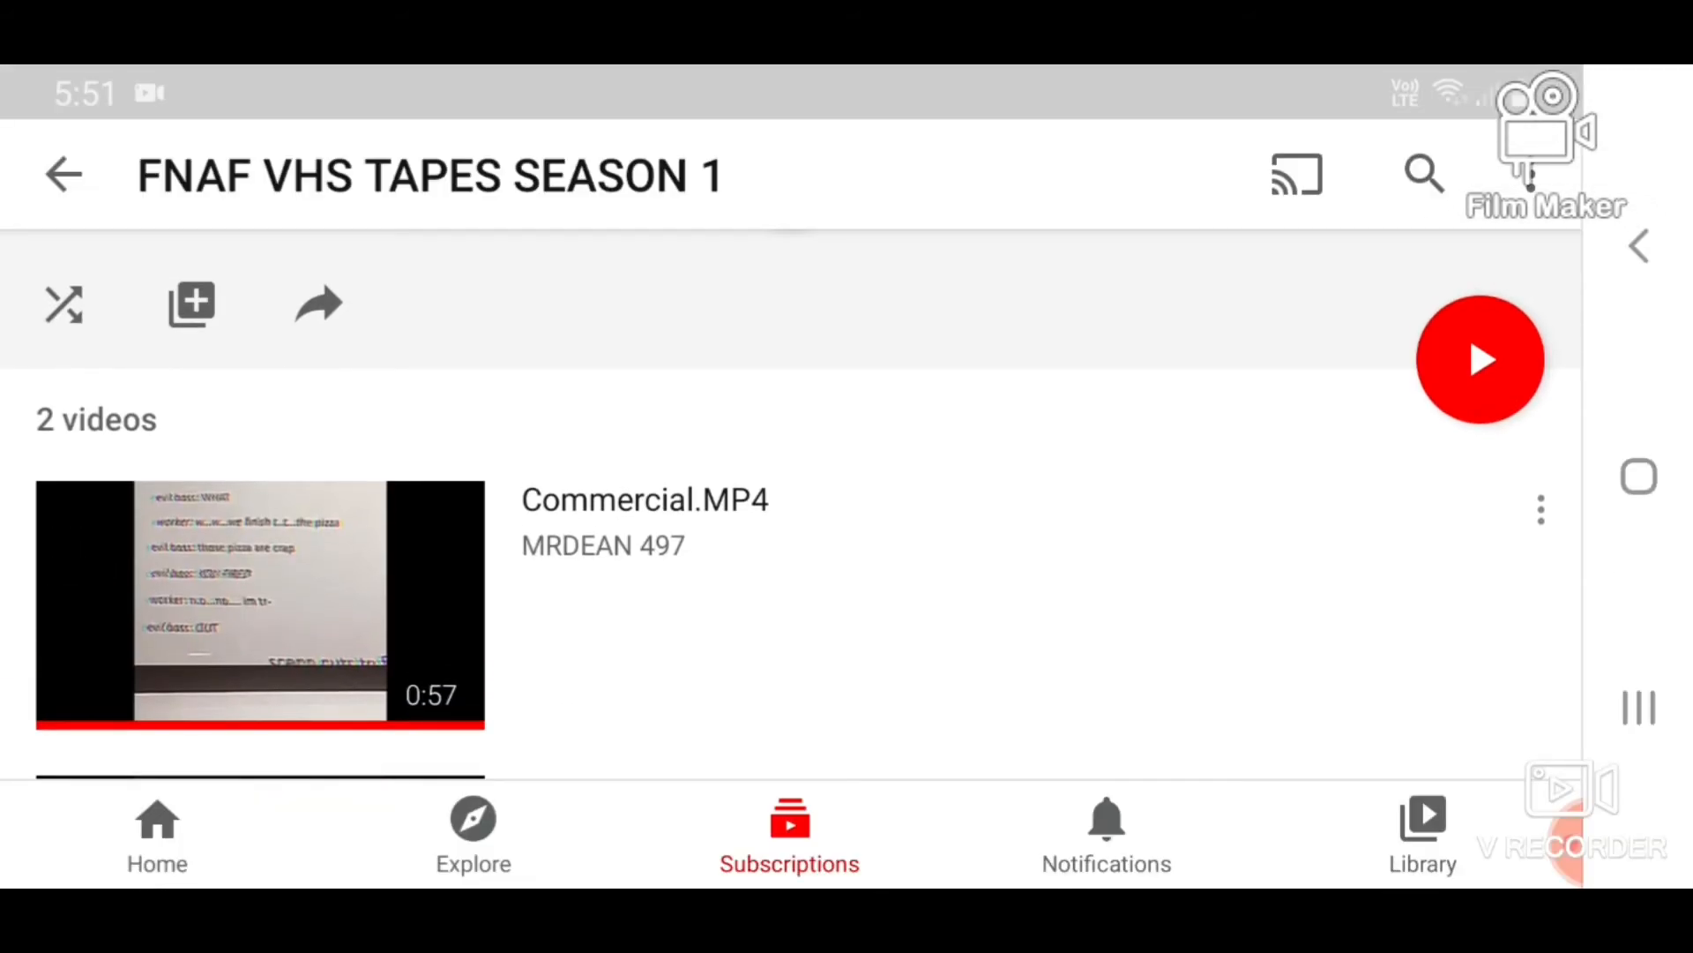
scroll("down", 3)
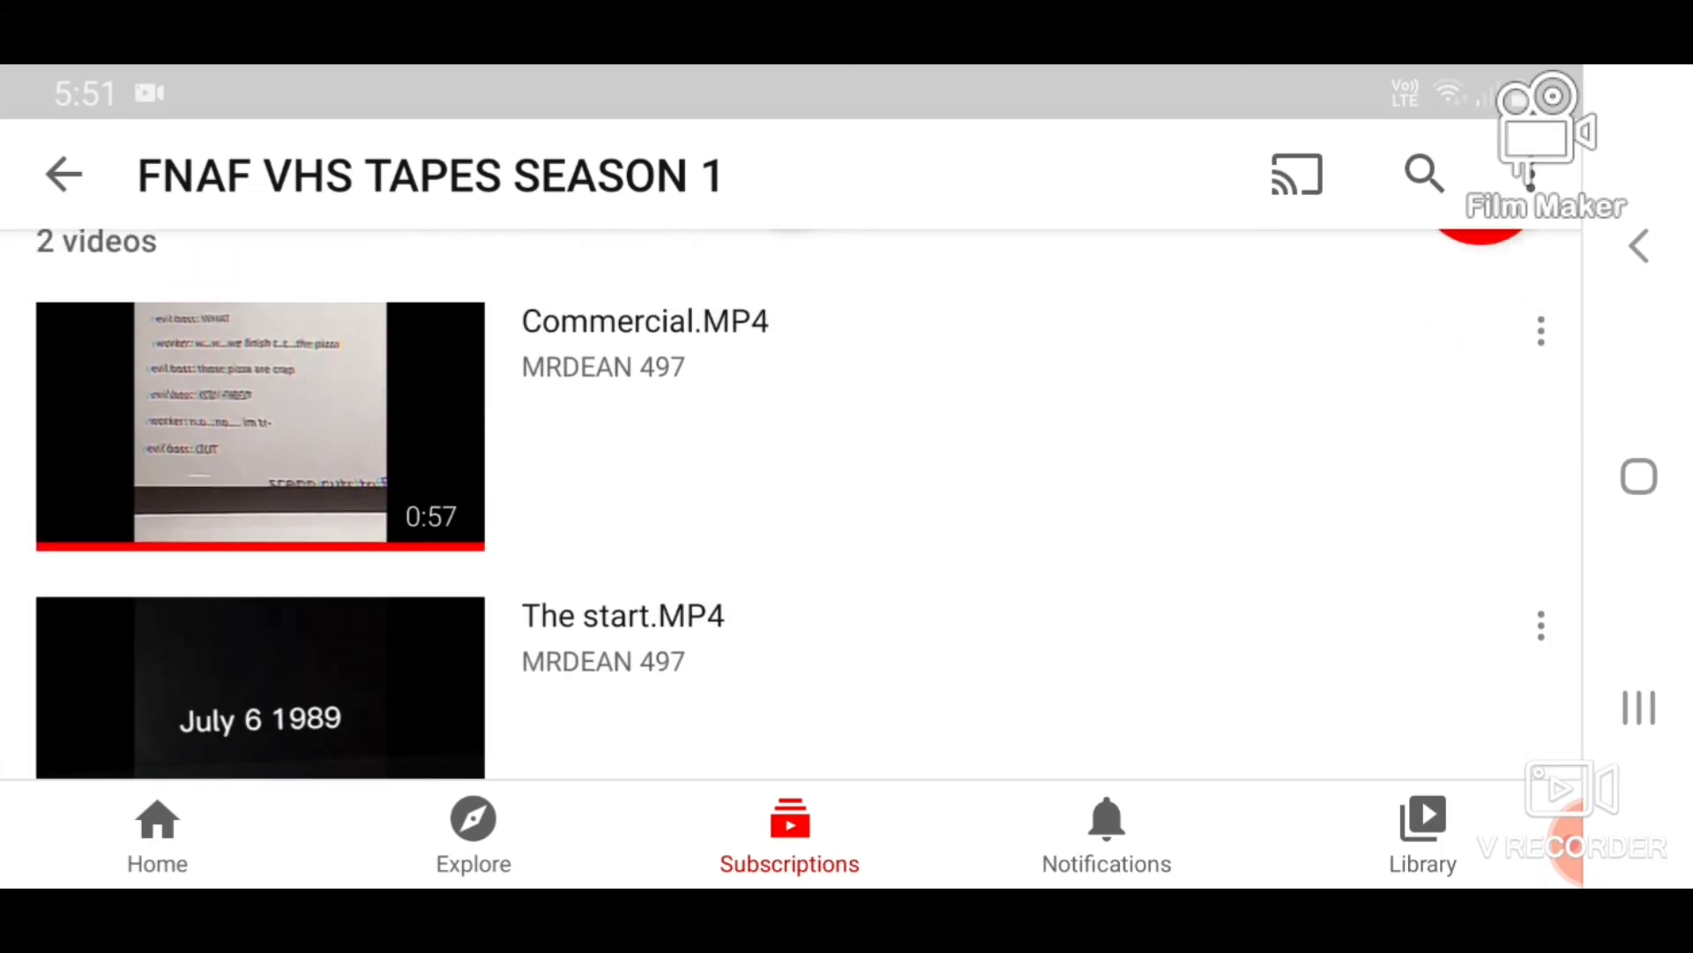
scroll("down", 3)
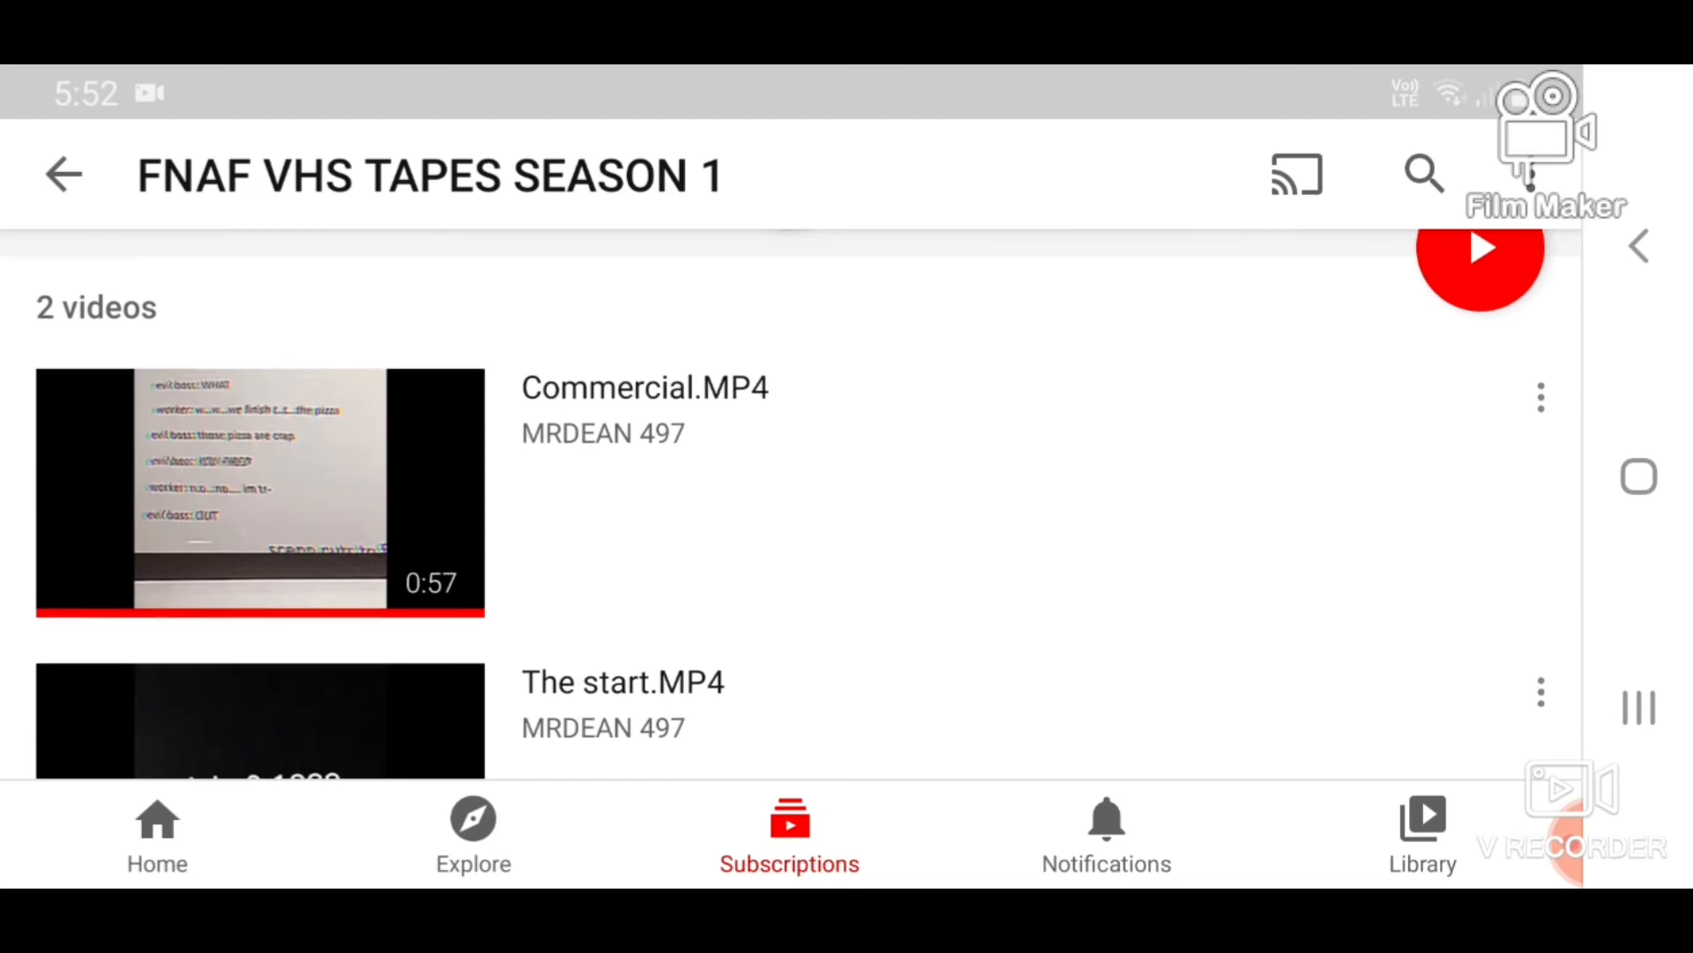
scroll("down", 3)
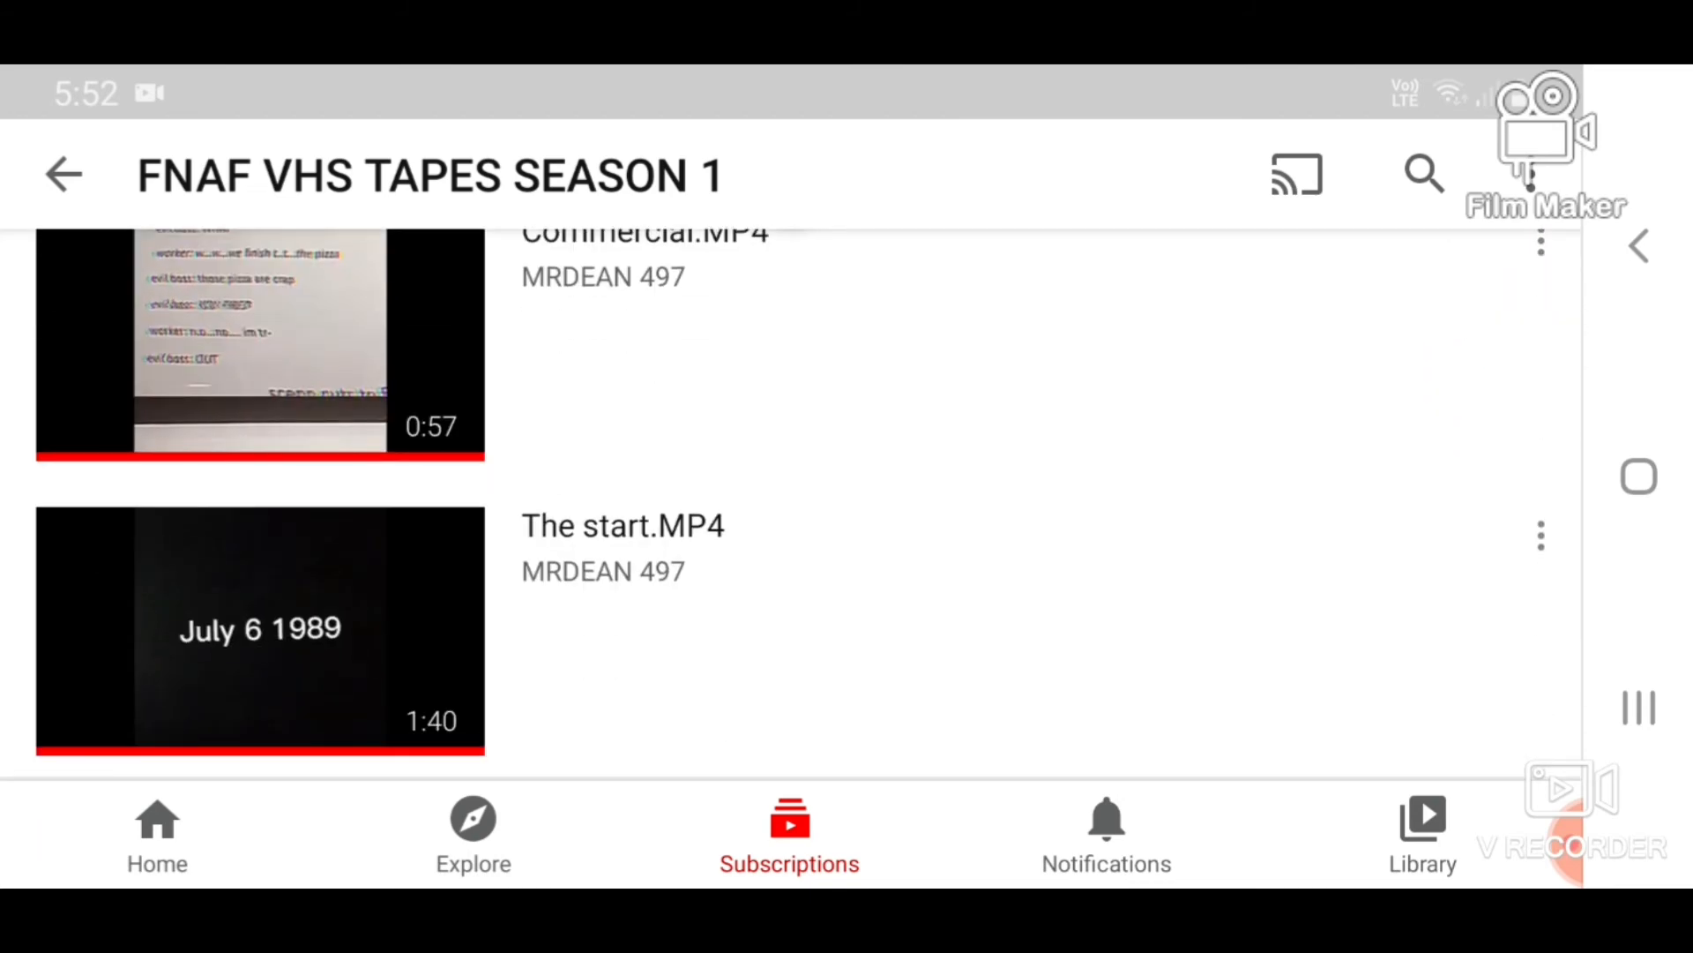
scroll("down", 3)
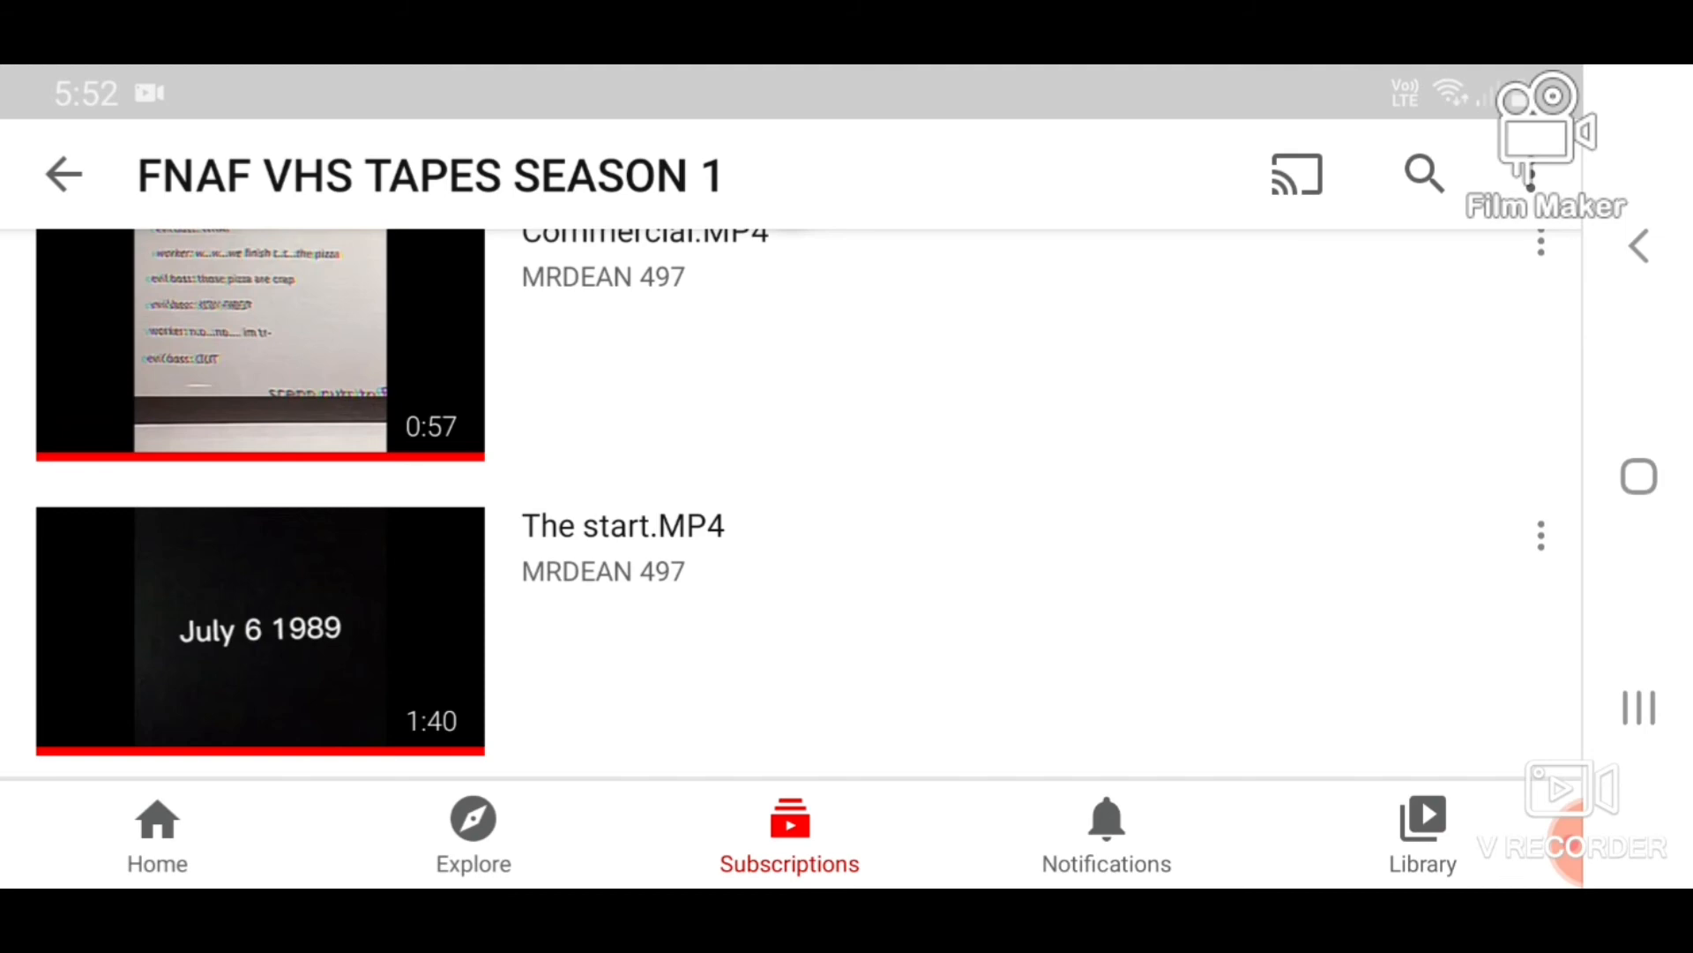
scroll("down", 3)
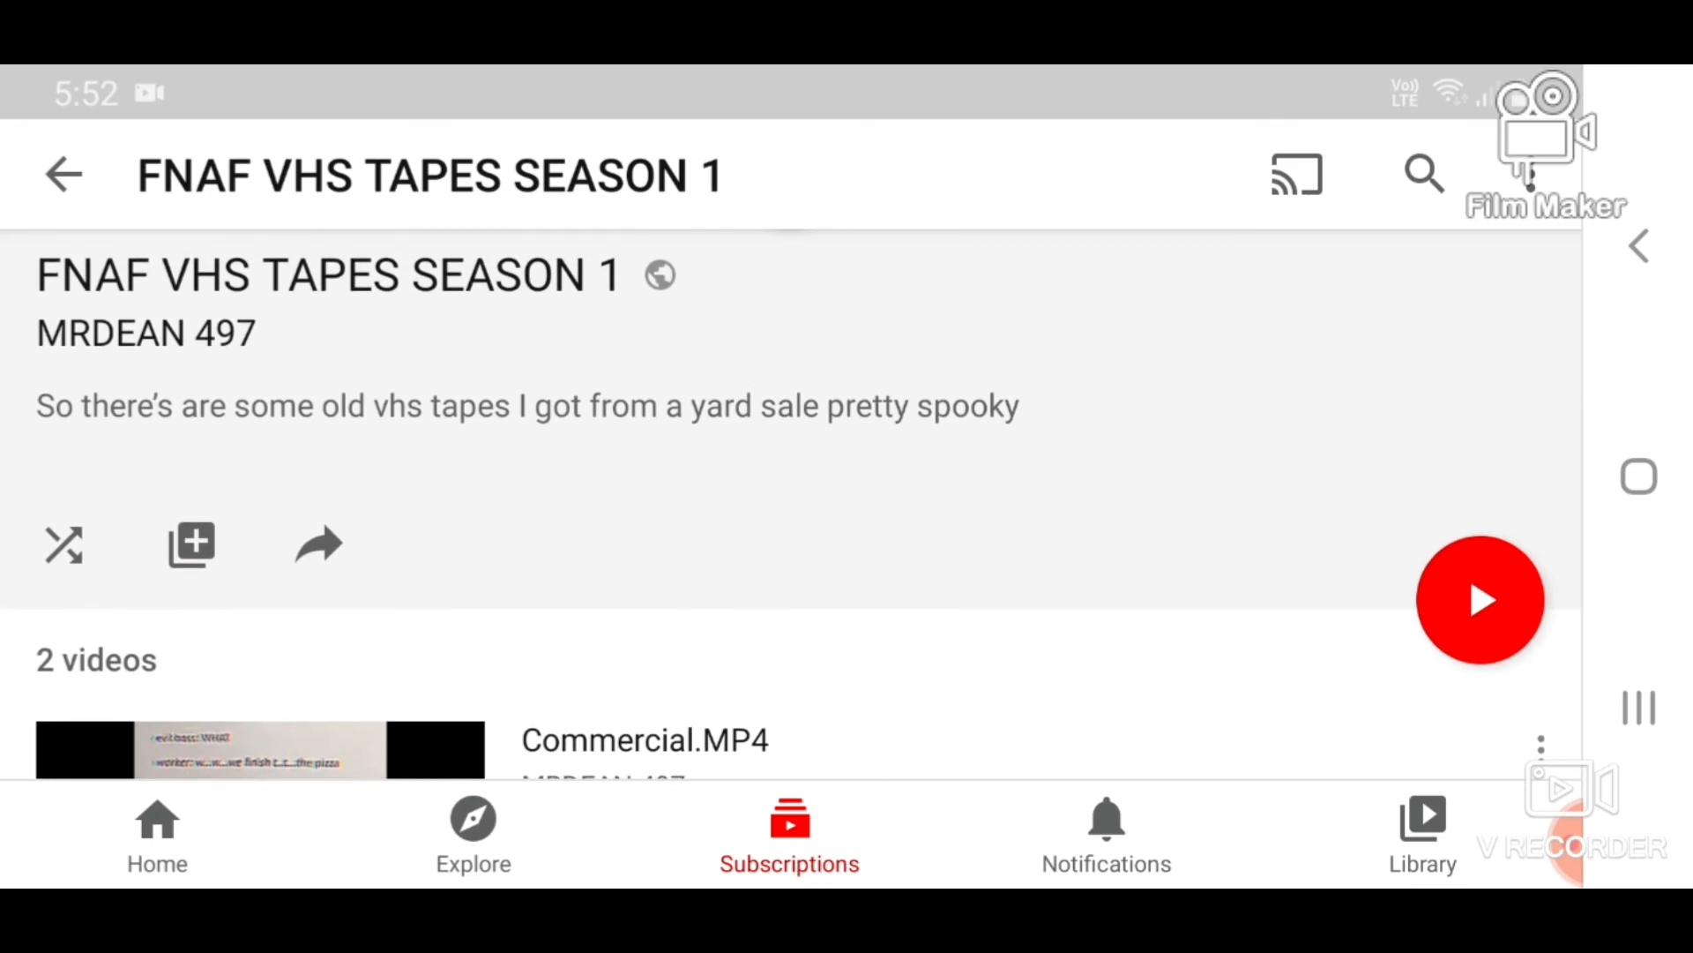